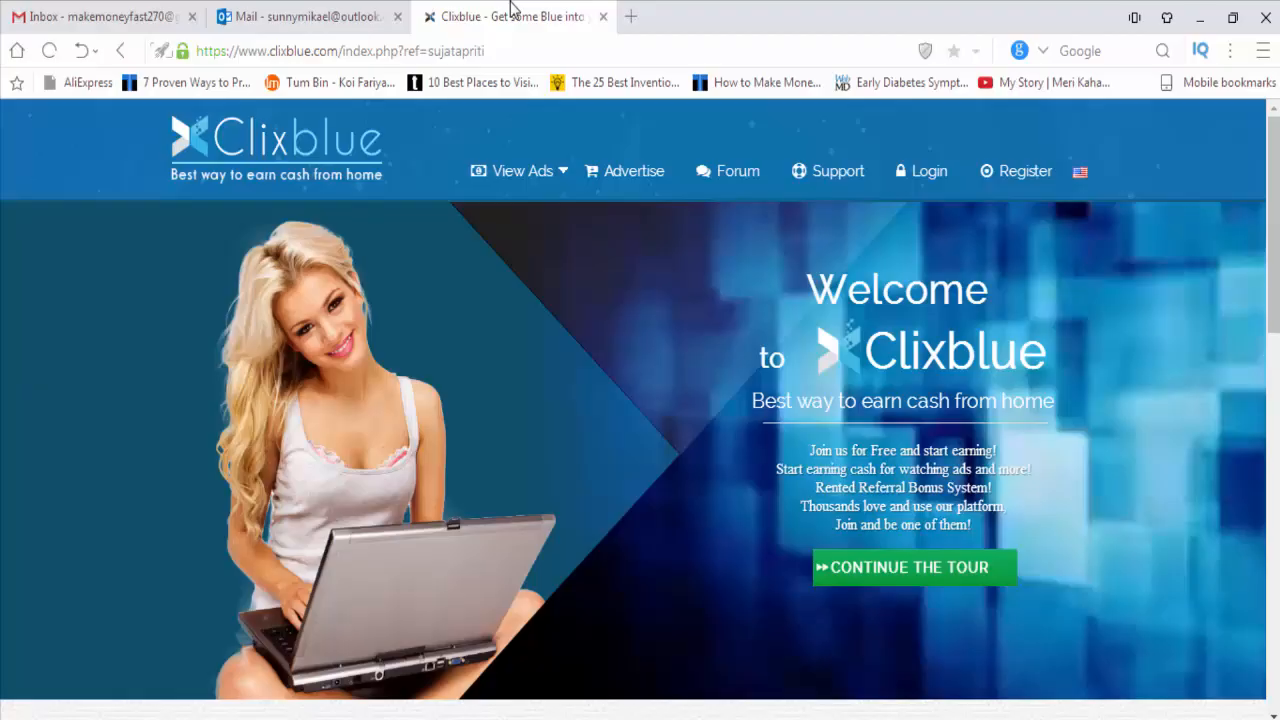
Browse the Clixblue home page and go to the Register page for a new account
scroll("down", 3)
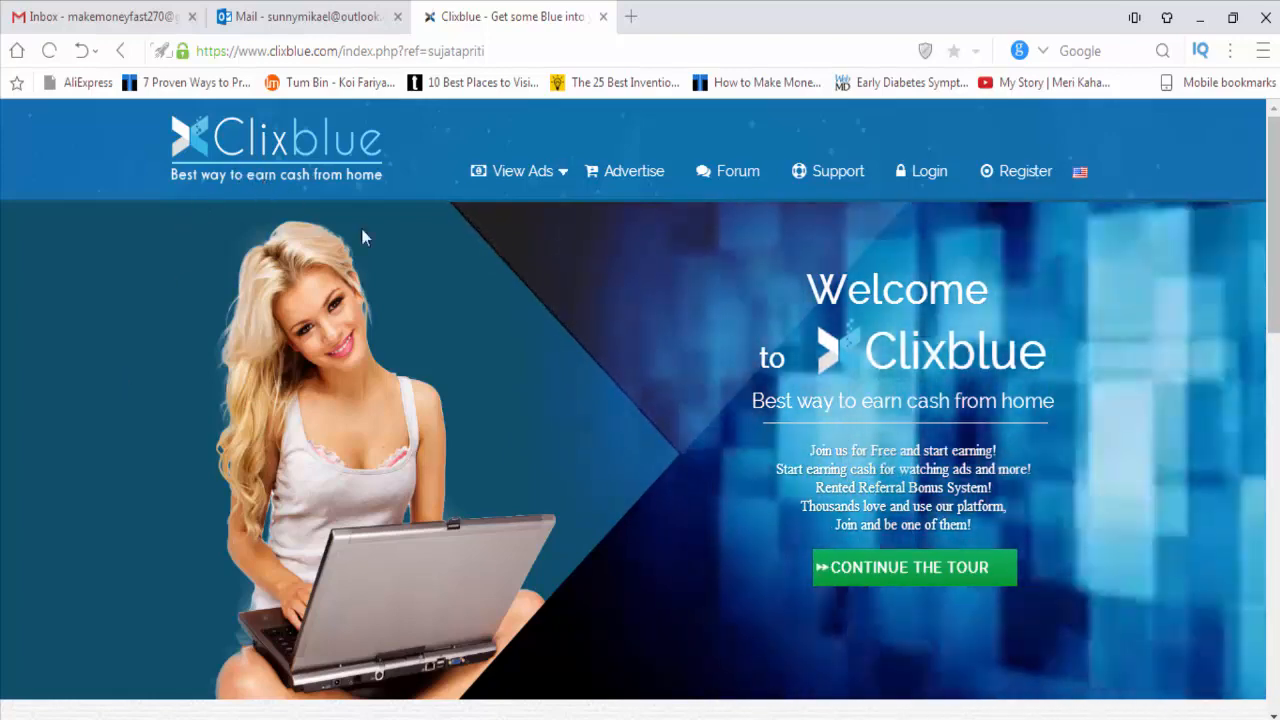
mouse_move(544, 404)
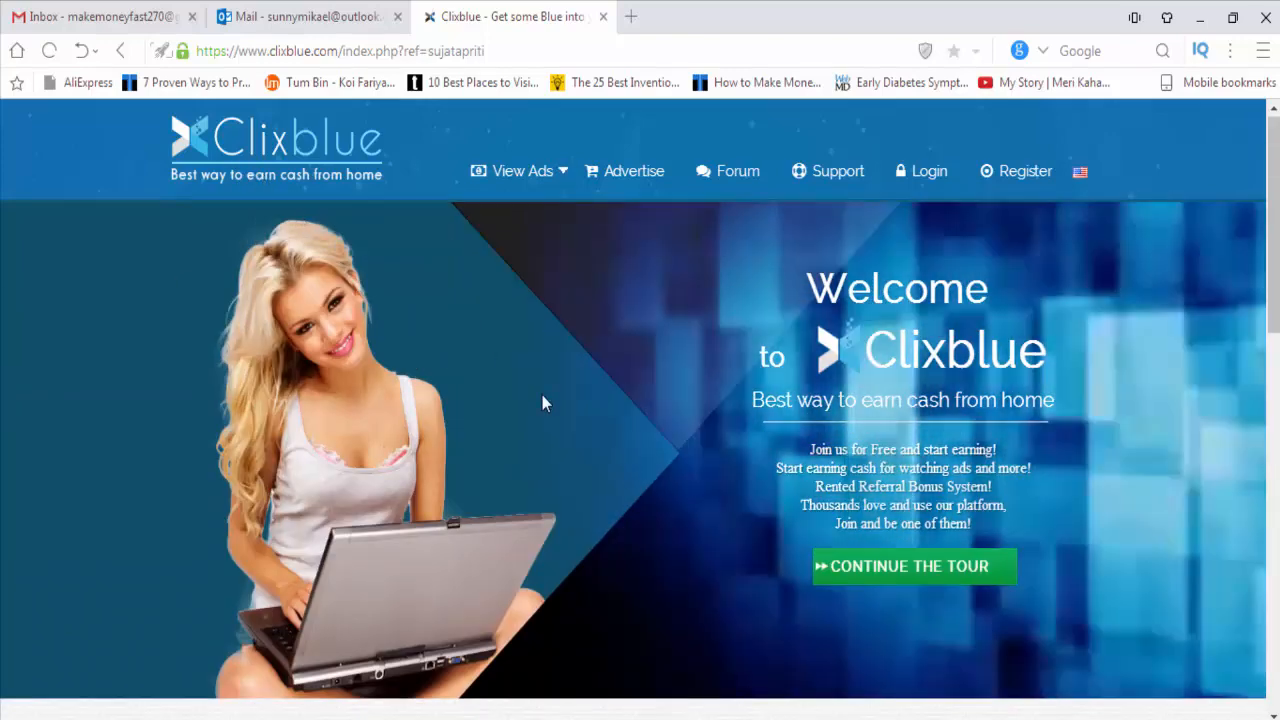
mouse_move(696, 410)
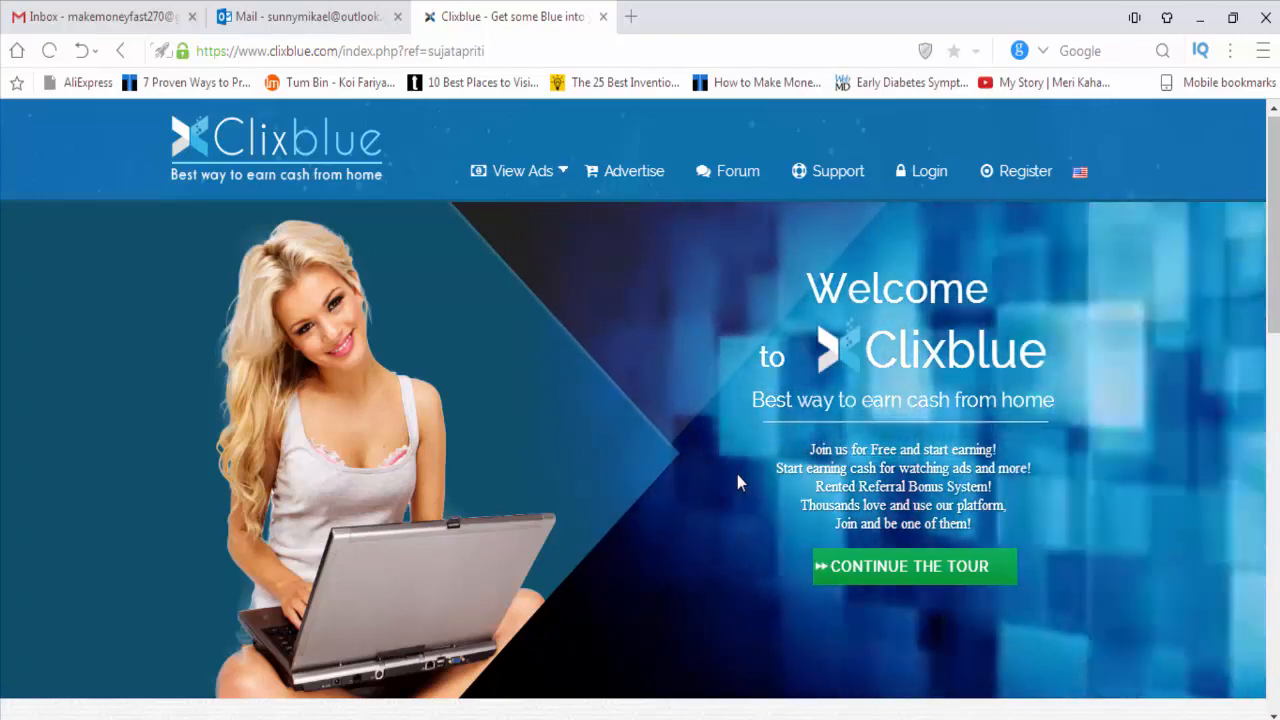
scroll("down", 3)
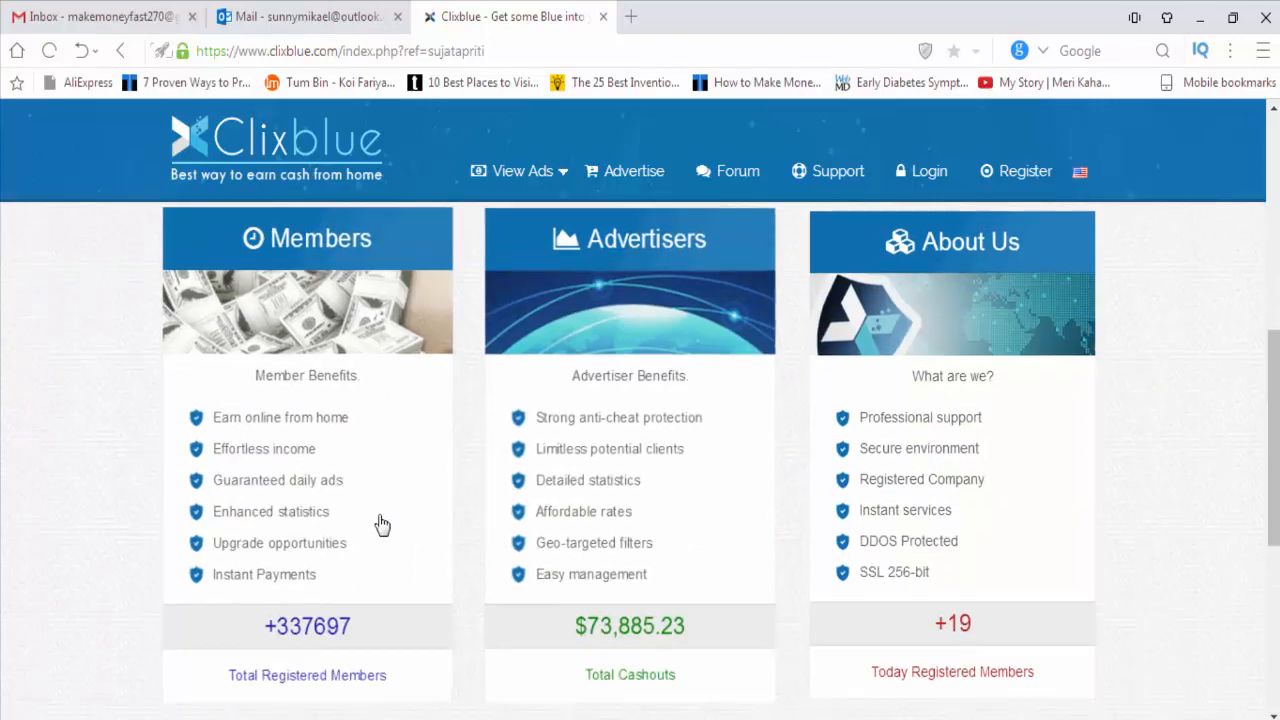
scroll("up", 3)
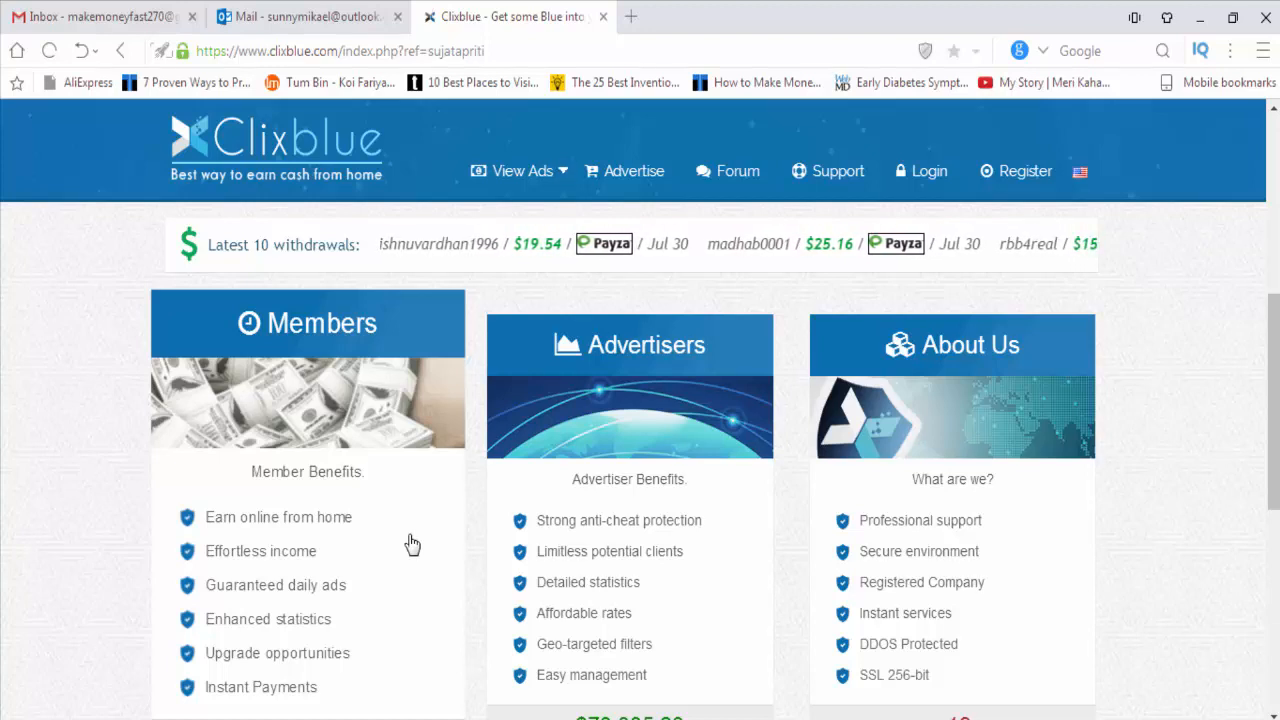
scroll("down", 3)
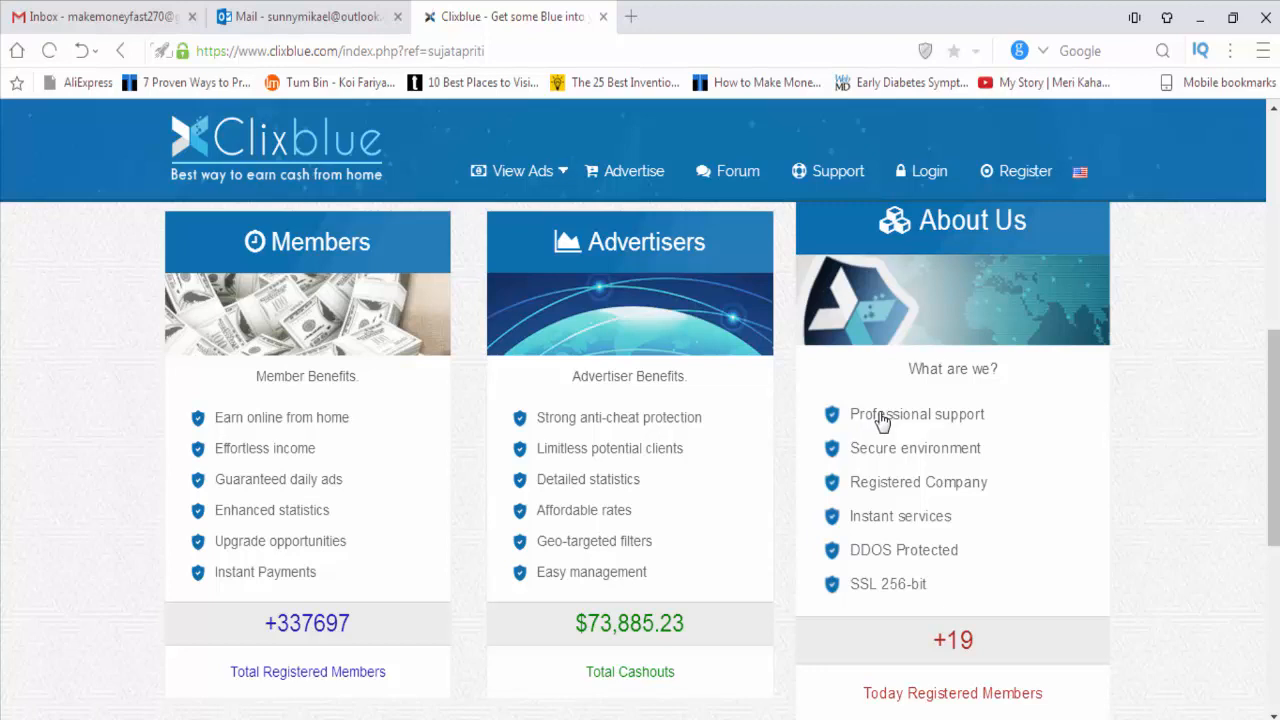
scroll("down", 3)
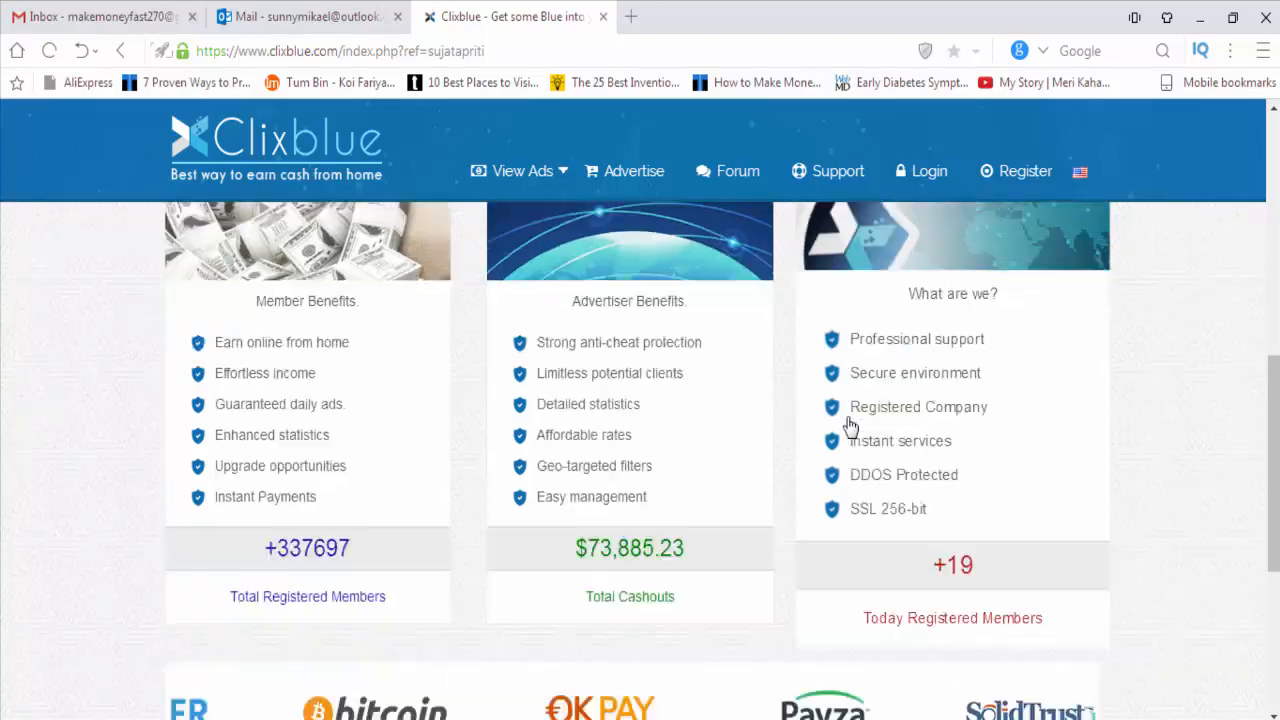
scroll("down", 3)
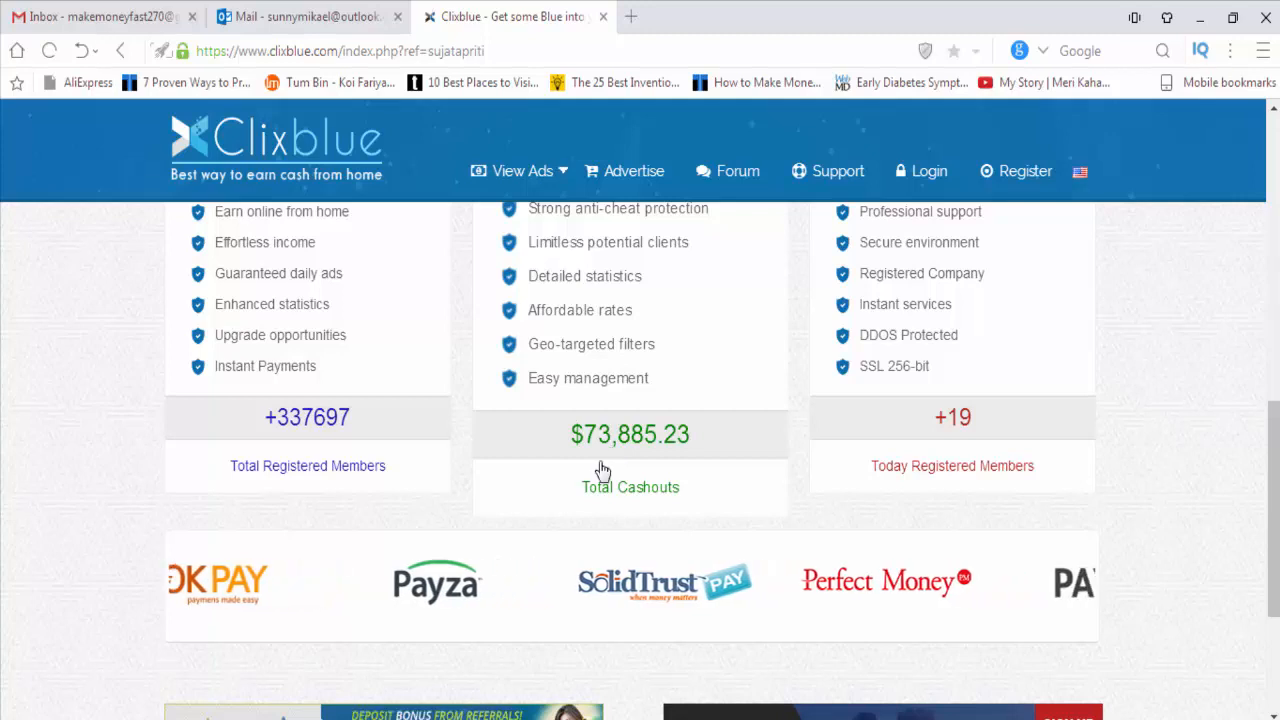
scroll("down", 3)
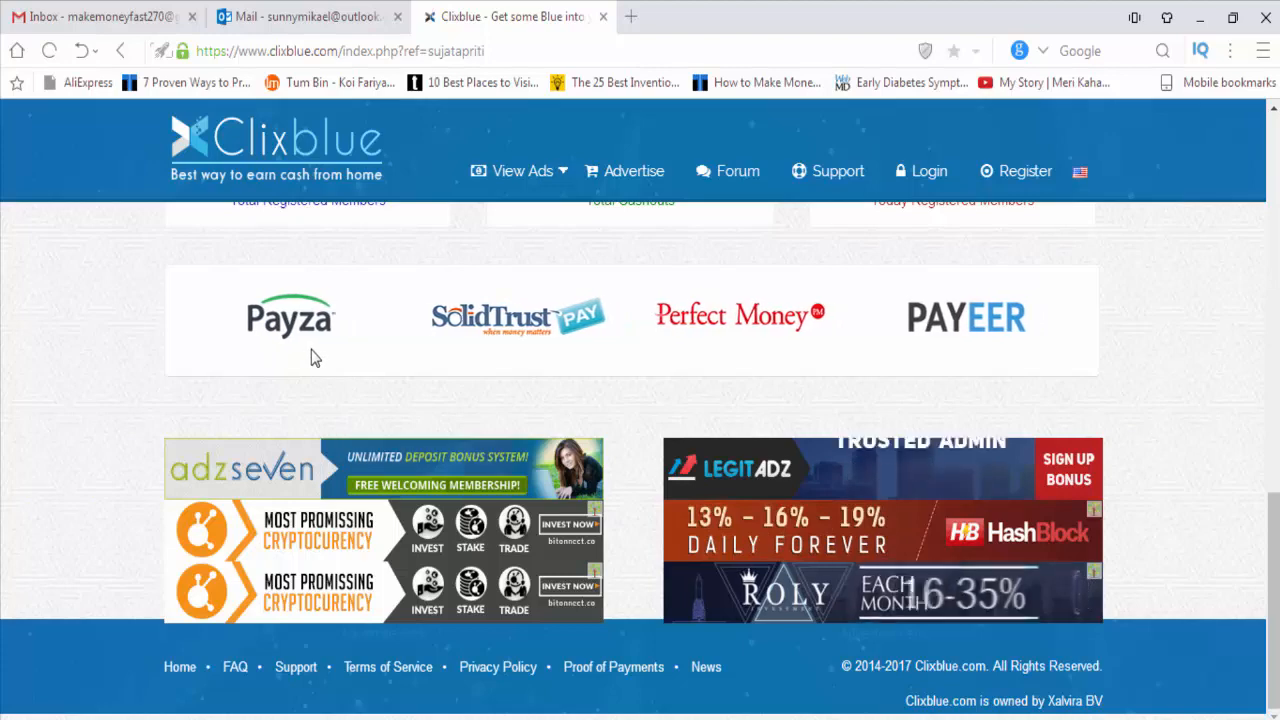
scroll("up", 3)
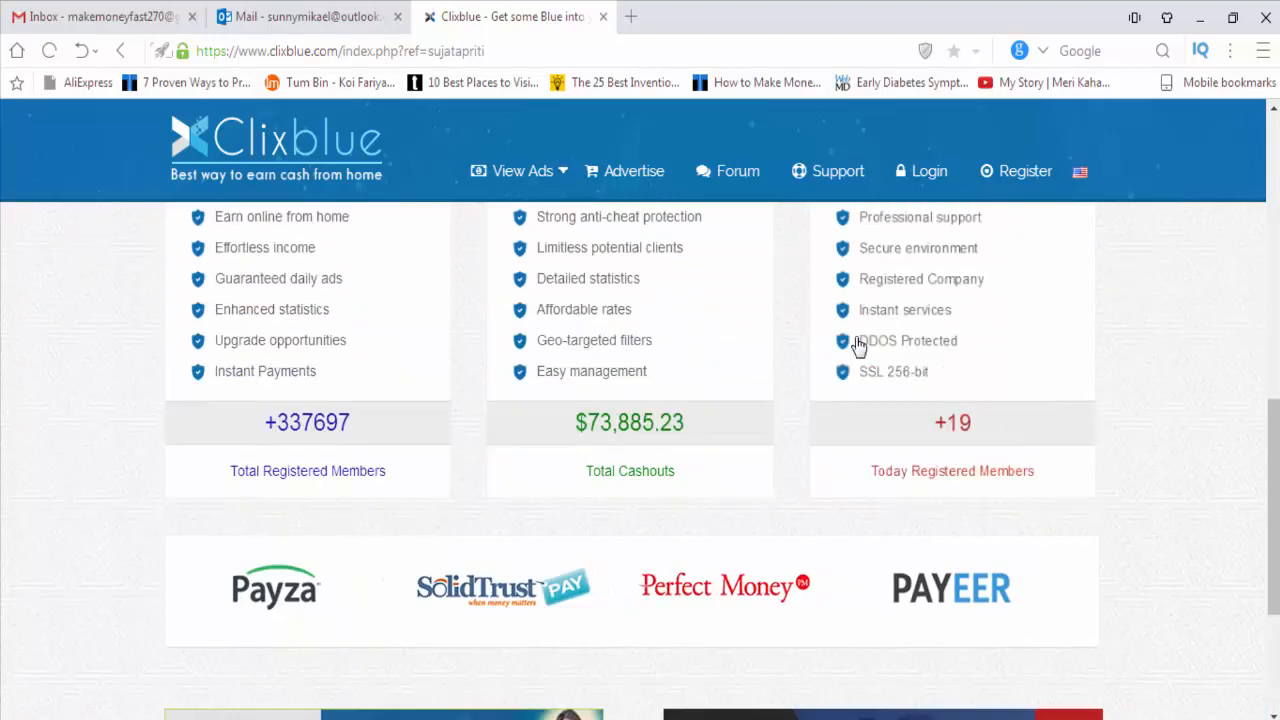
scroll("up", 3)
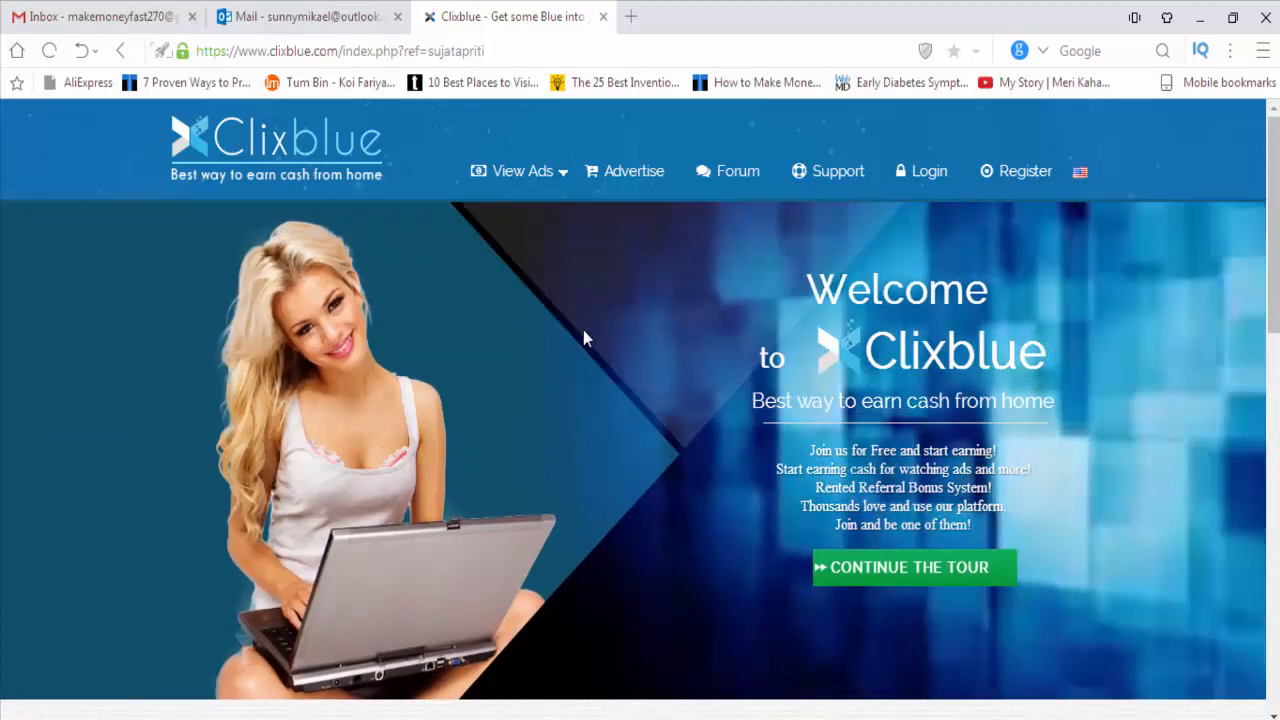
left_click(1024, 172)
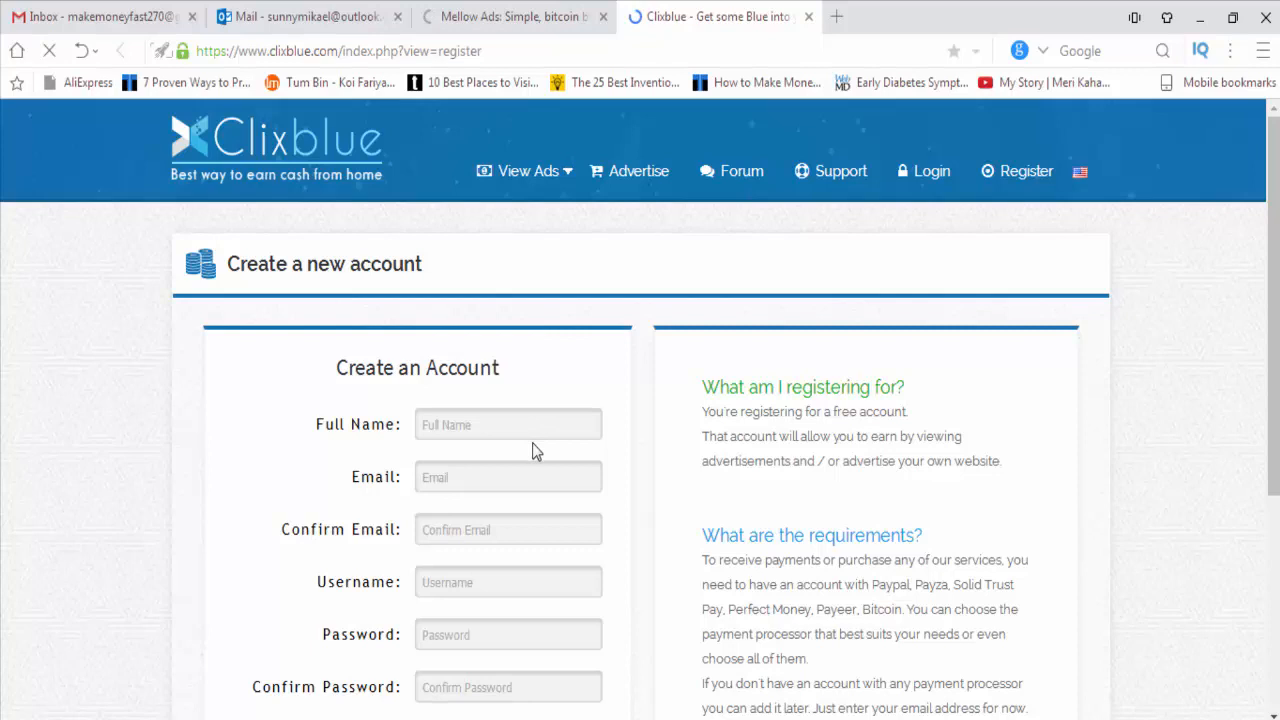
left_click(508, 424)
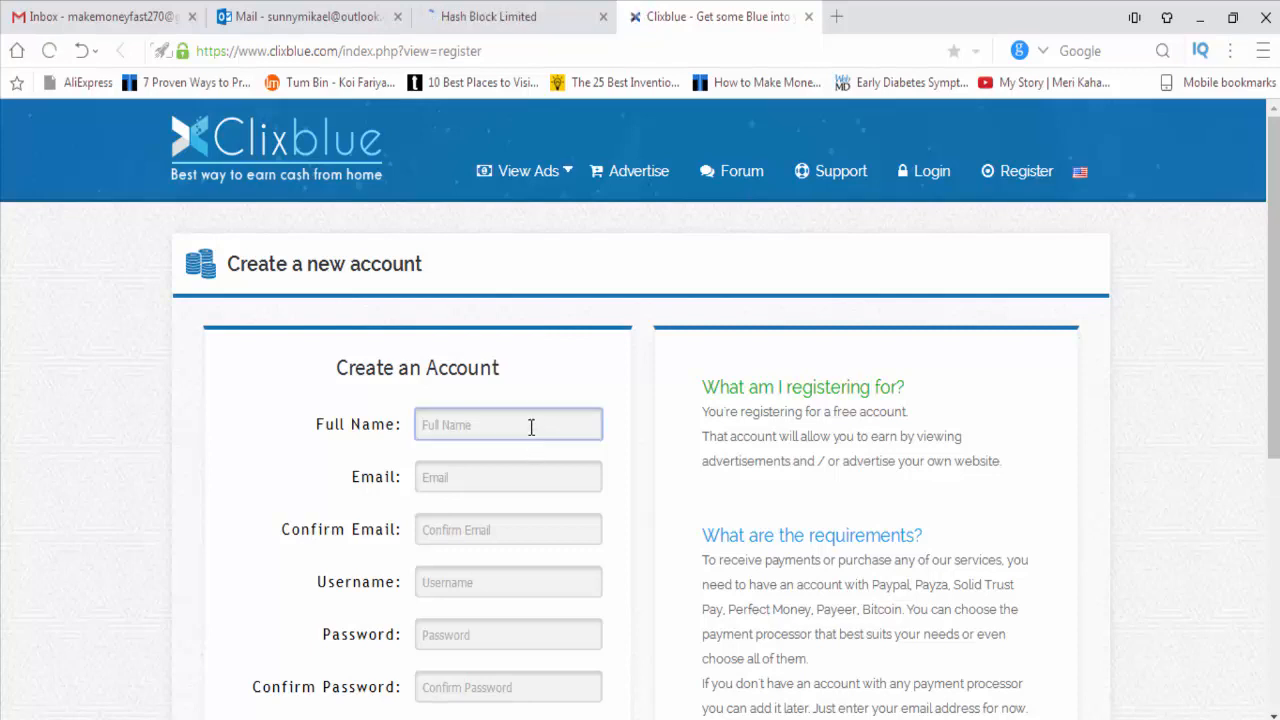
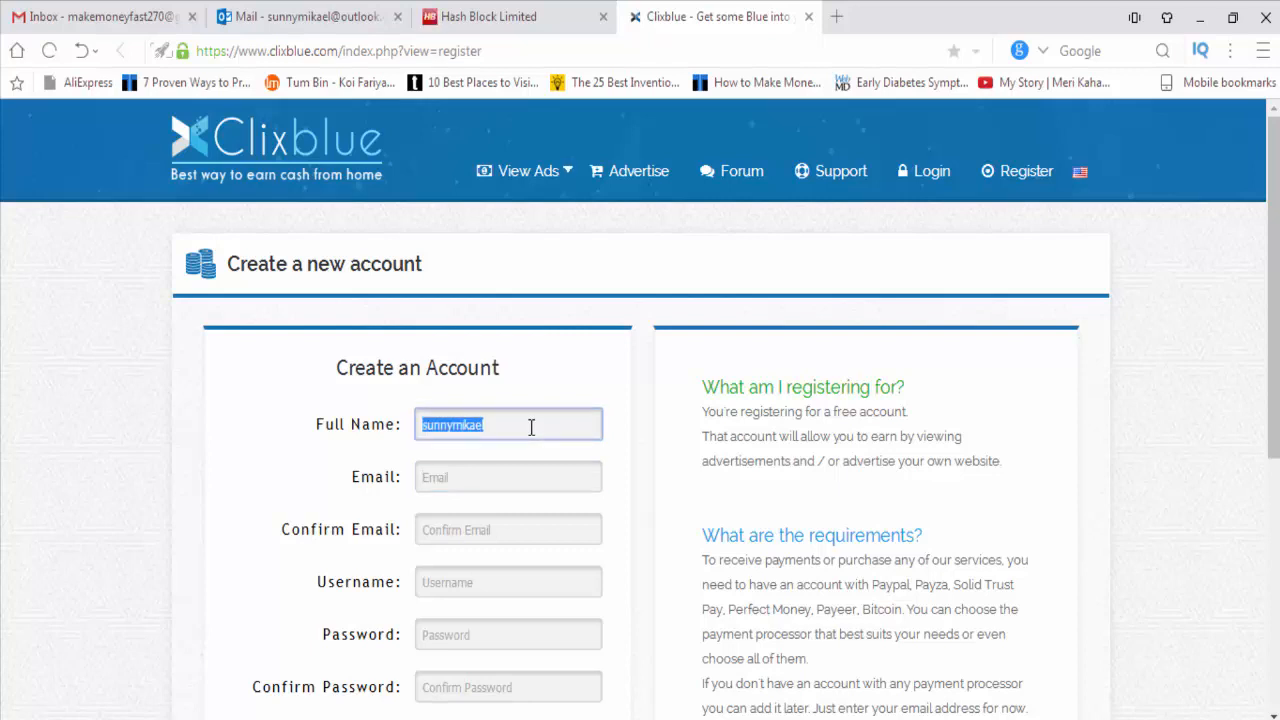
left_click(304, 16)
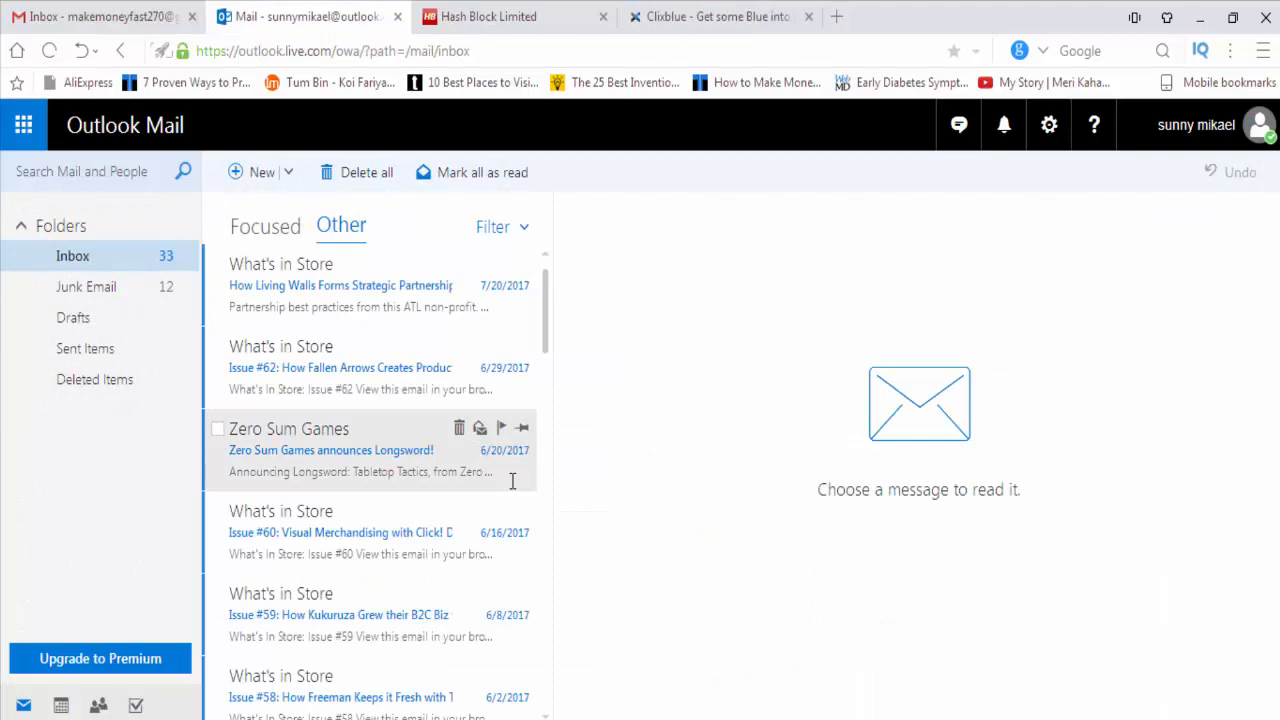
left_click(716, 16)
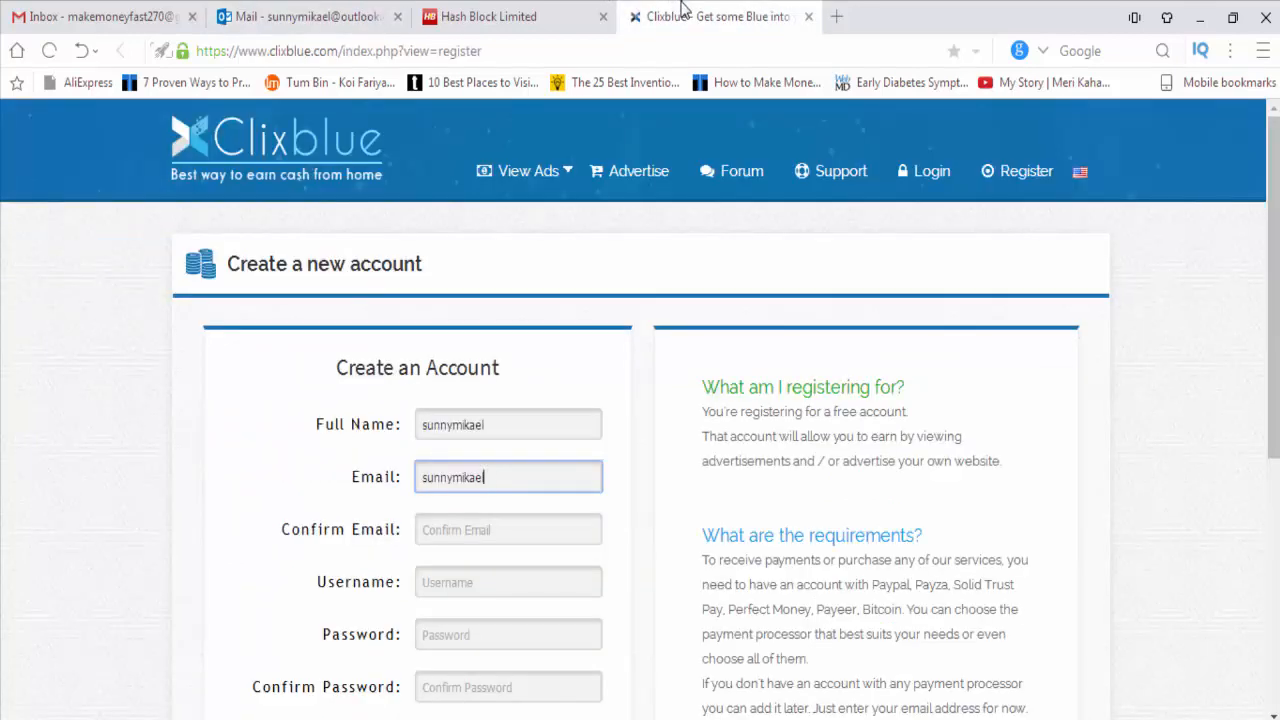
type("@outlook.com")
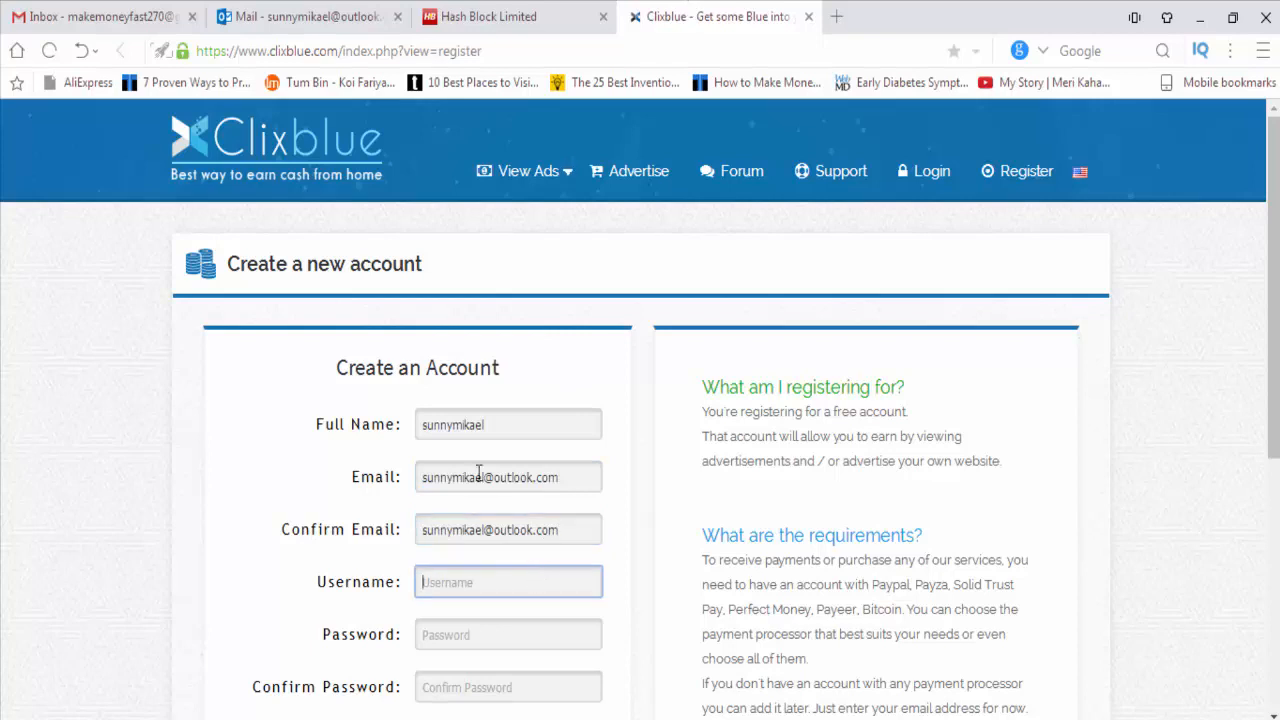
scroll("down", 3)
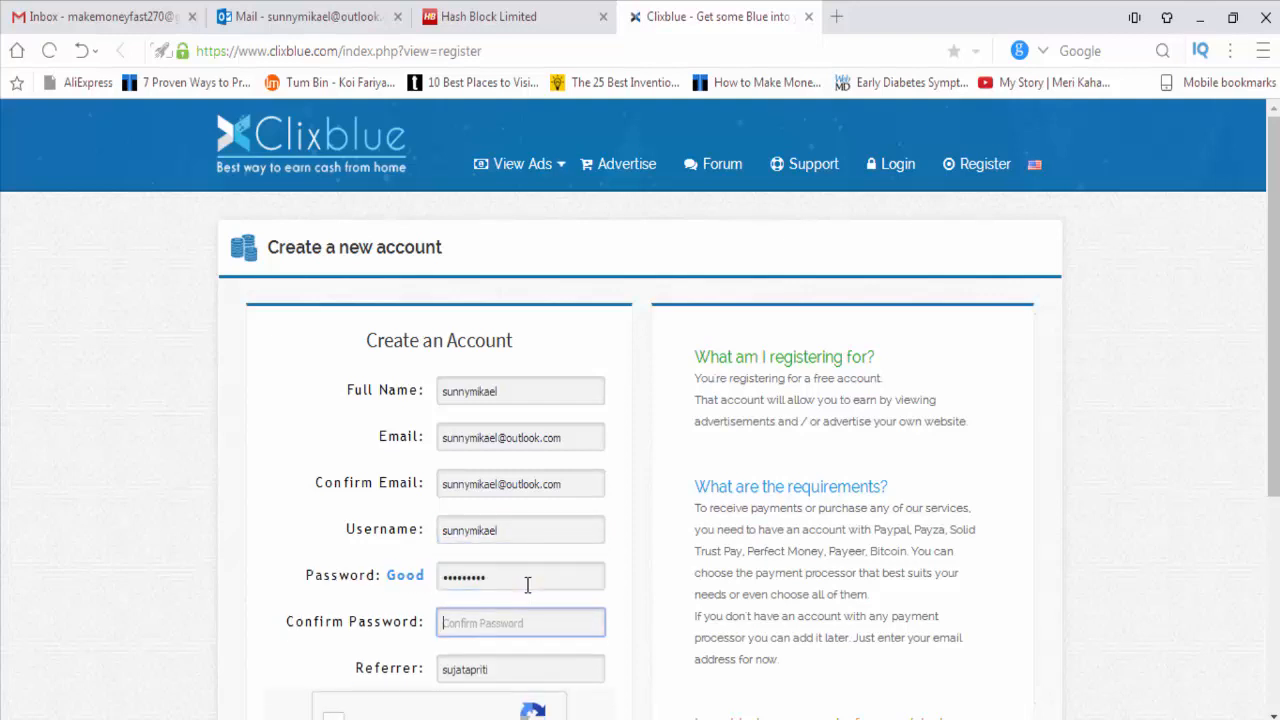
scroll("down", 3)
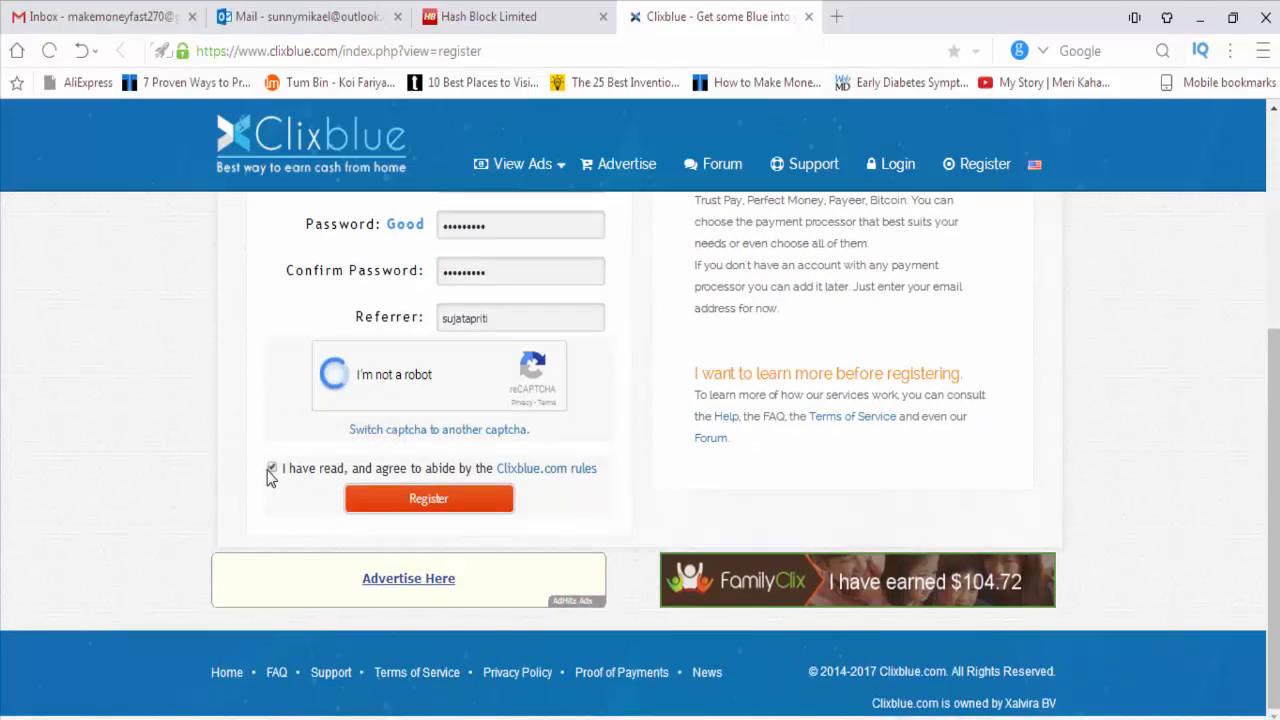
Solve the reCAPTCHA street sign and sunglasses challenges and submit the registration
left_click(332, 374)
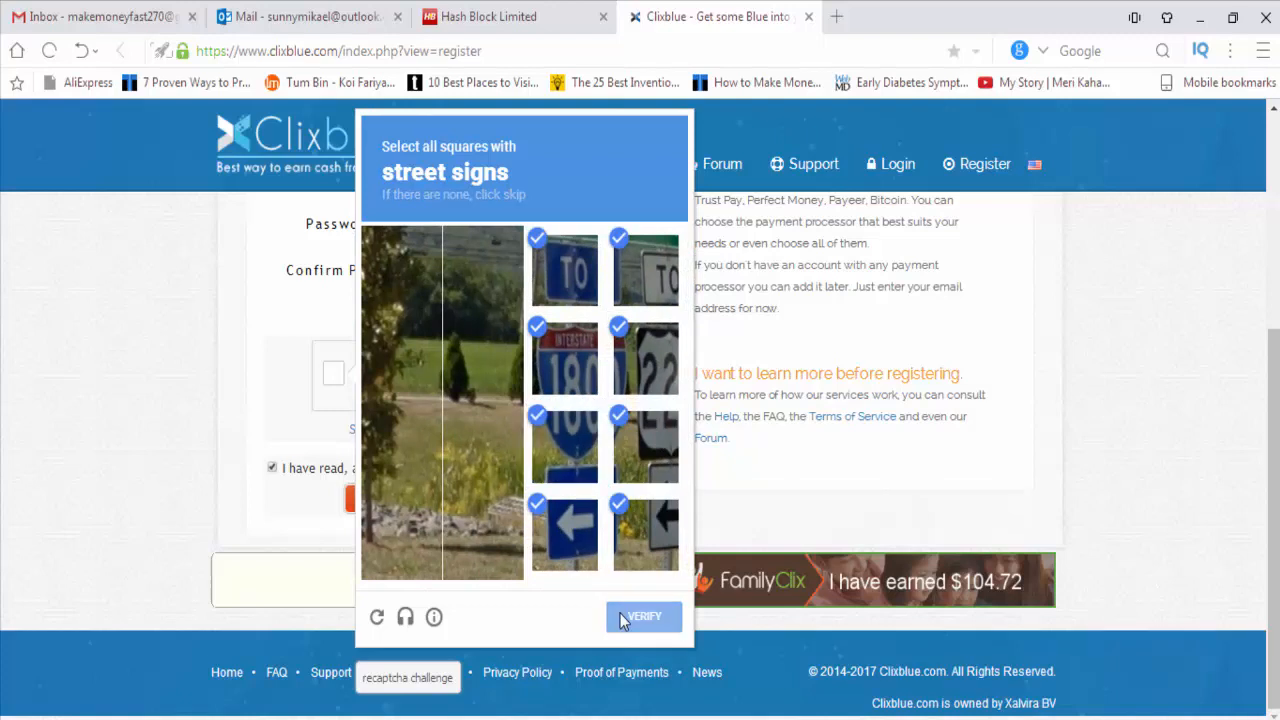
left_click(644, 616)
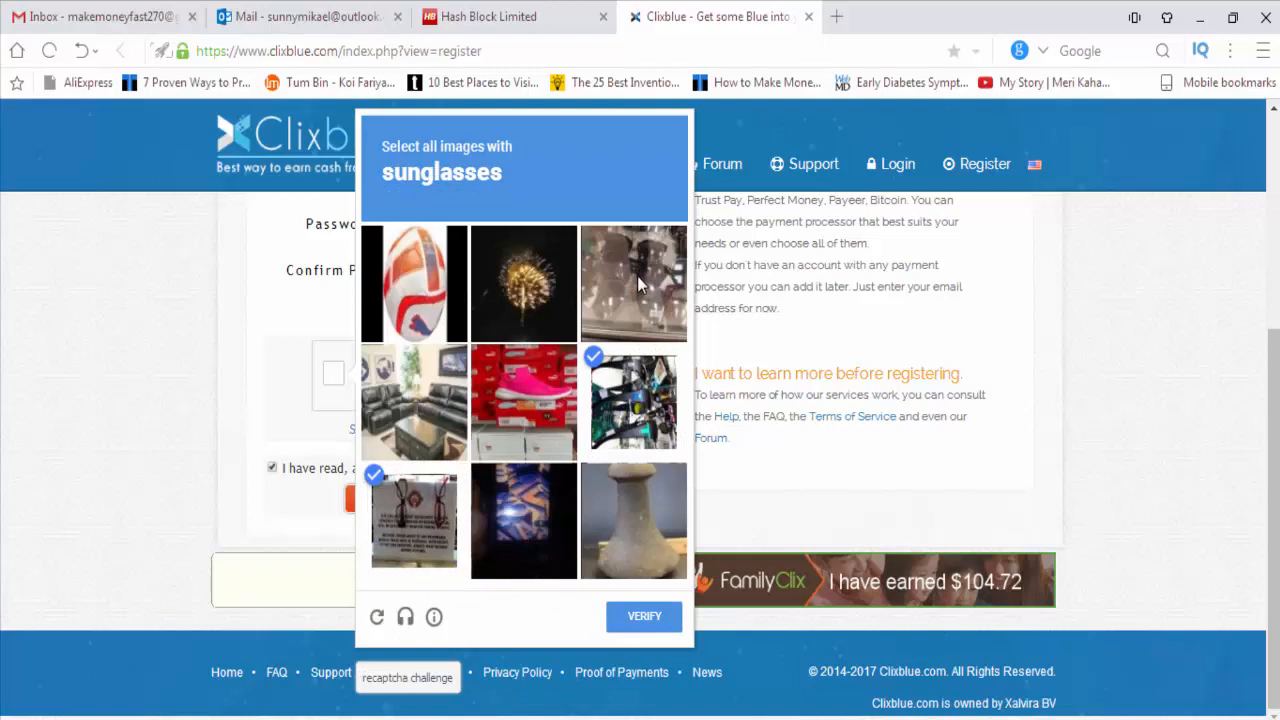
left_click(644, 616)
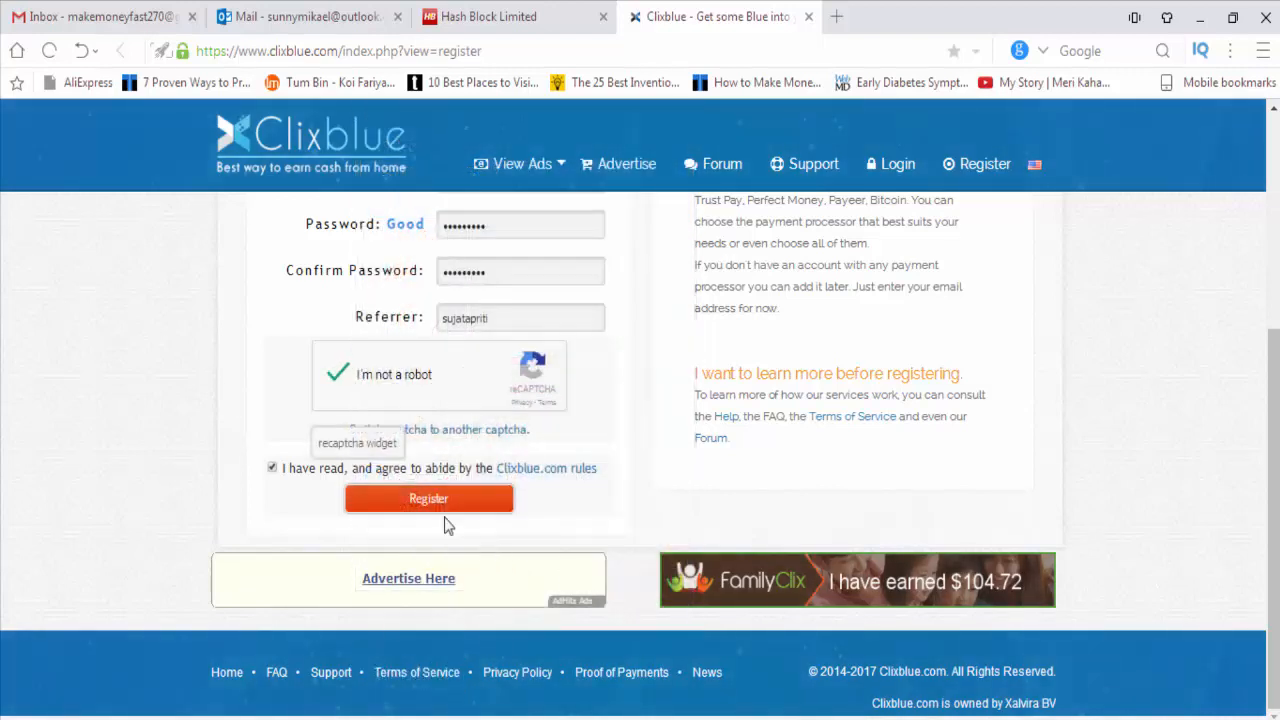
scroll("up", 3)
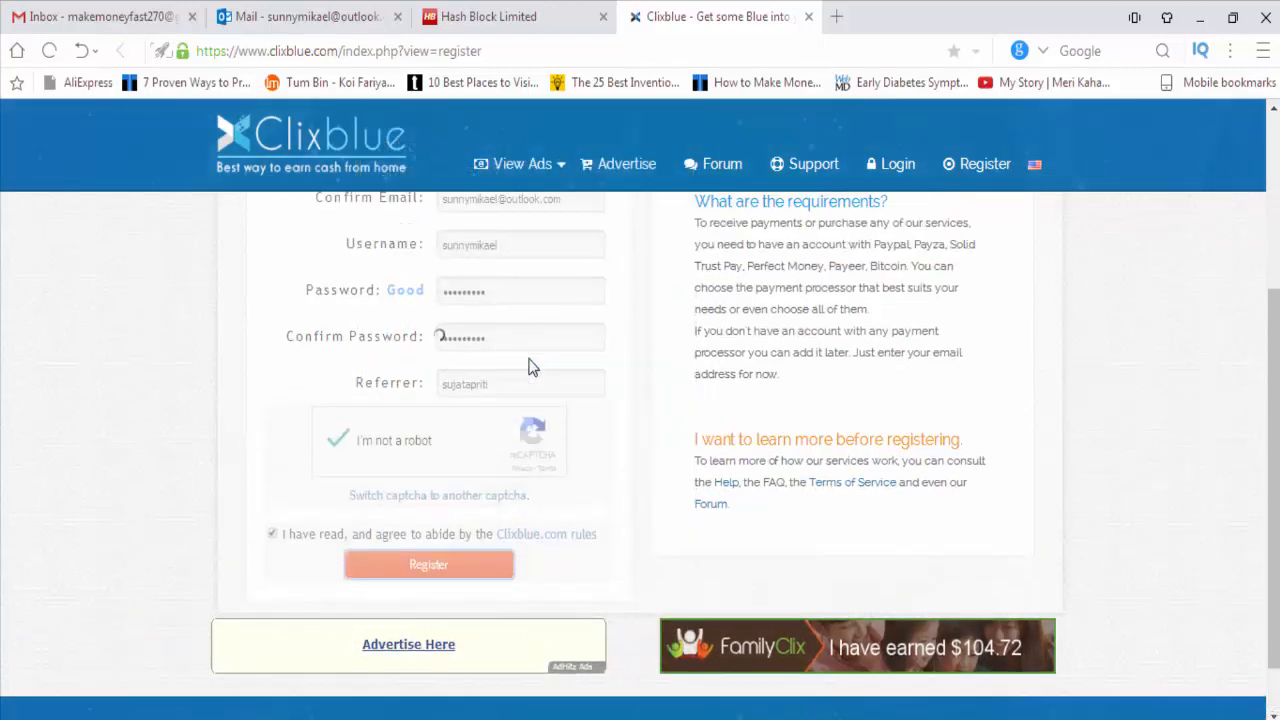
left_click(428, 564)
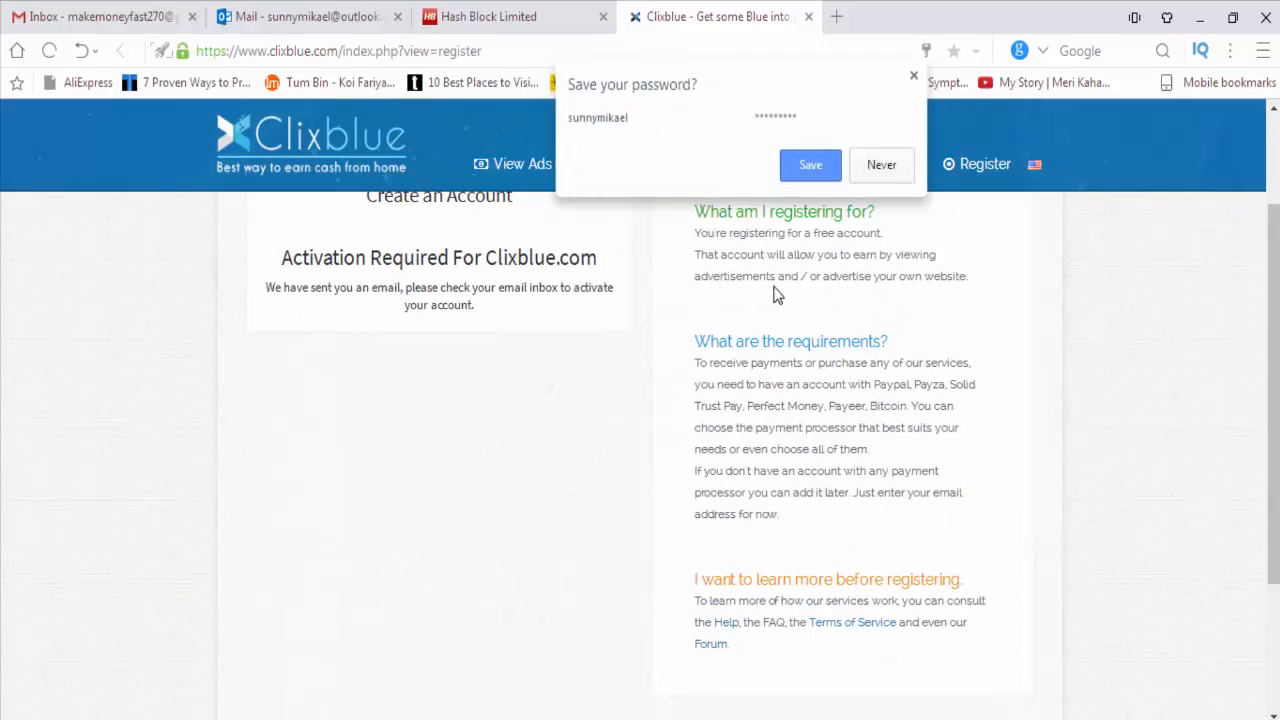
Decline saving the password, open the Clixblue activation email in Outlook and follow its link
left_click(880, 164)
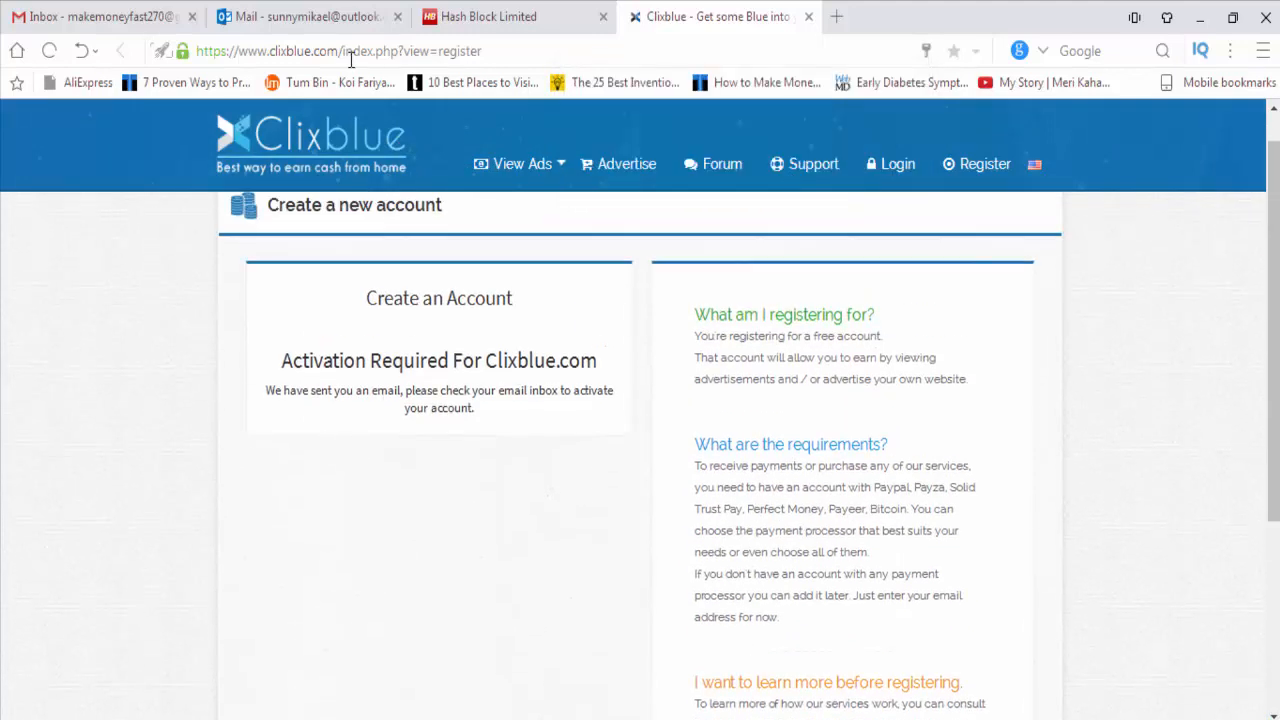
left_click(300, 16)
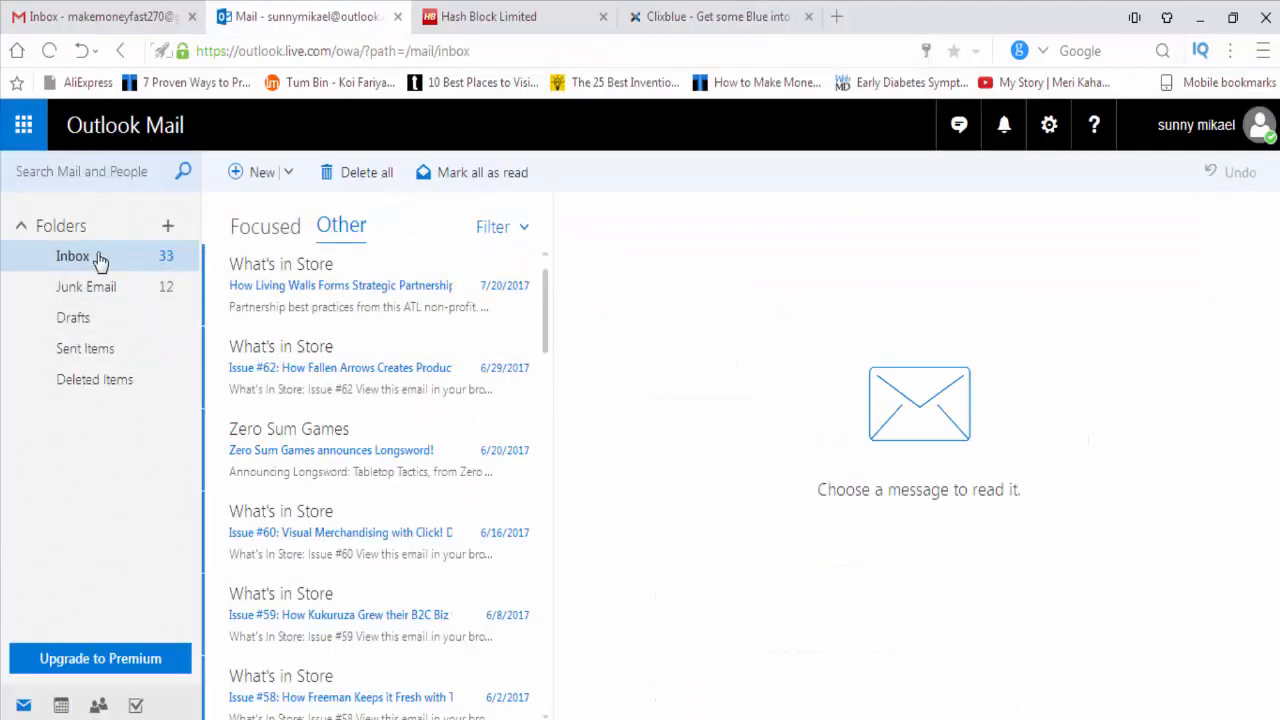
left_click(264, 224)
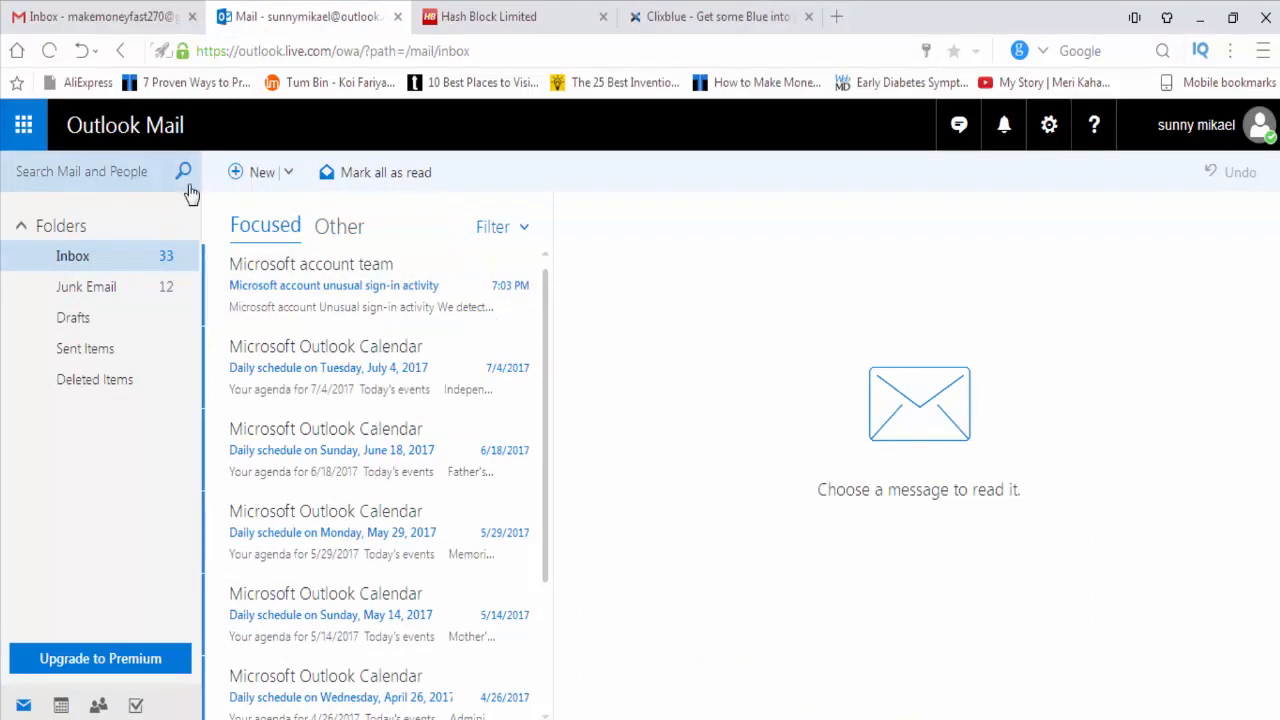
mouse_move(440, 290)
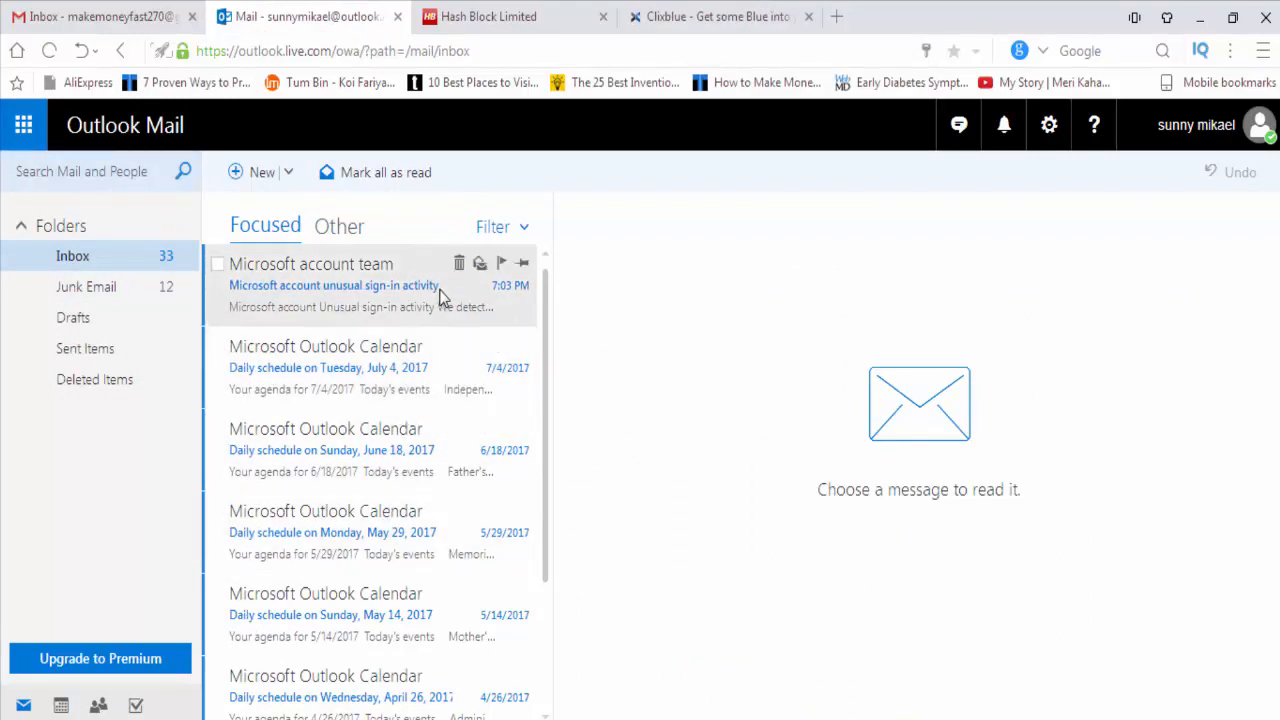
mouse_move(390, 500)
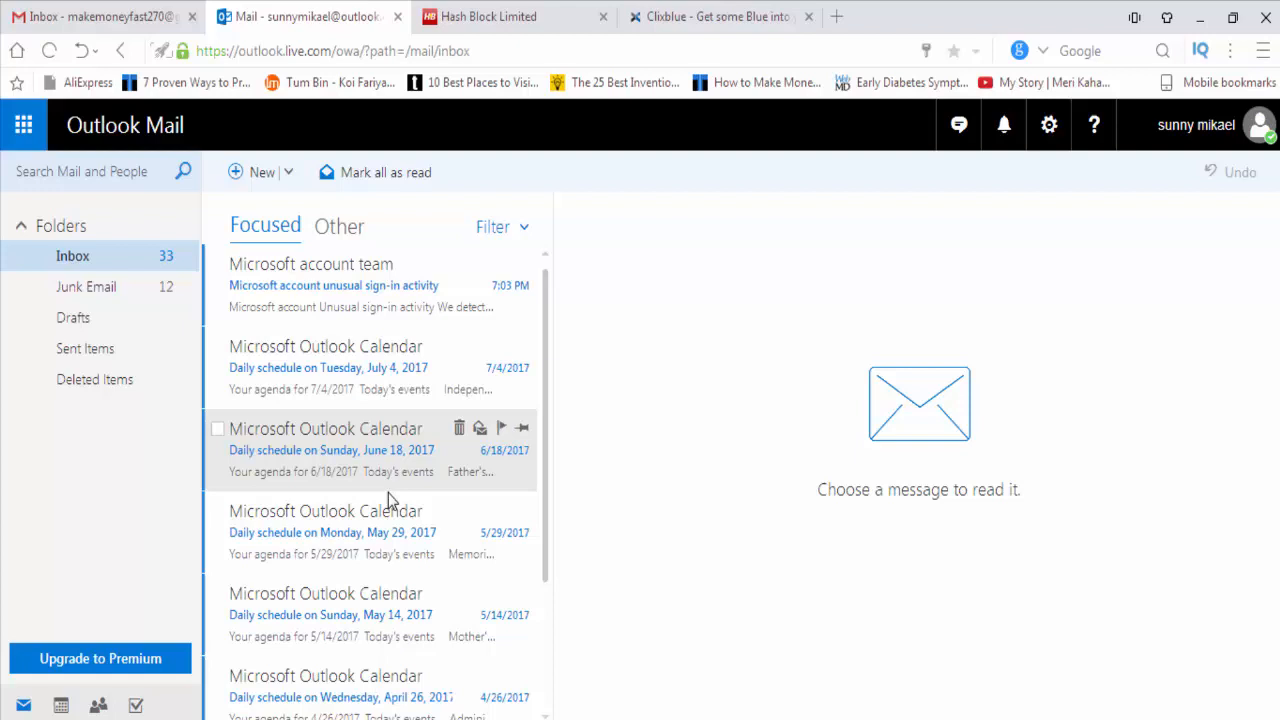
mouse_move(384, 202)
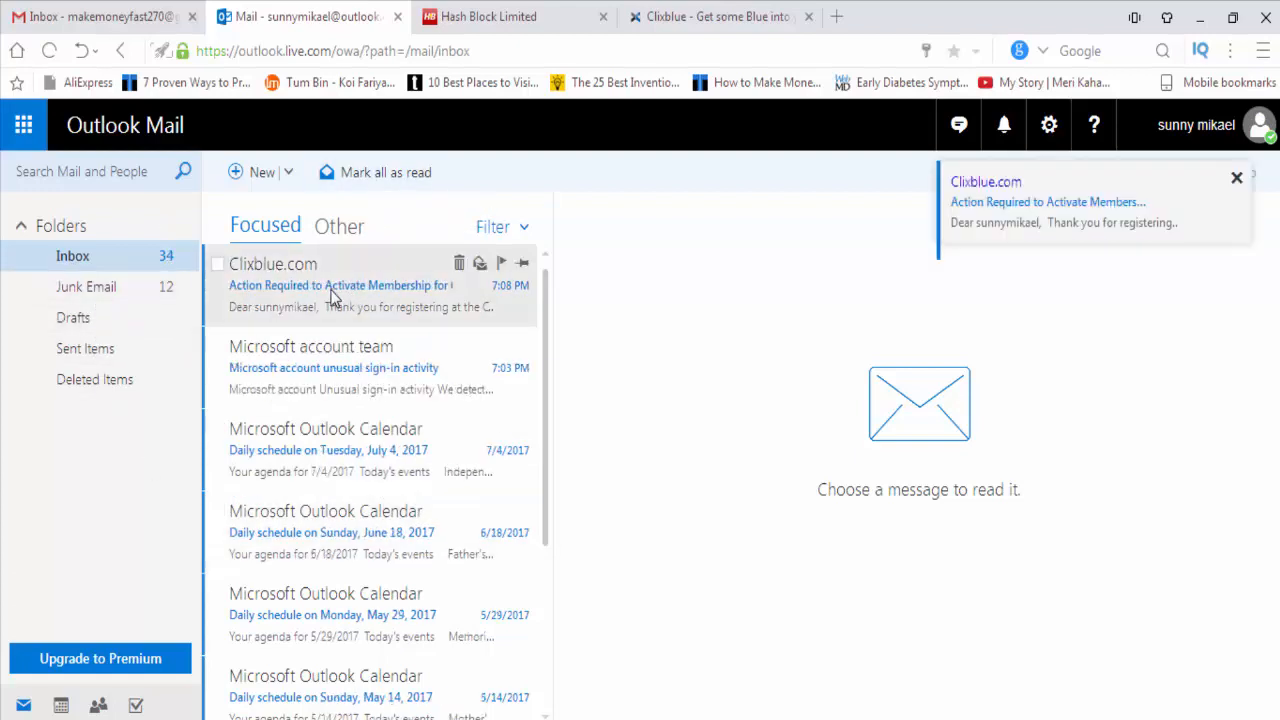
left_click(340, 284)
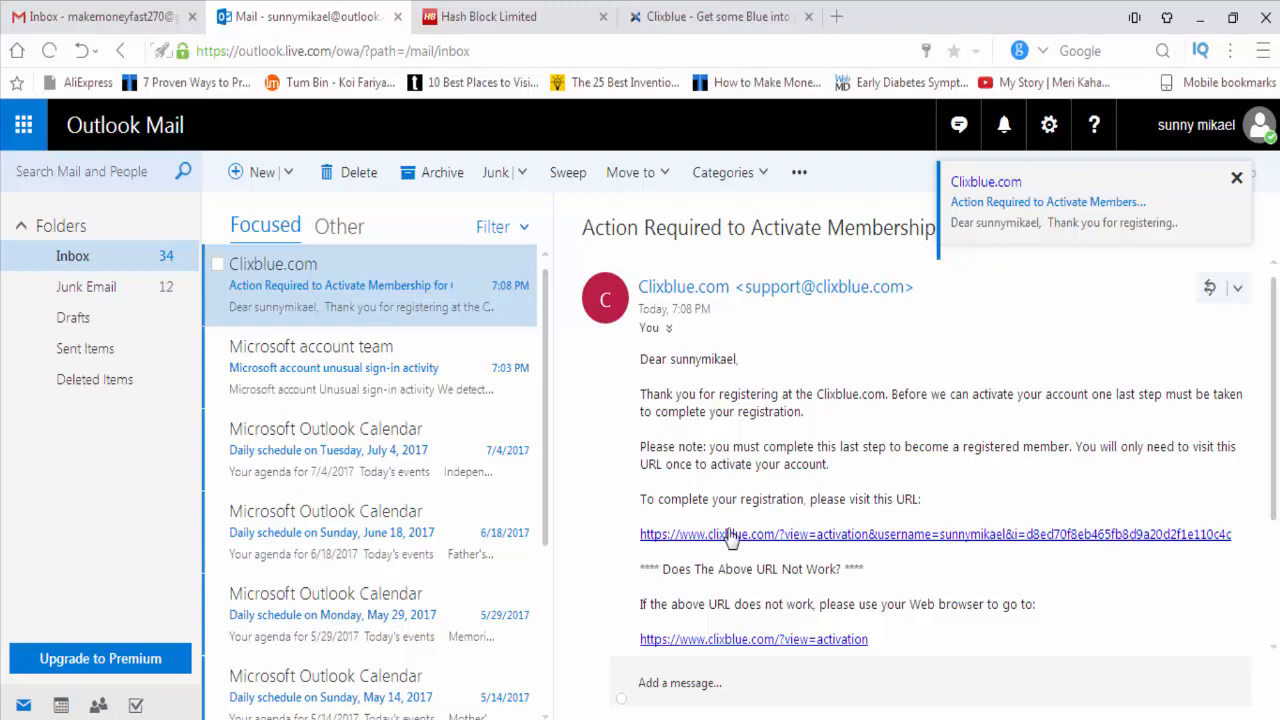
left_click(1236, 178)
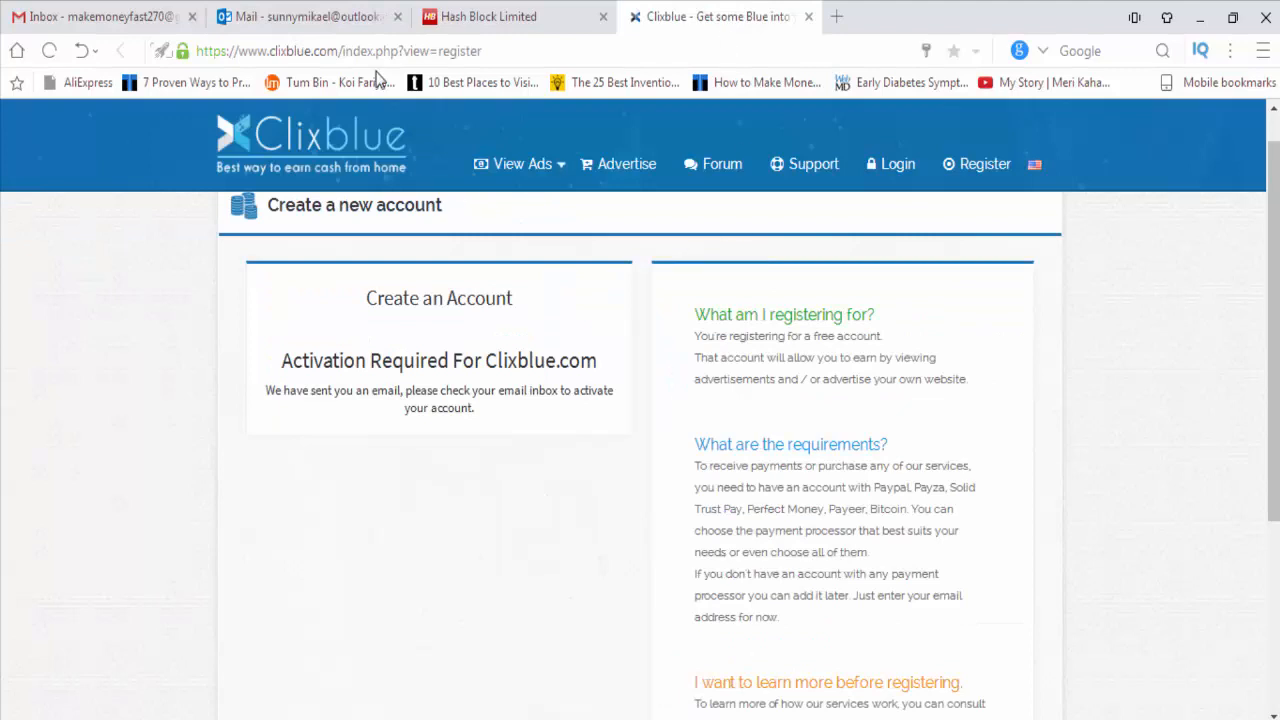
Close the HashBlock tab and send the username and activation ID on the Account Activation page
left_click(304, 16)
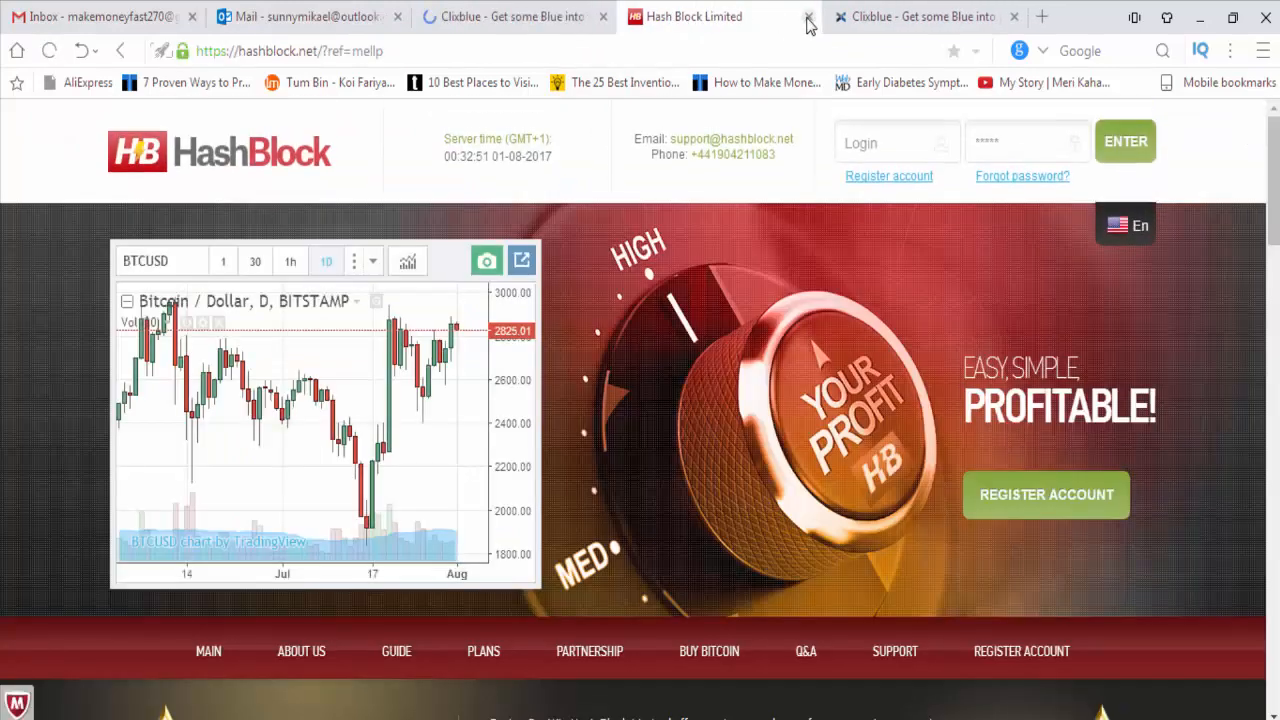
left_click(808, 16)
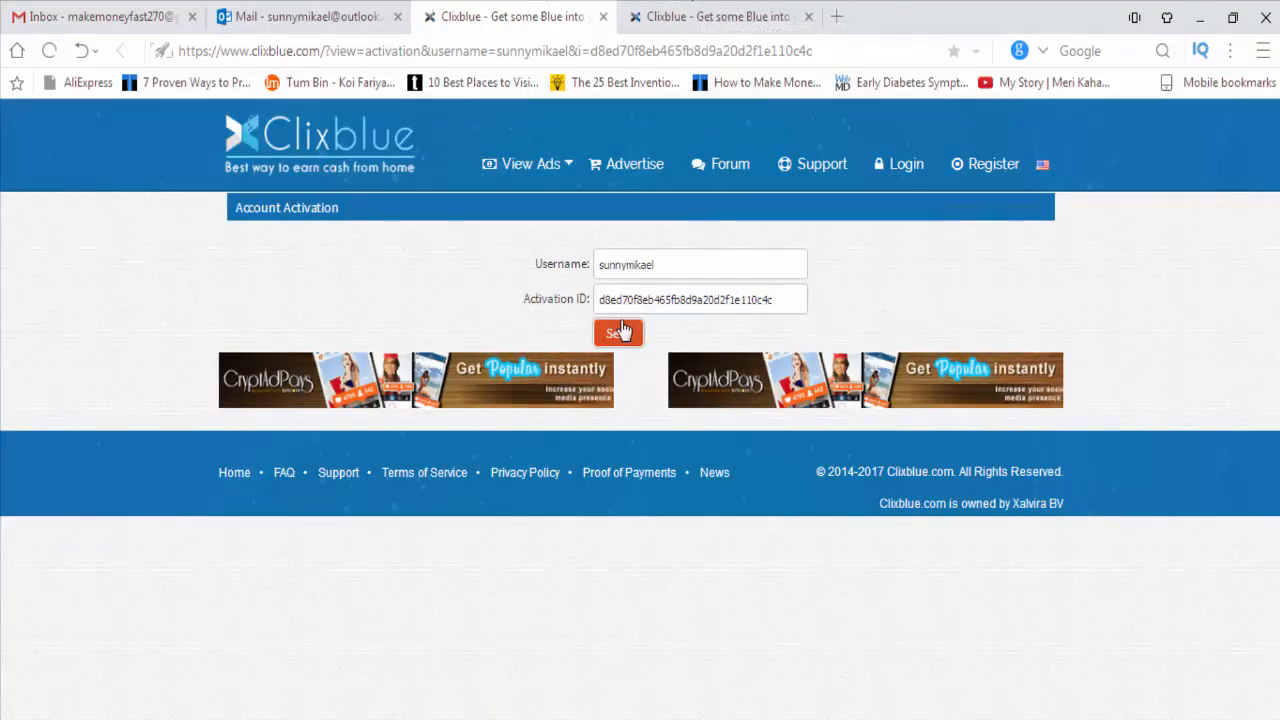
left_click(308, 16)
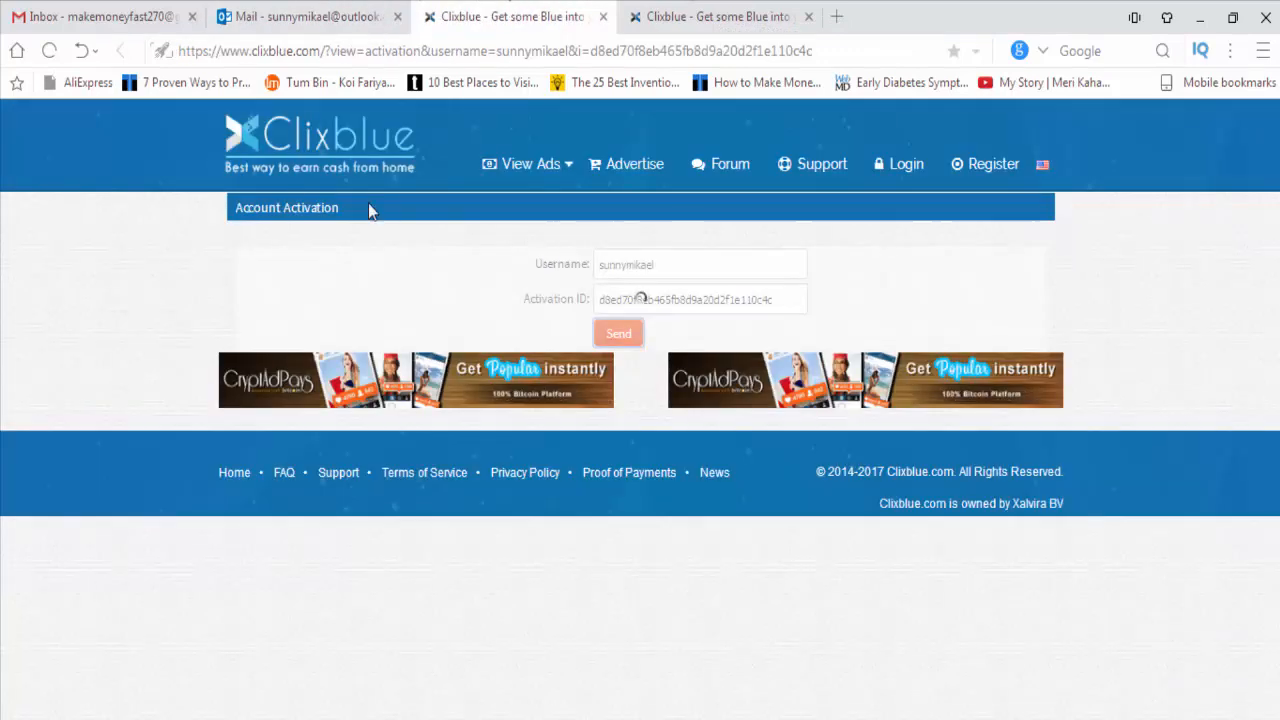
left_click(304, 16)
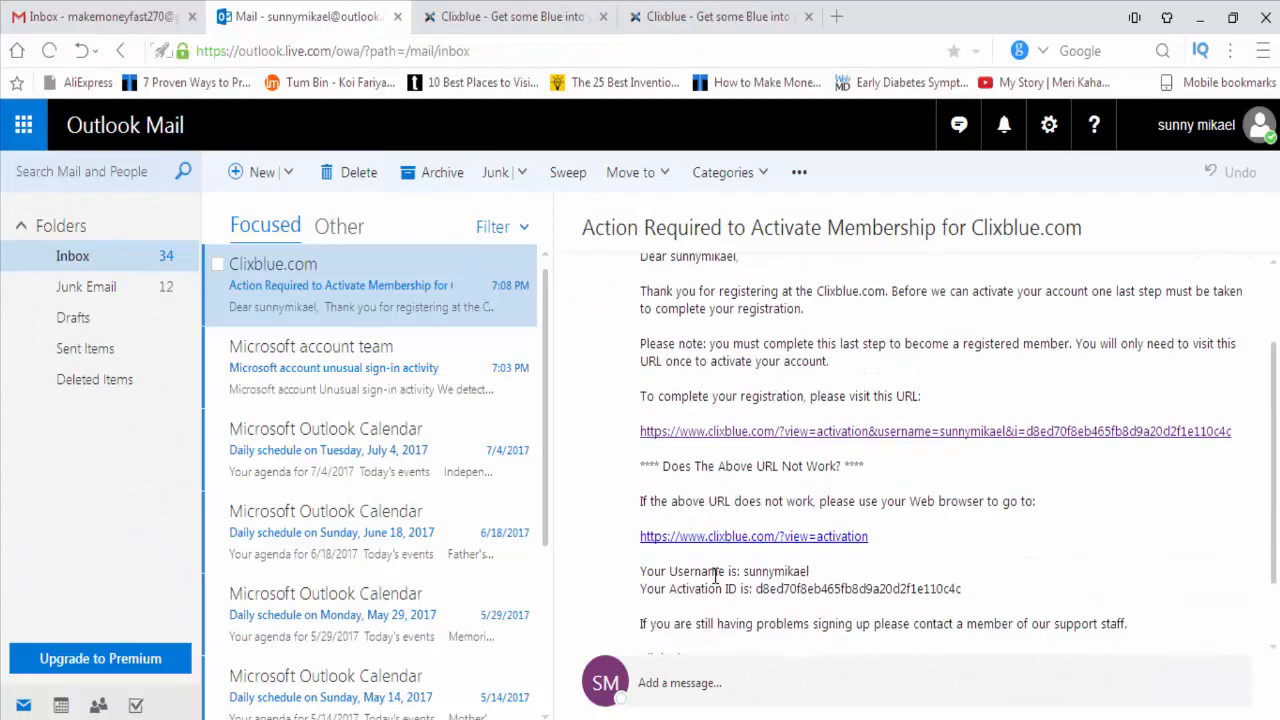
left_click(936, 432)
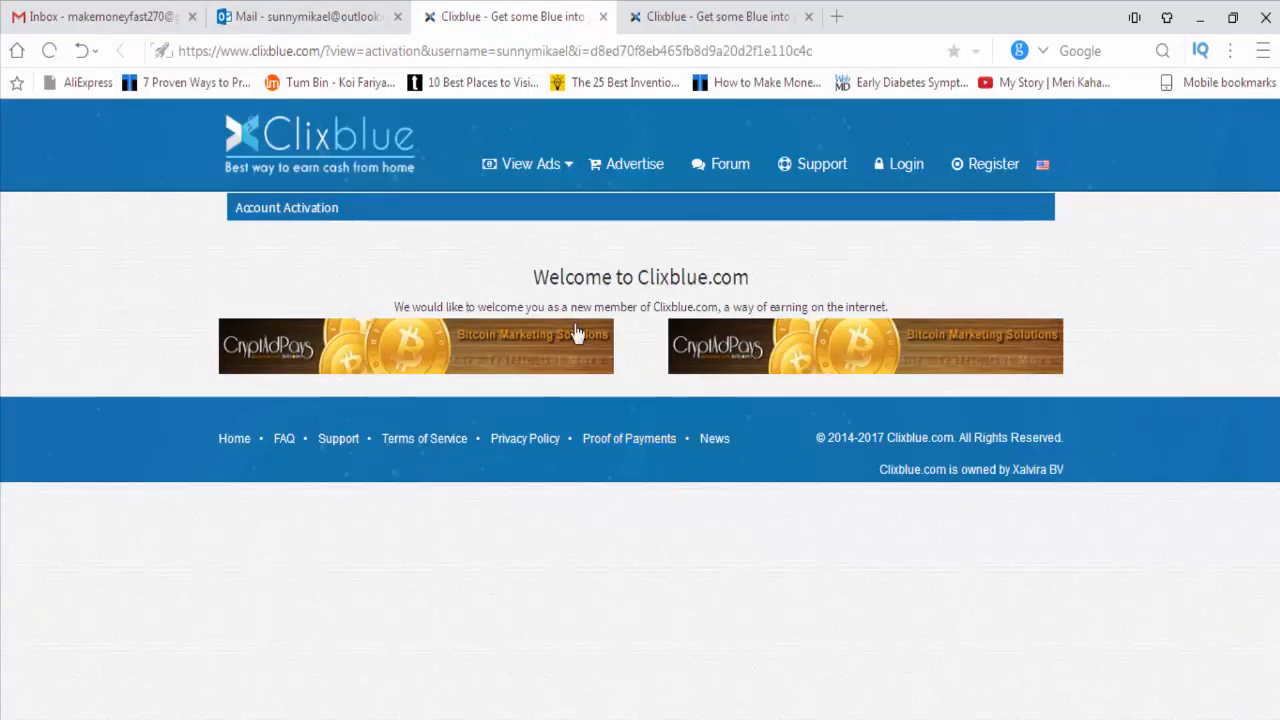
mouse_move(560, 250)
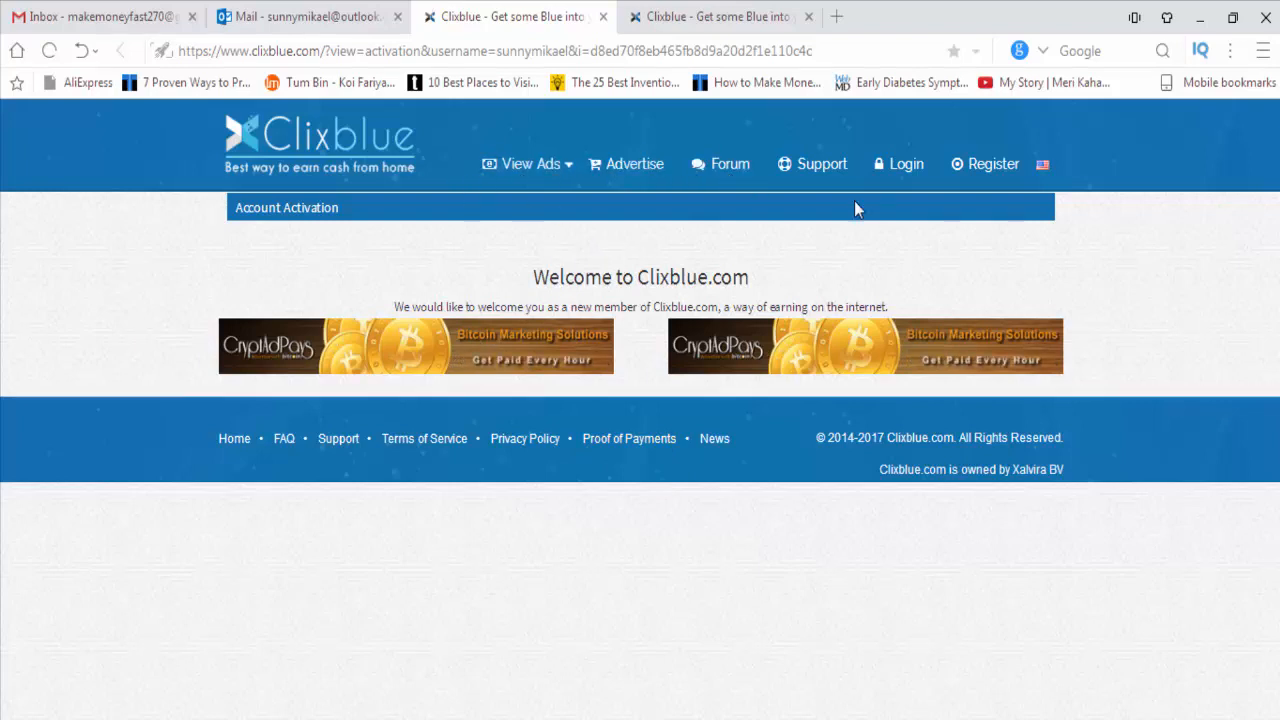
left_click(304, 16)
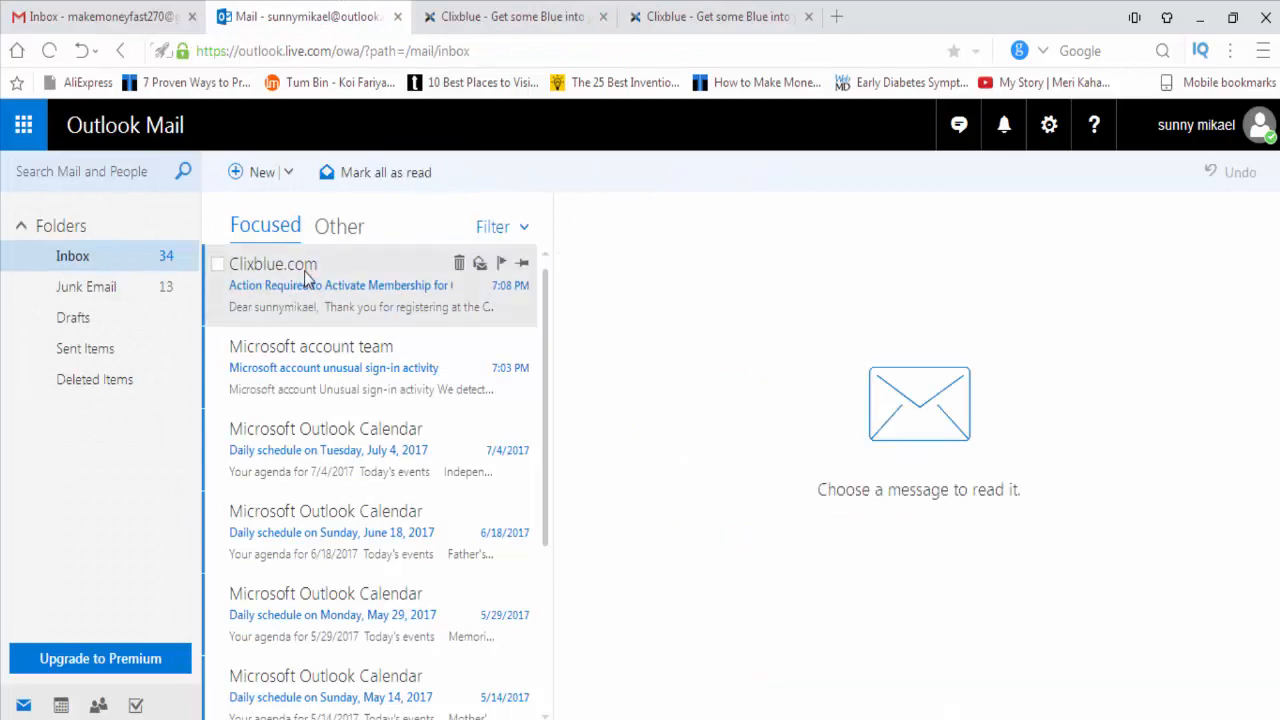
left_click(510, 16)
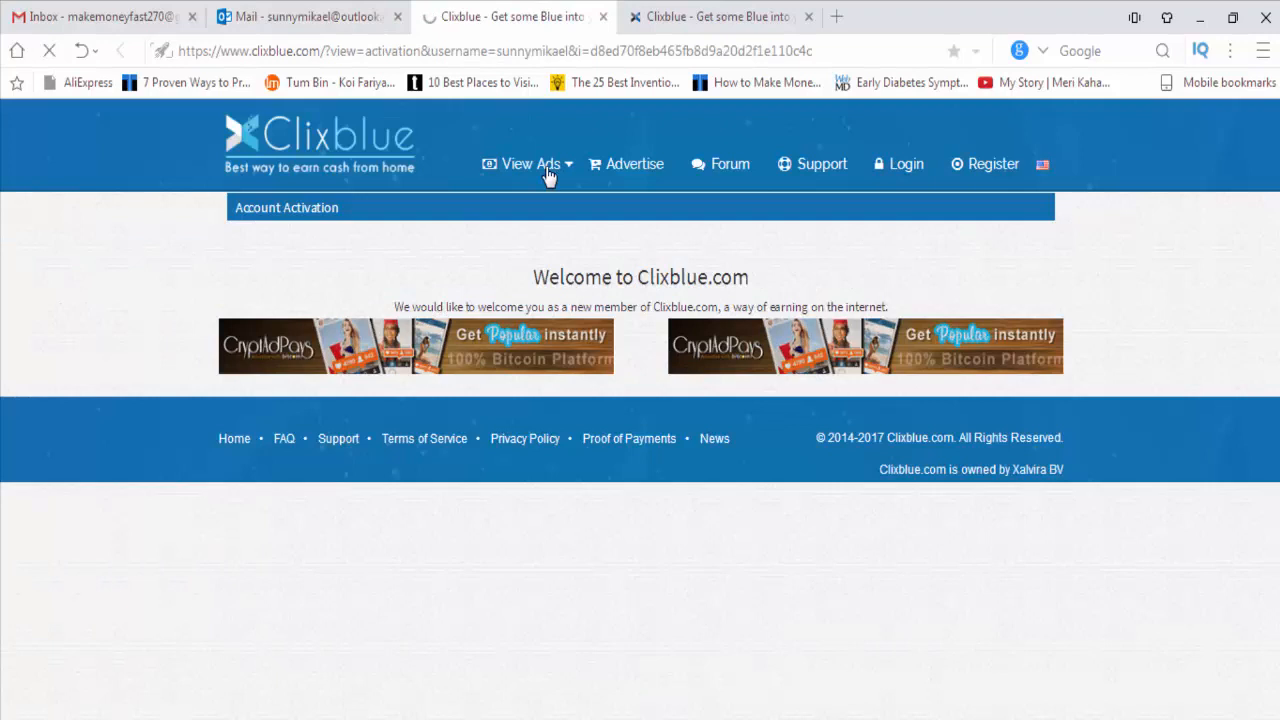
Log in with the username, passwords and captcha answer 'getout' on the Login page
left_click(896, 164)
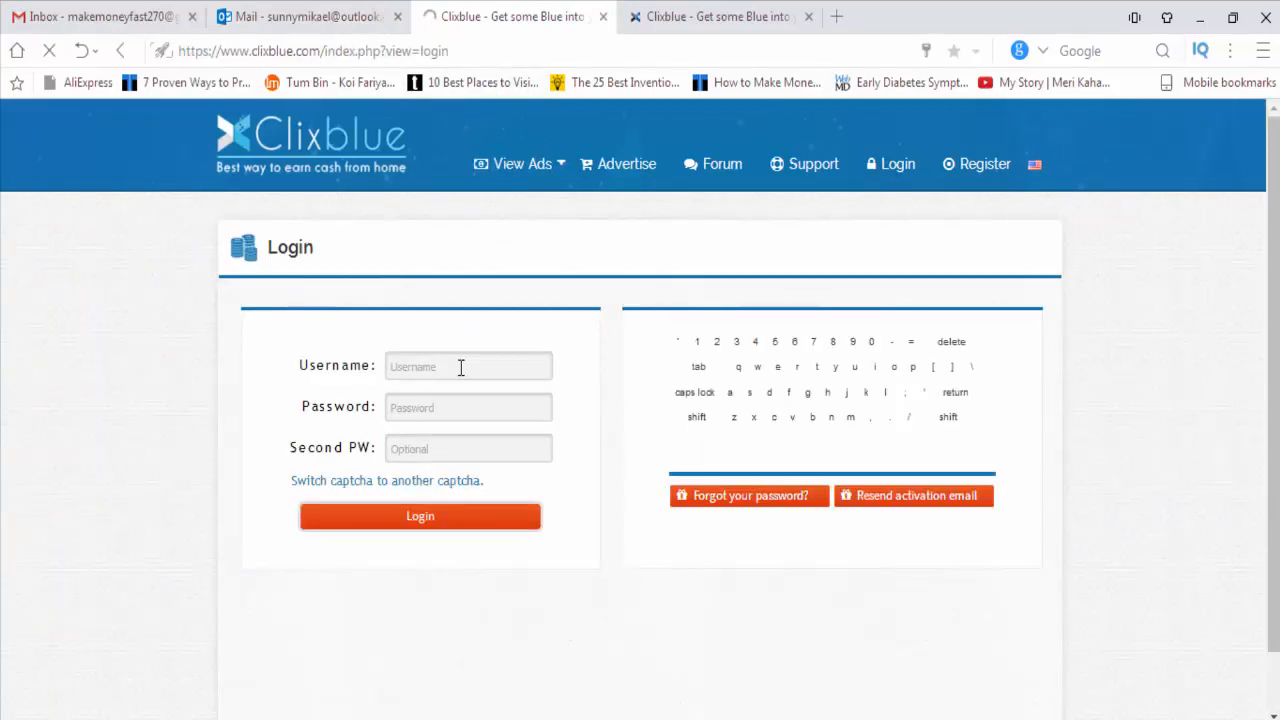
left_click(300, 16)
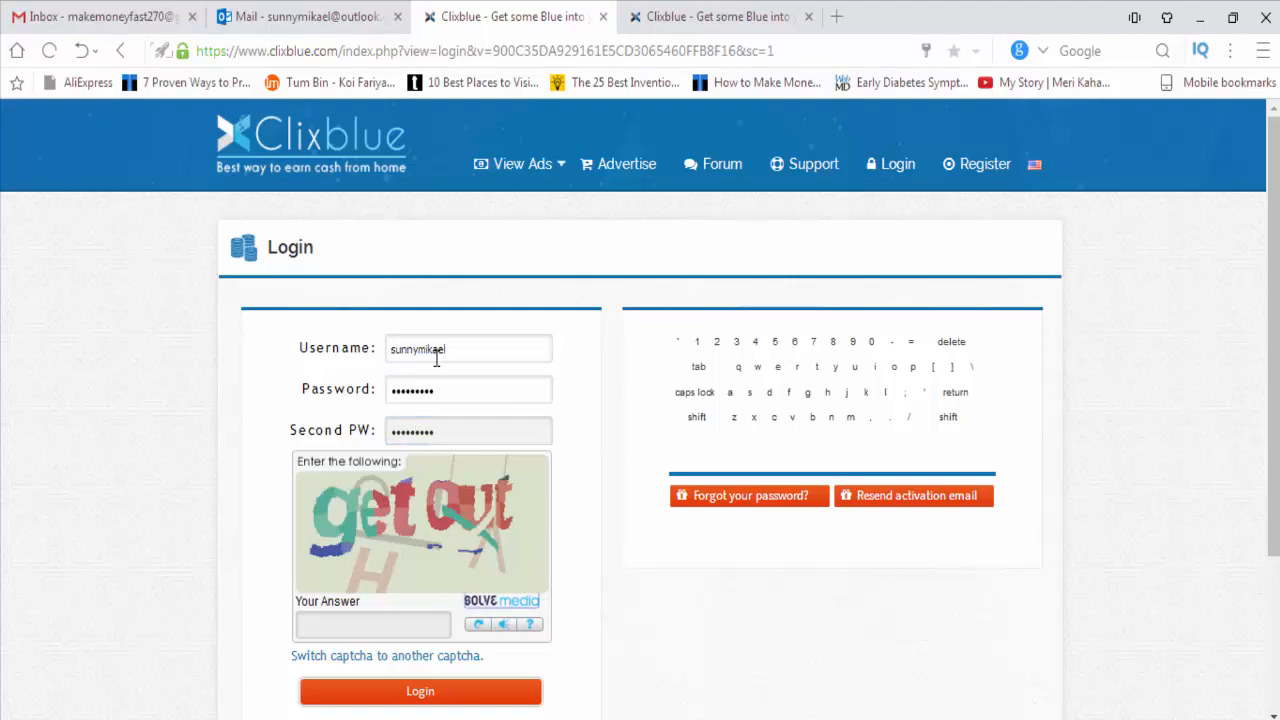
type("get")
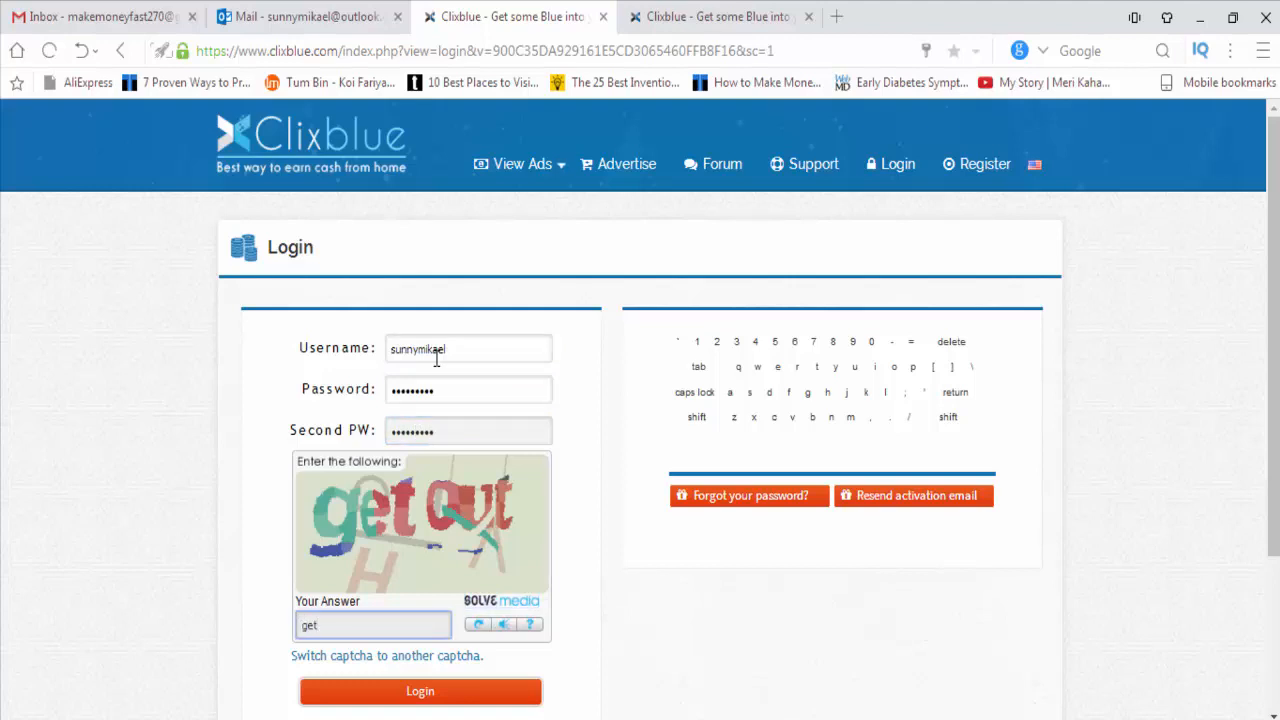
type("out")
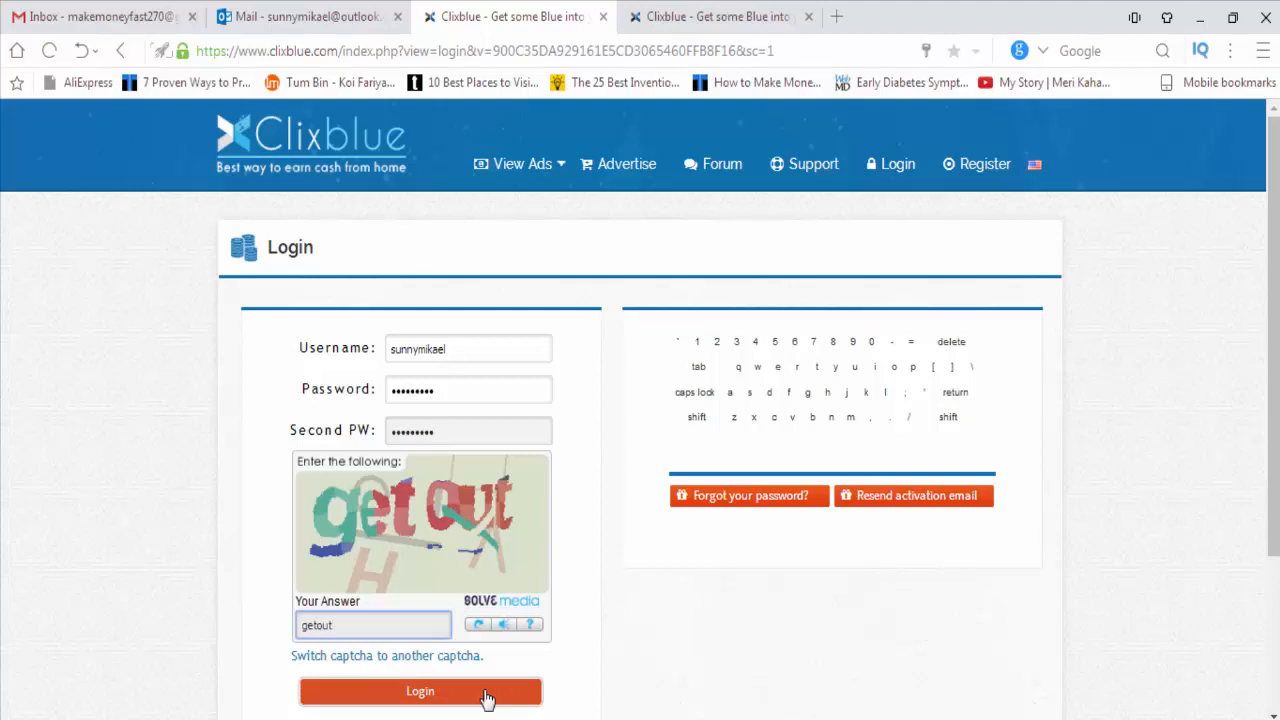
left_click(420, 692)
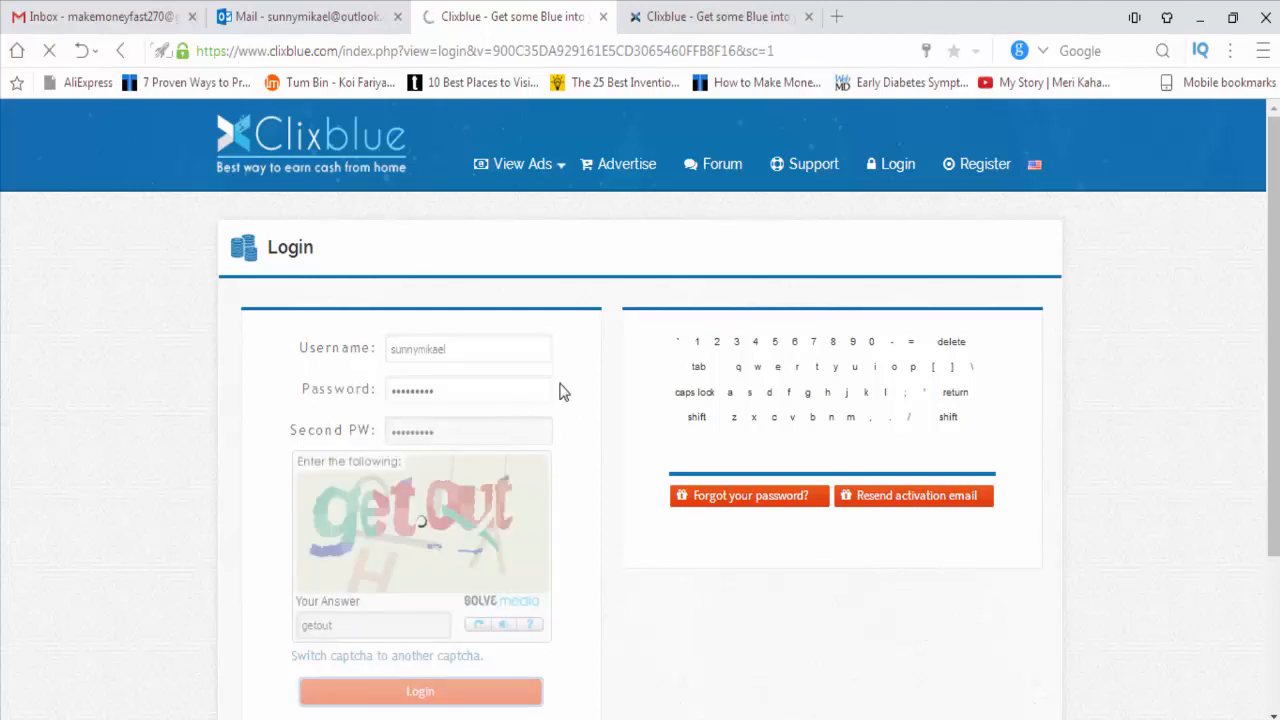
left_click(420, 692)
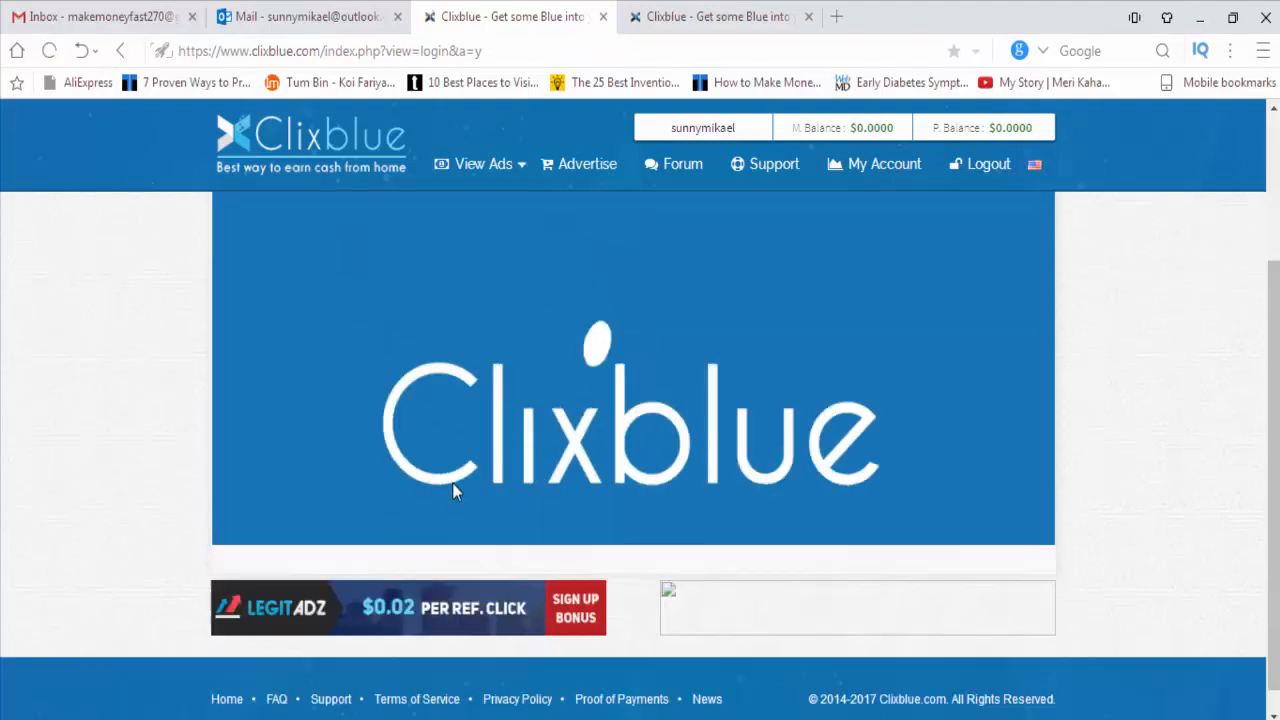
Switch to the logged-in Clixblue tab and browse down the account summary page
scroll("down", 3)
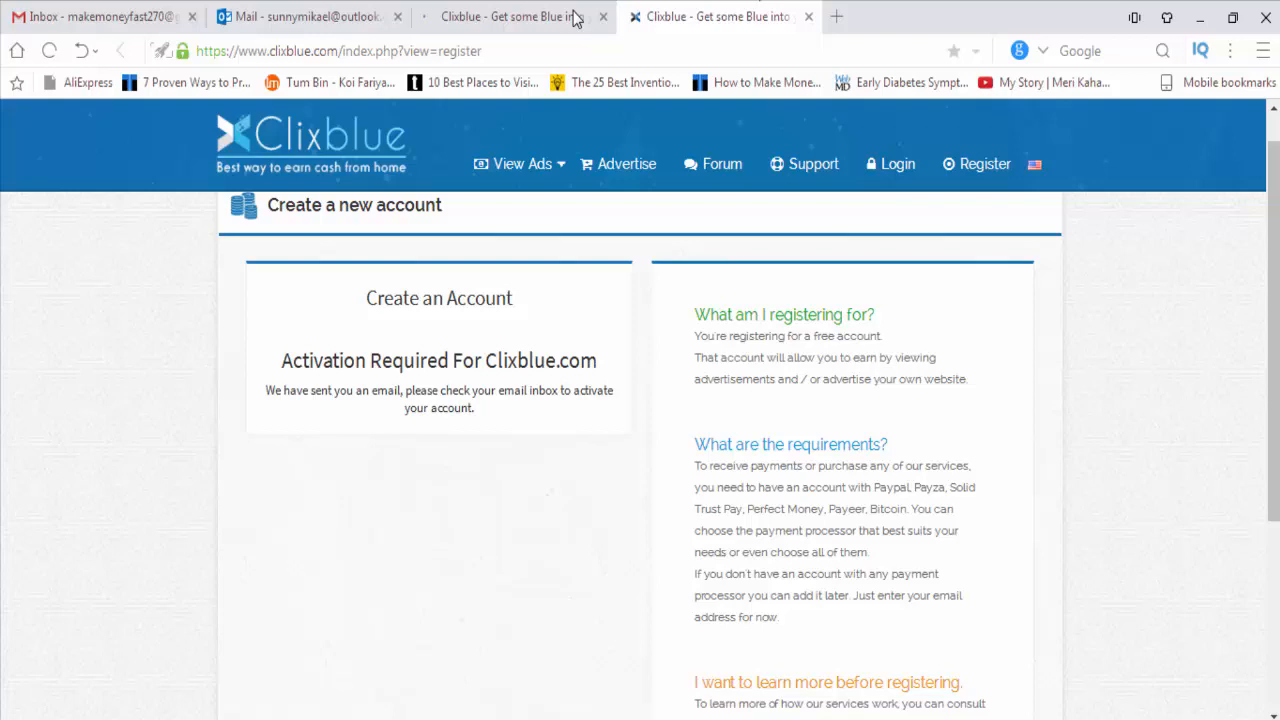
left_click(512, 16)
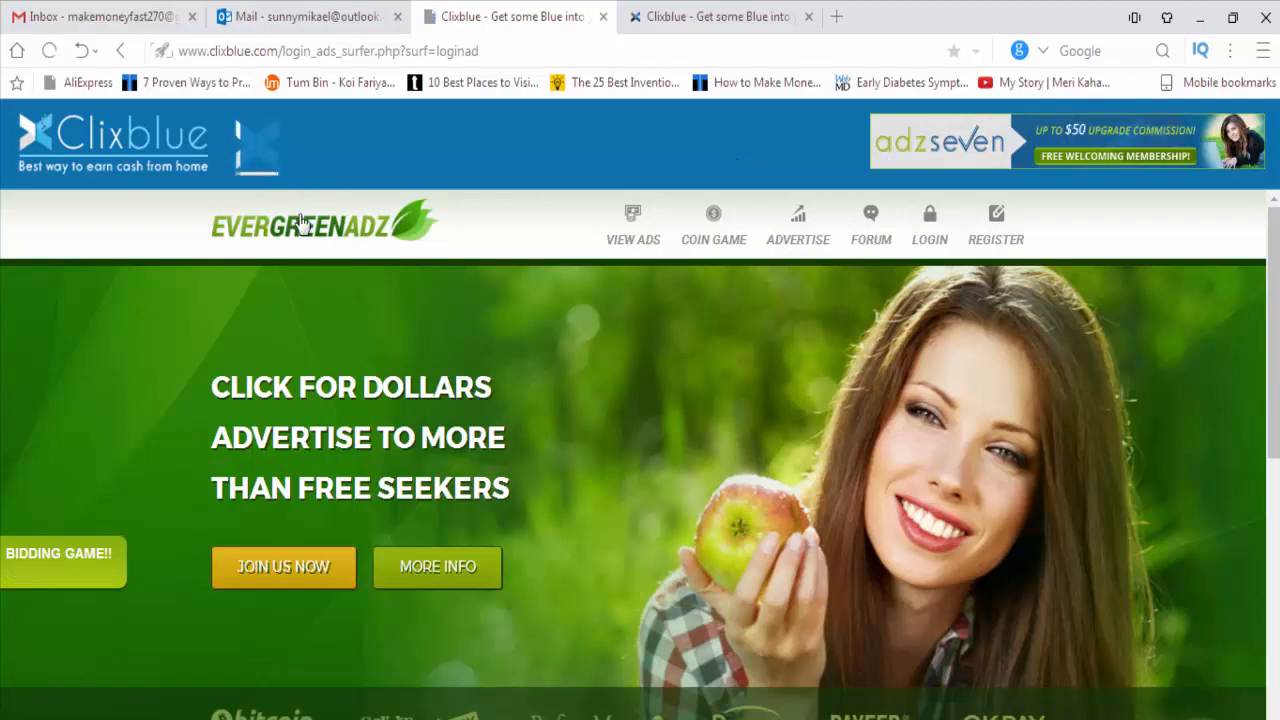
scroll("down", 3)
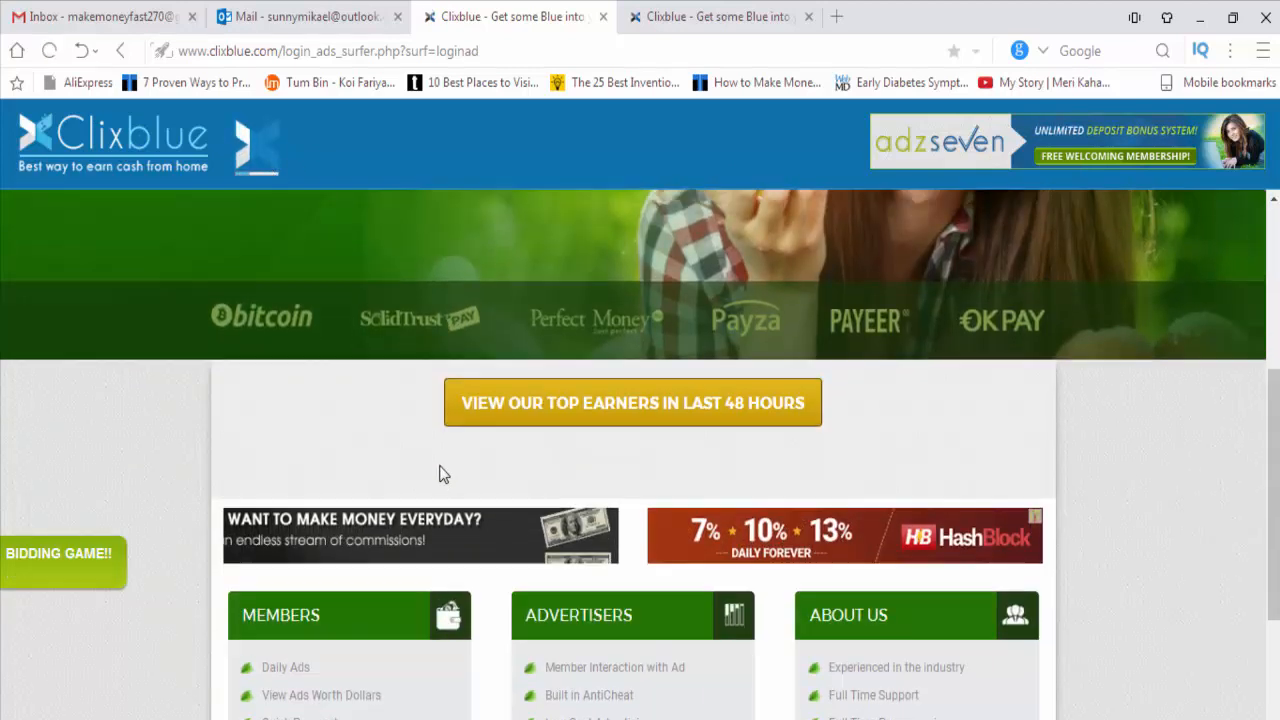
scroll("down", 3)
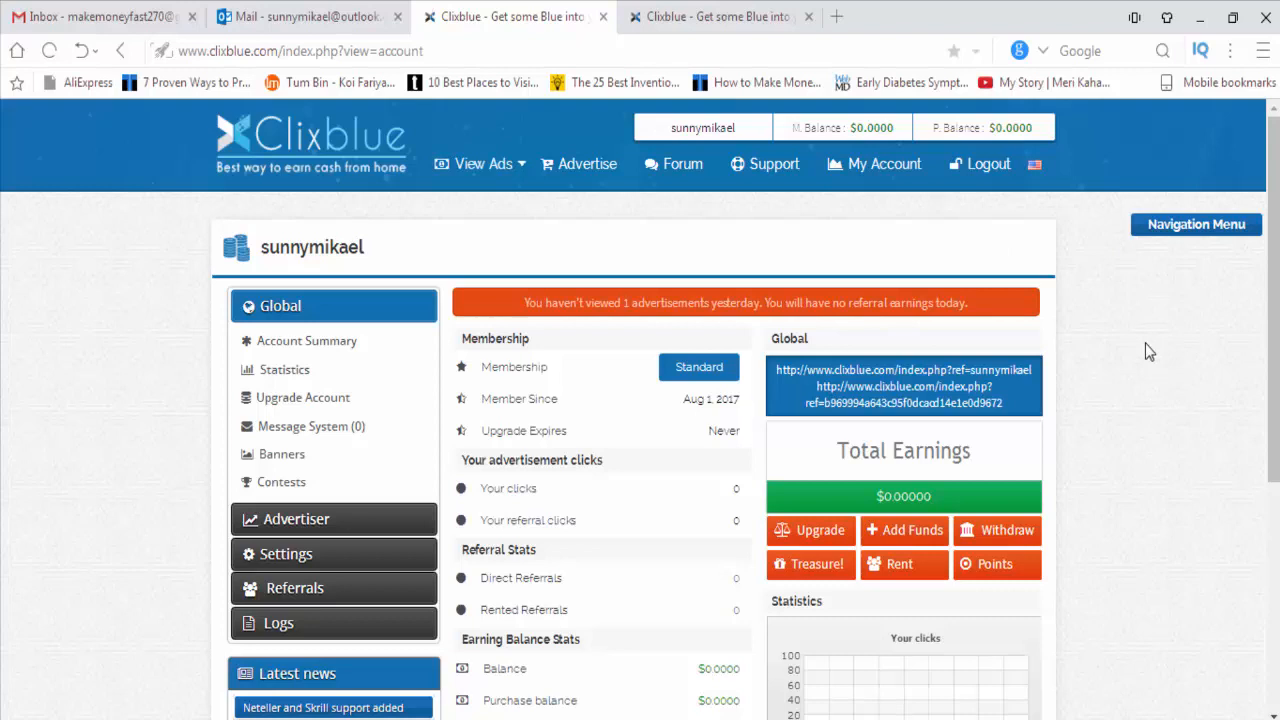
mouse_move(336, 198)
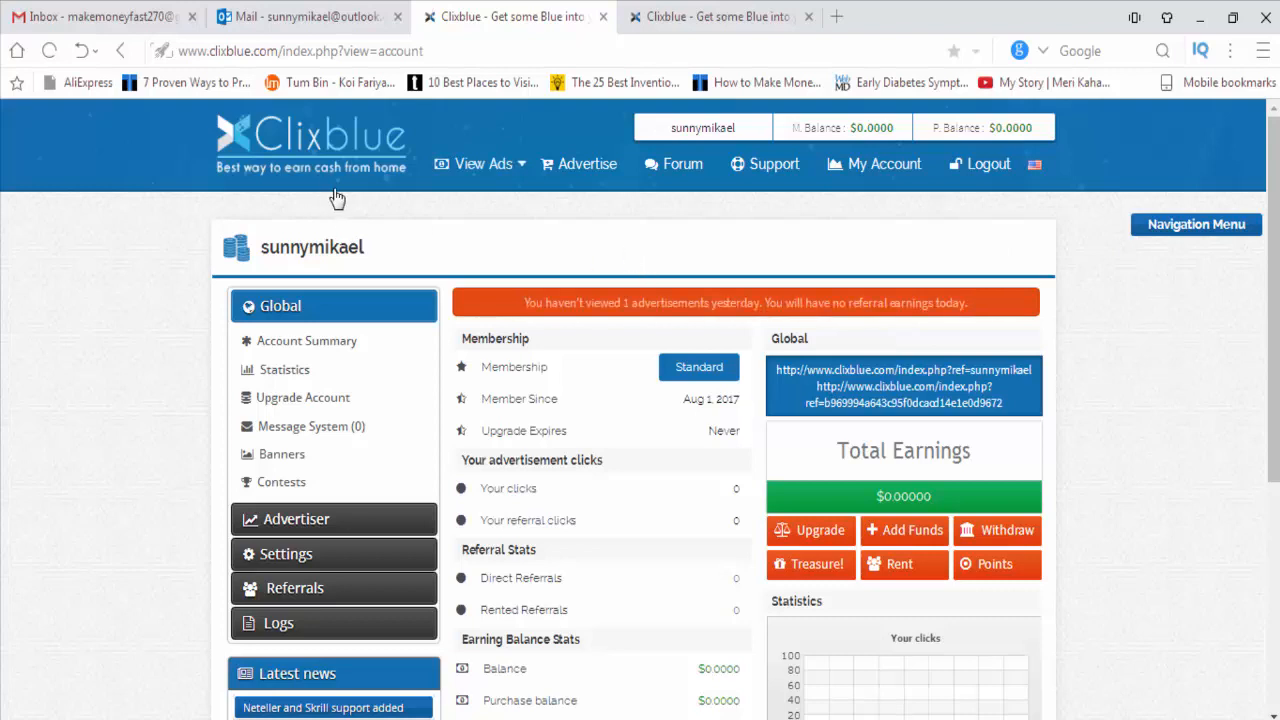
mouse_move(1144, 420)
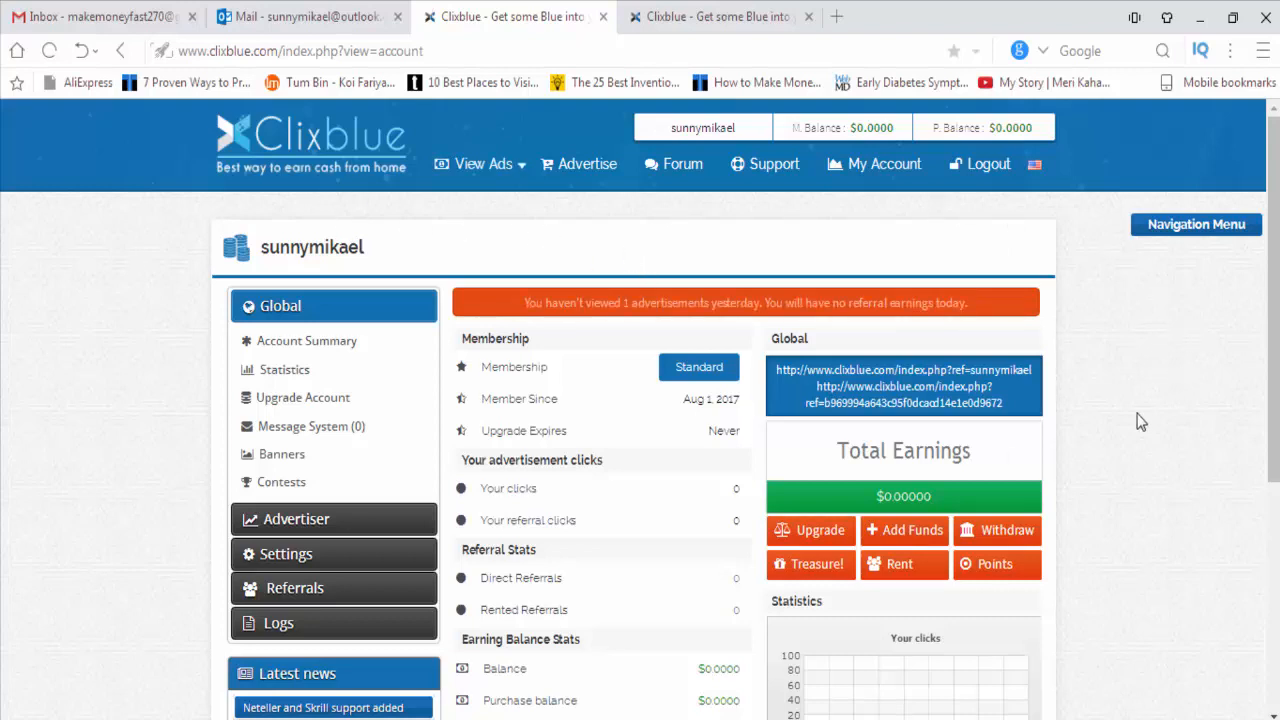
Choose View Ads from the View Ads menu to list the fixed advertisements
left_click(484, 164)
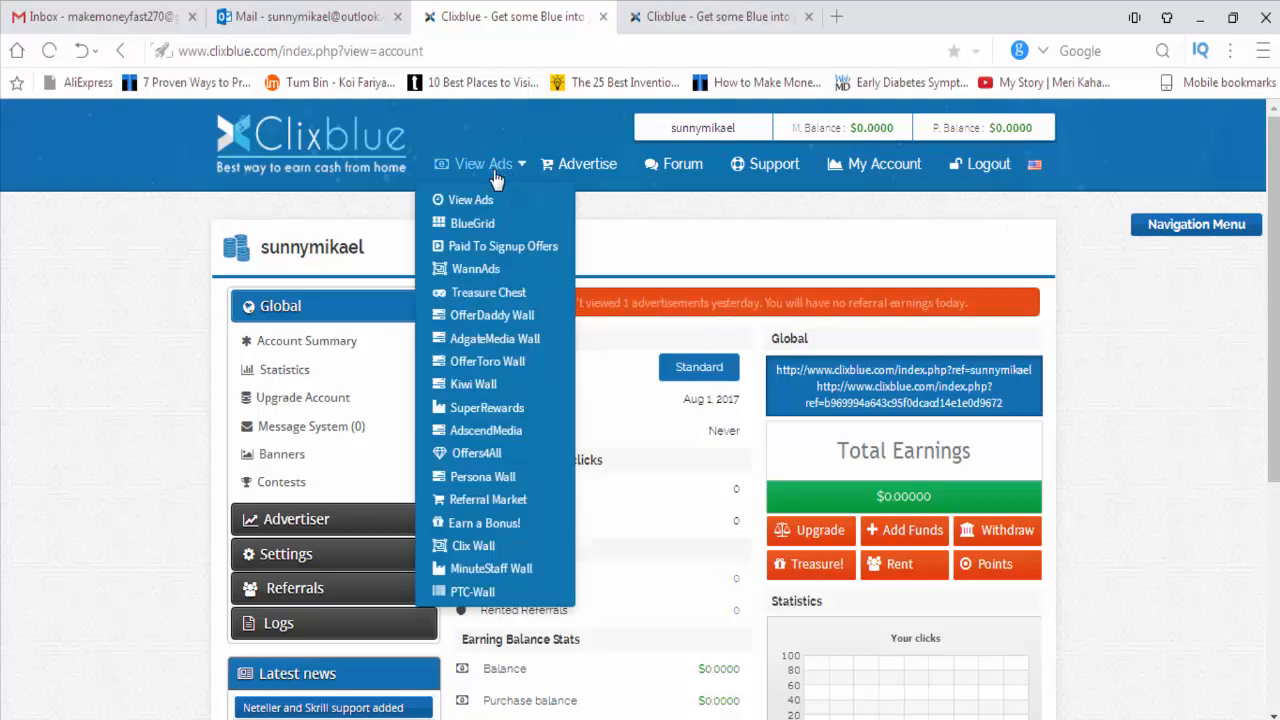
mouse_move(470, 200)
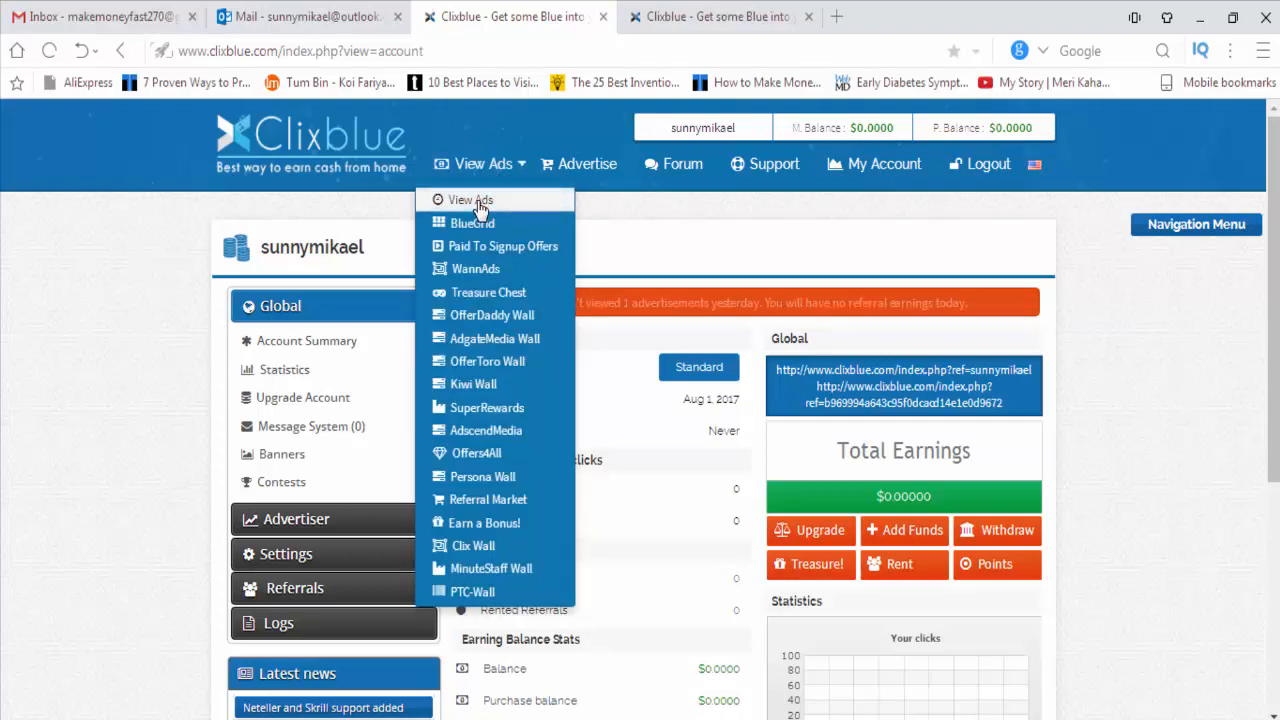
left_click(808, 16)
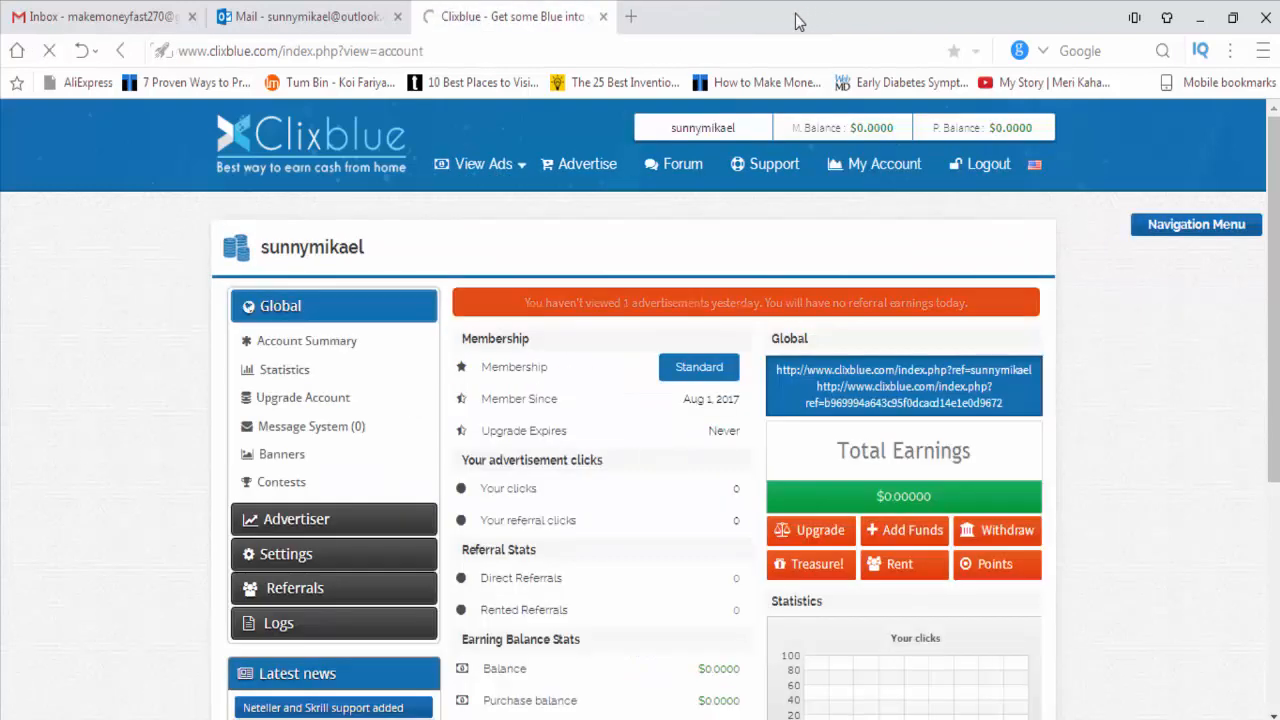
left_click(484, 164)
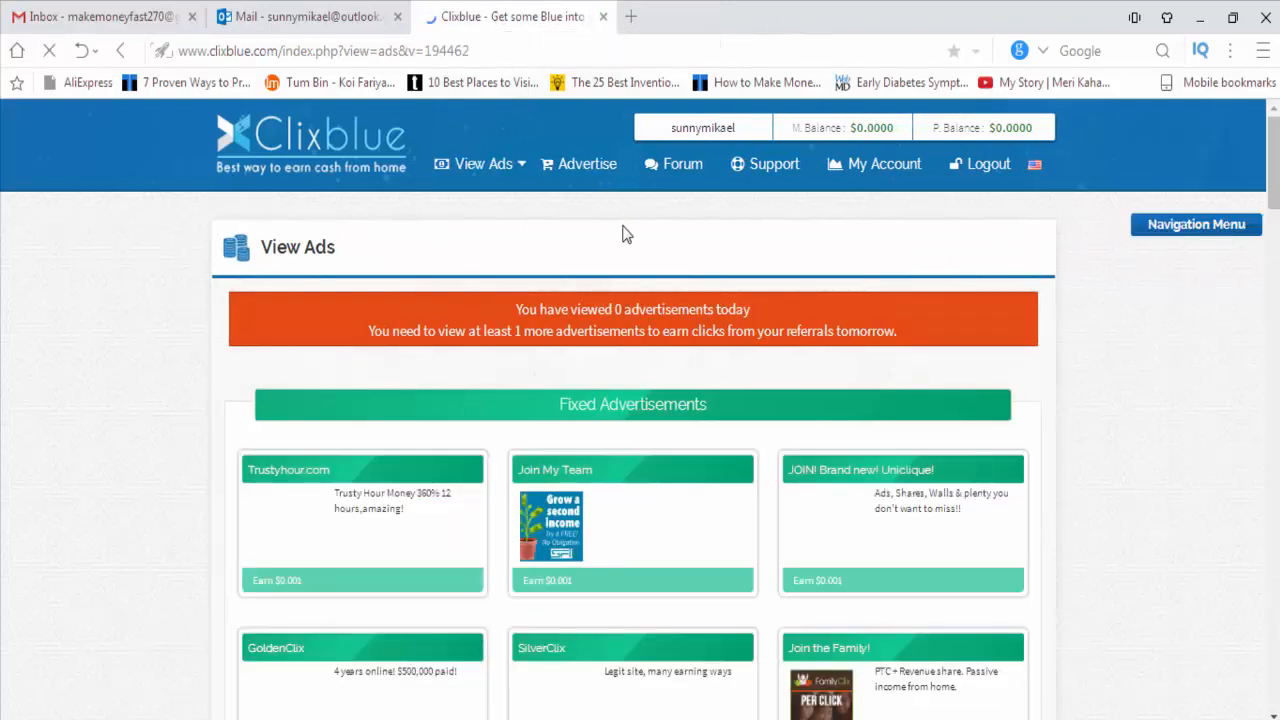
Solve the reCAPTCHA street sign, car and mailbox challenges and continue to the advertisement
scroll("down", 3)
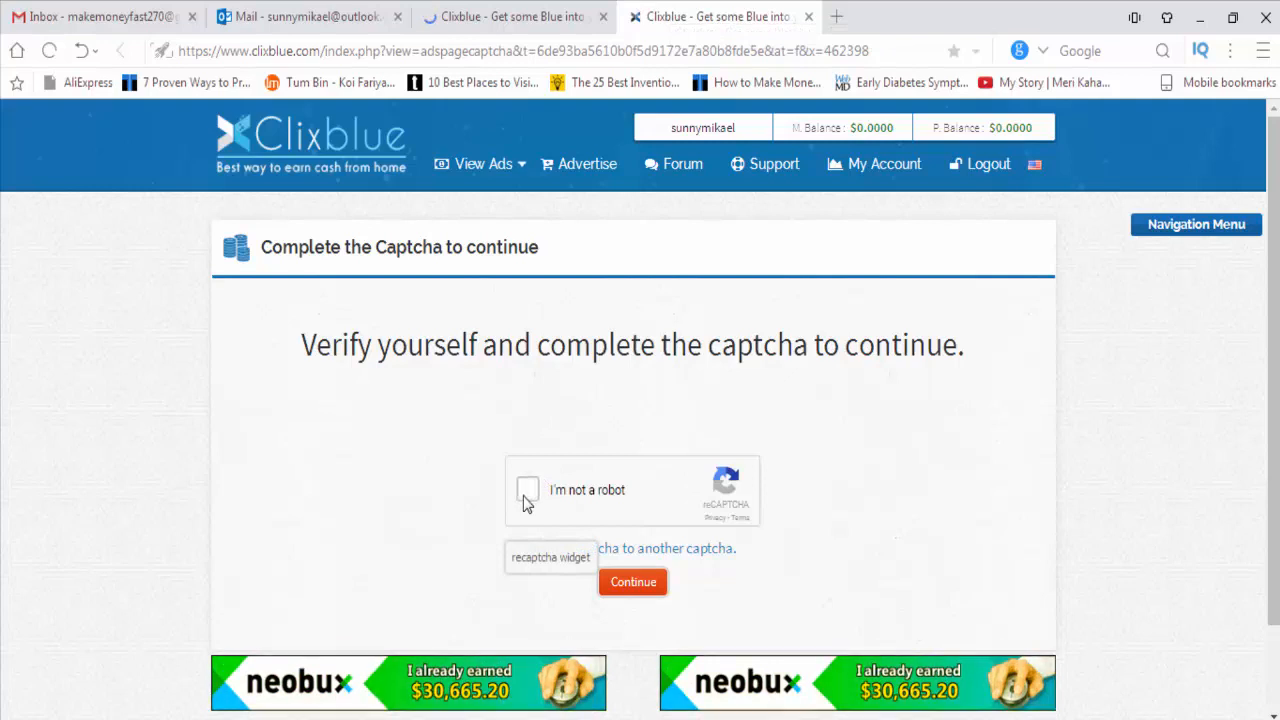
left_click(528, 490)
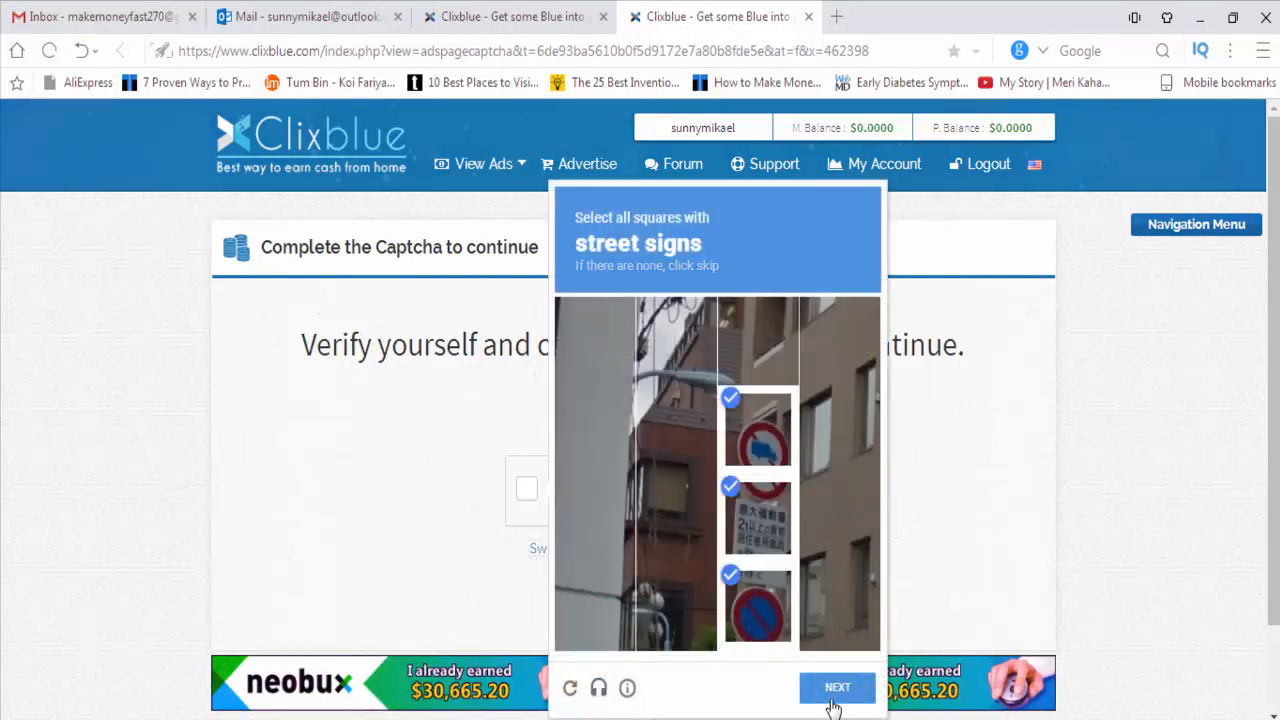
left_click(836, 688)
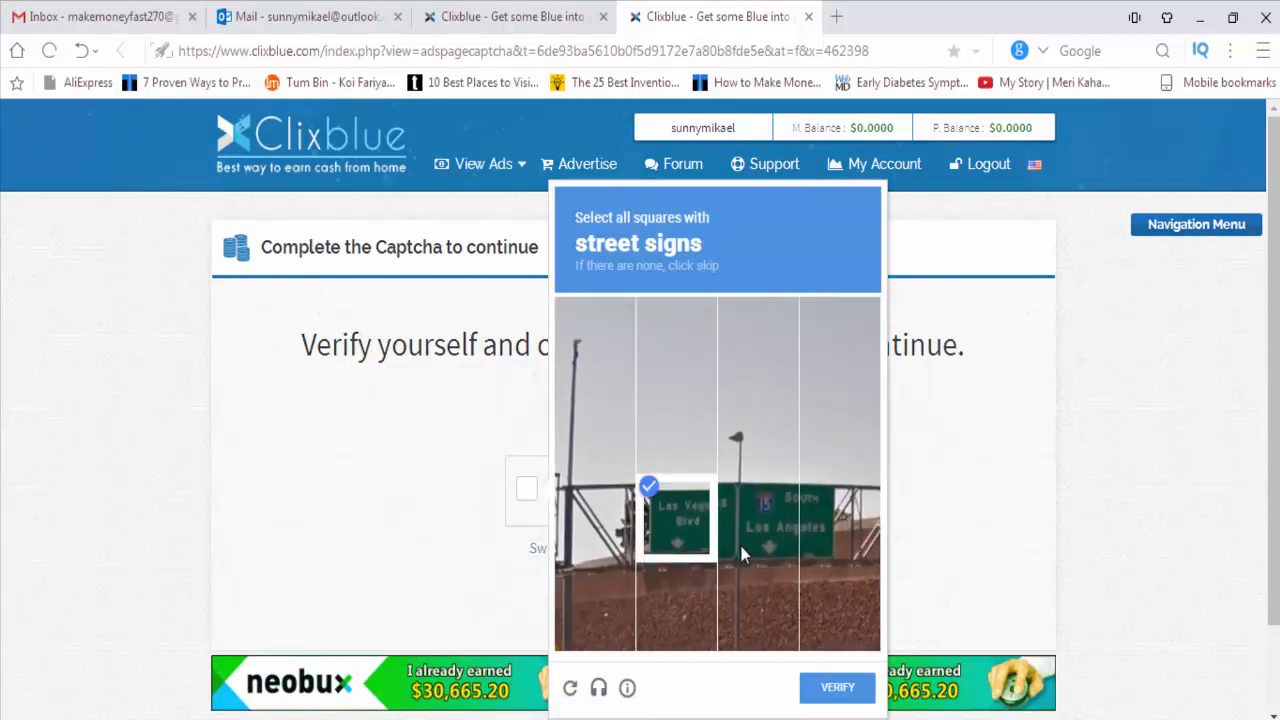
left_click(836, 688)
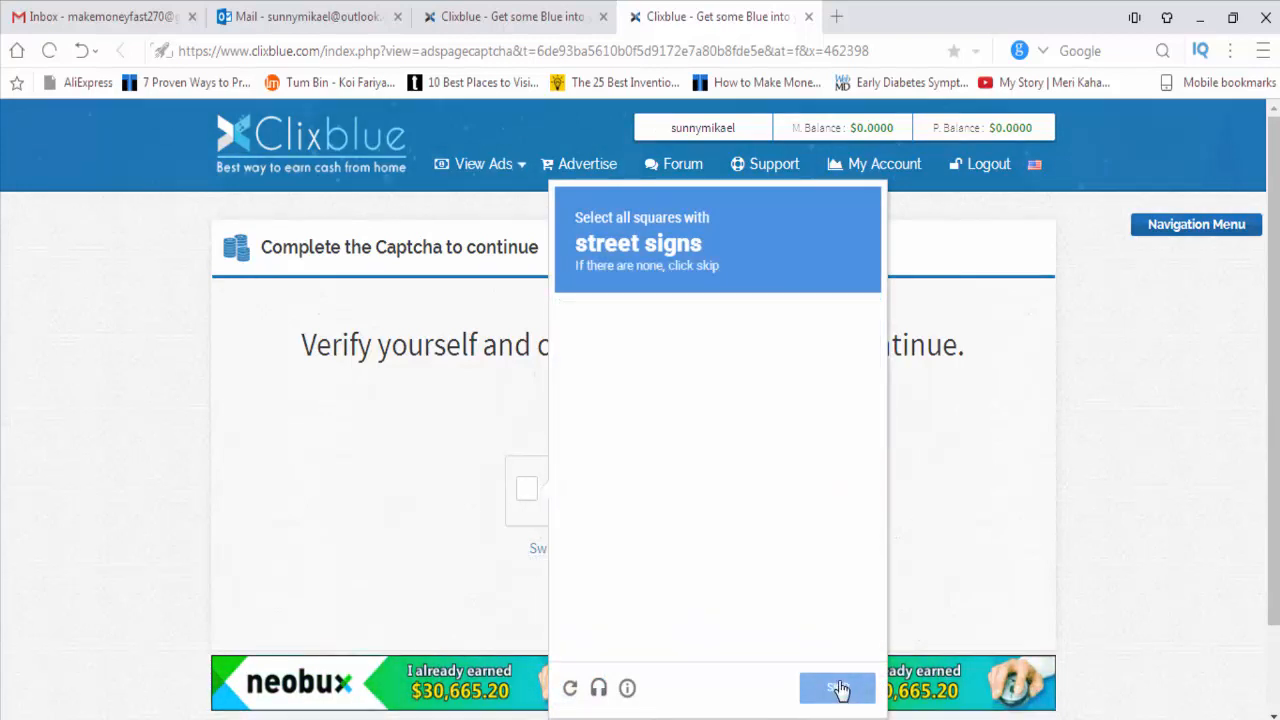
left_click(836, 688)
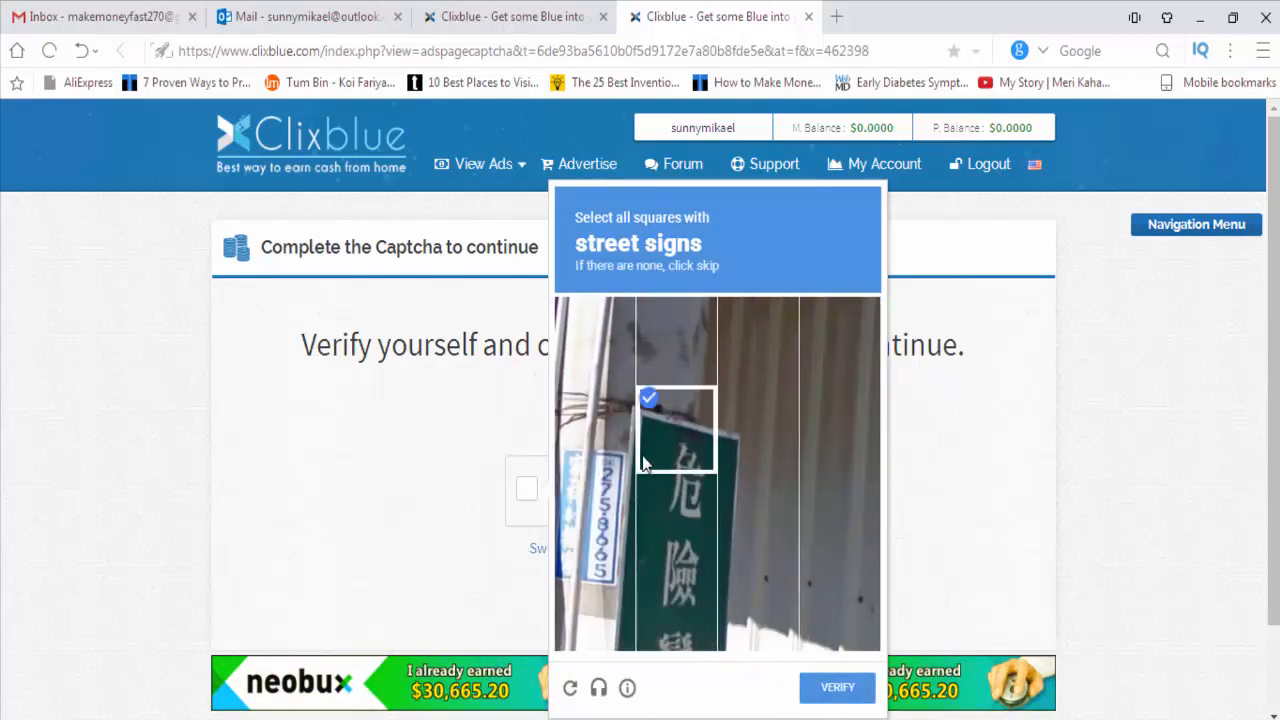
left_click(676, 516)
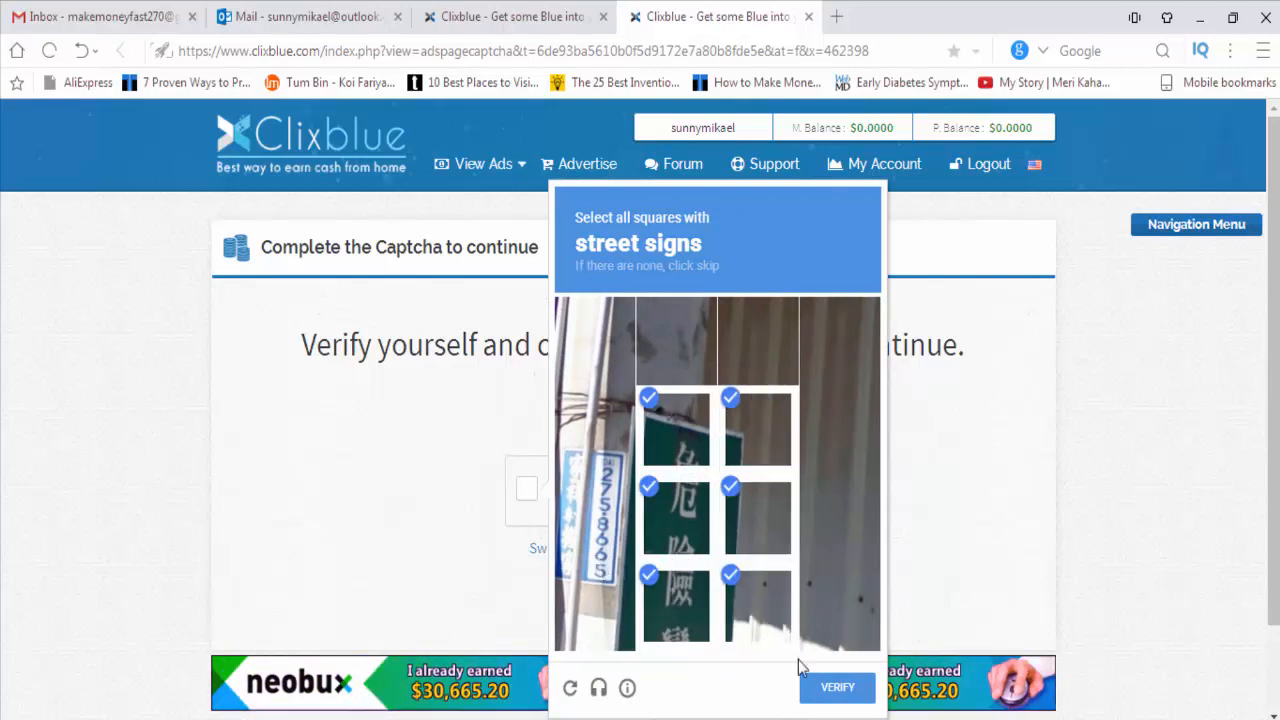
left_click(836, 688)
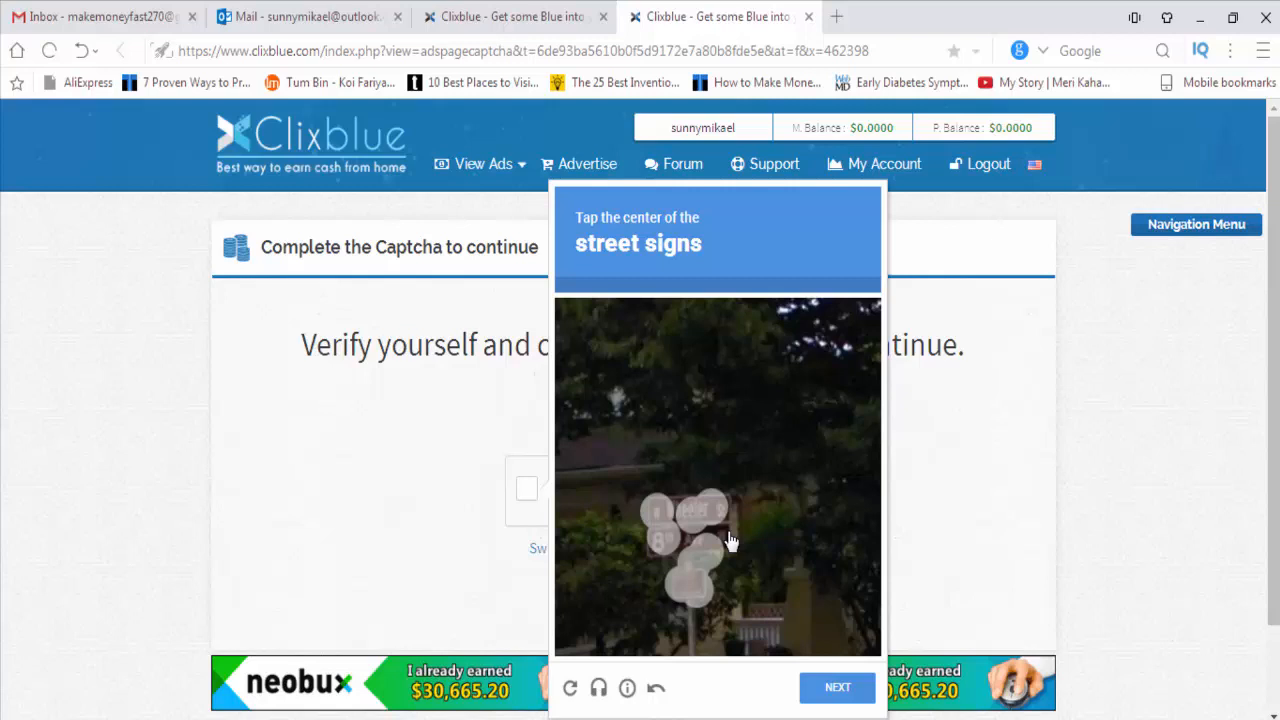
left_click(836, 688)
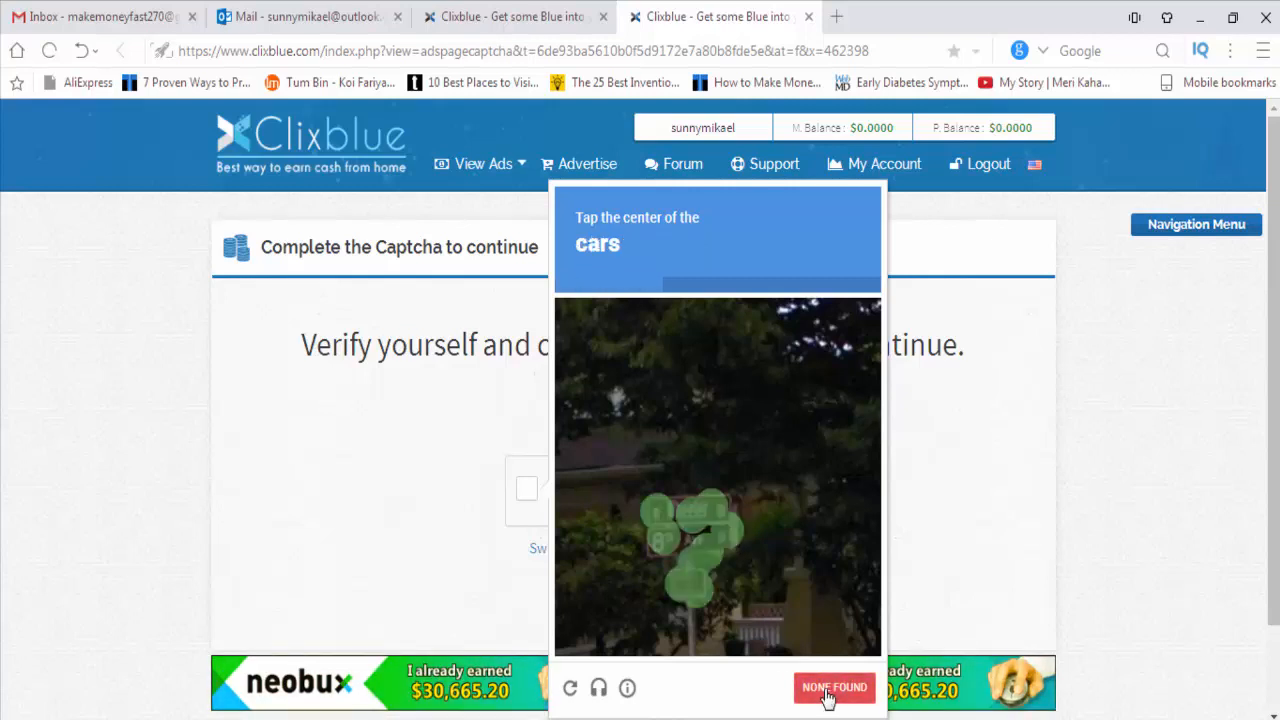
left_click(834, 688)
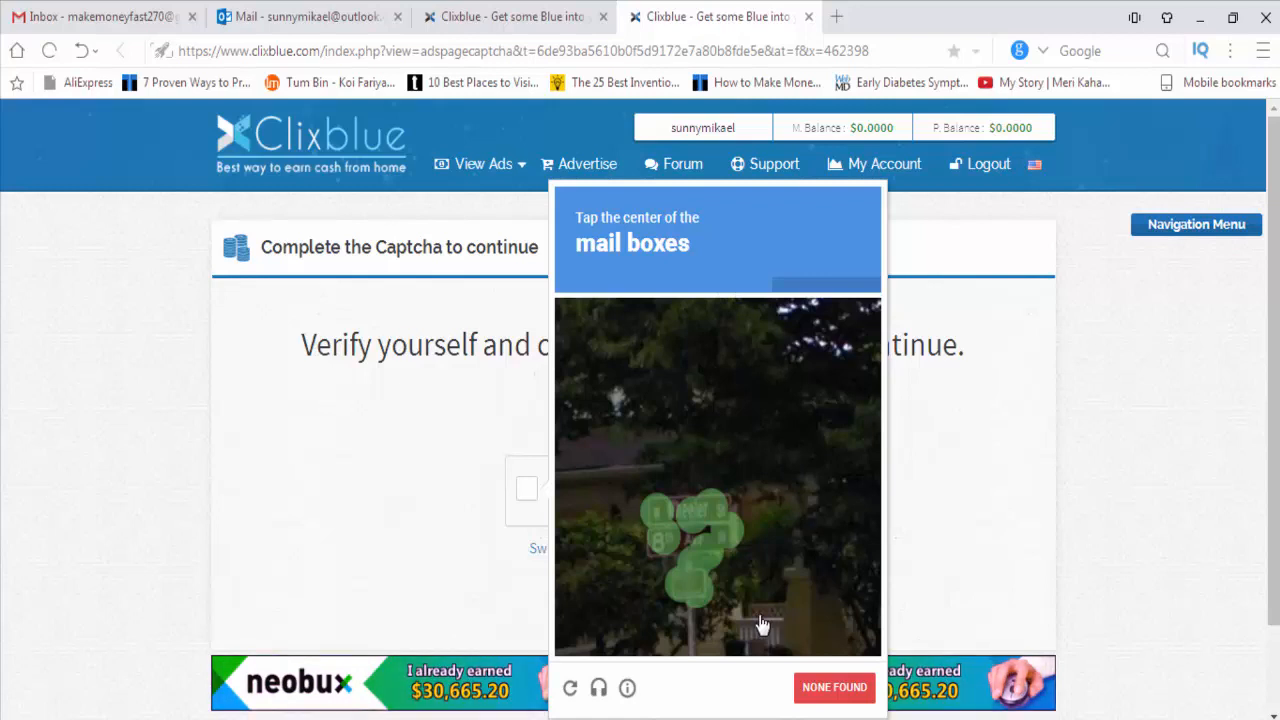
left_click(834, 688)
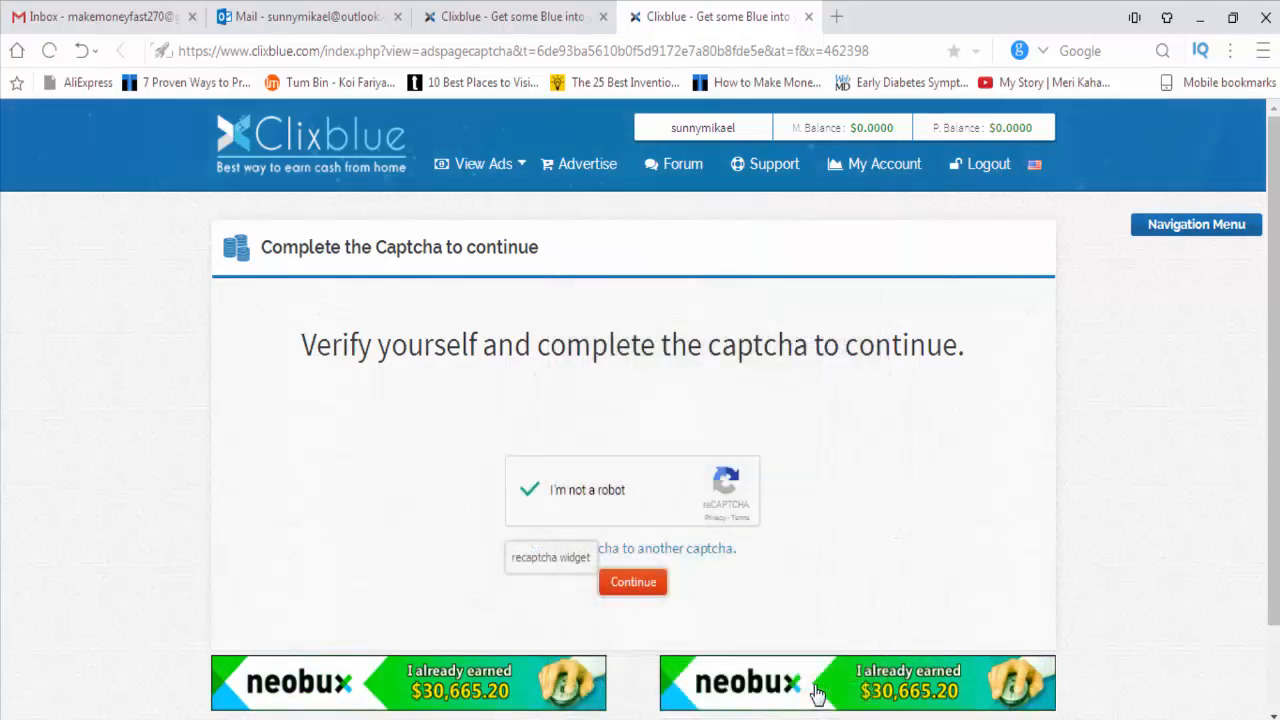
left_click(632, 580)
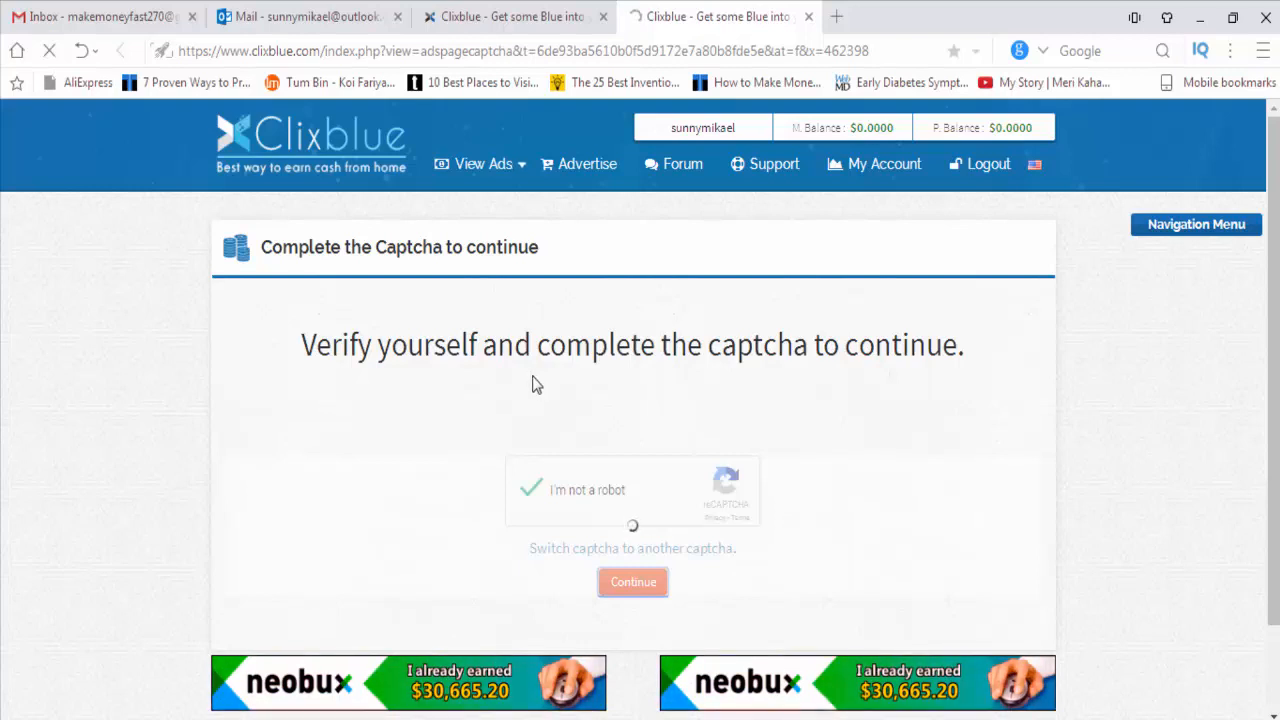
Watch the Trustyhour.com advertisement and validate the view with the upside-down X picture
left_click(632, 582)
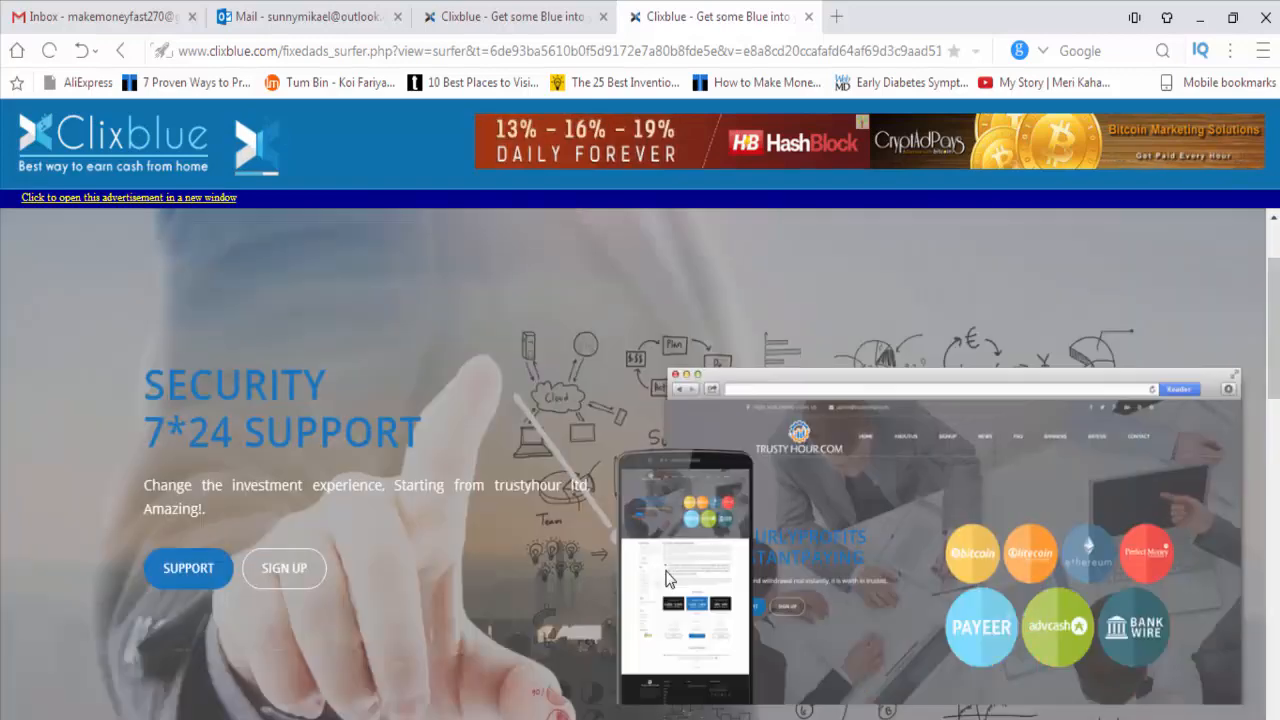
scroll("down", 3)
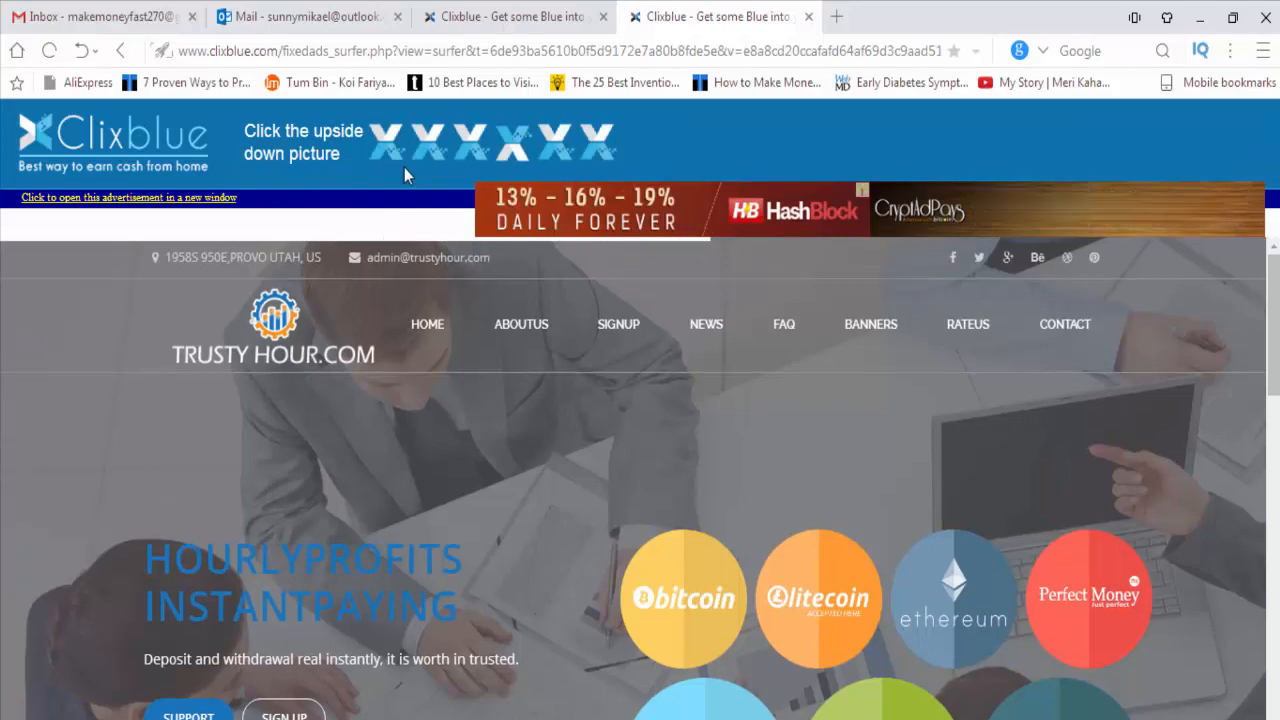
left_click(512, 140)
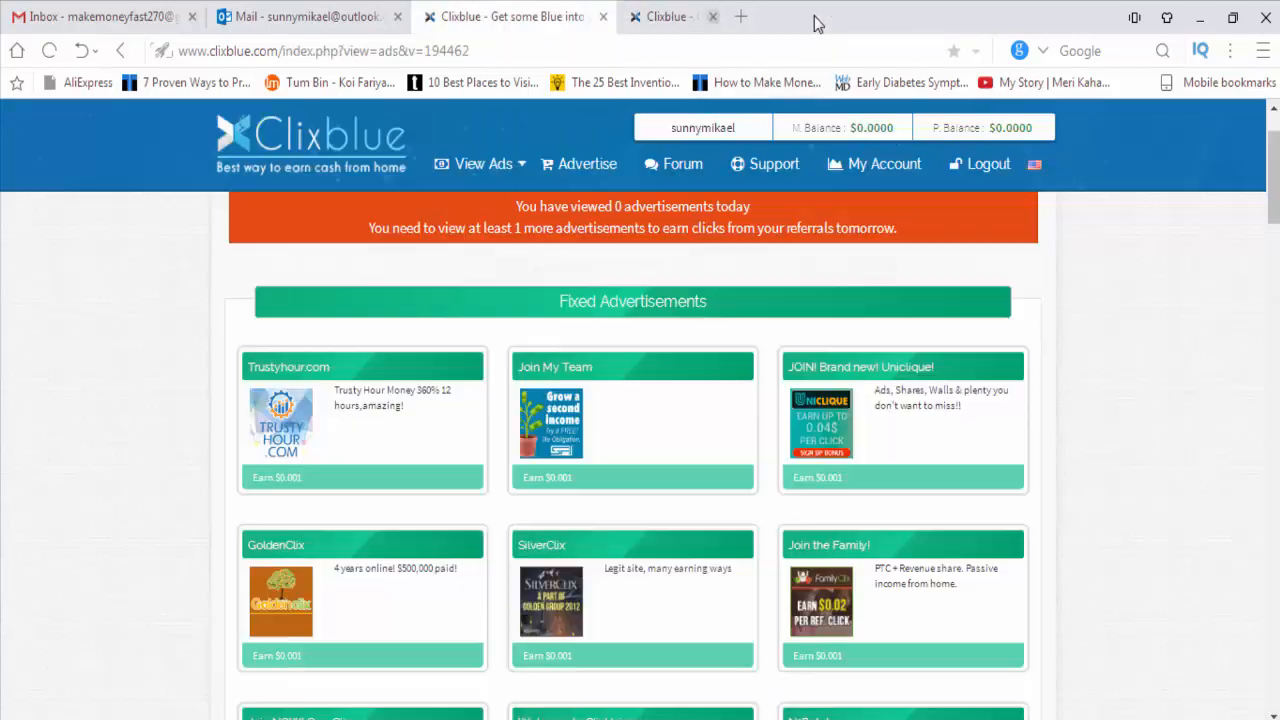
View the Uniclique advertisement in the ad surfer and return to the View Ads list
right_click(624, 384)
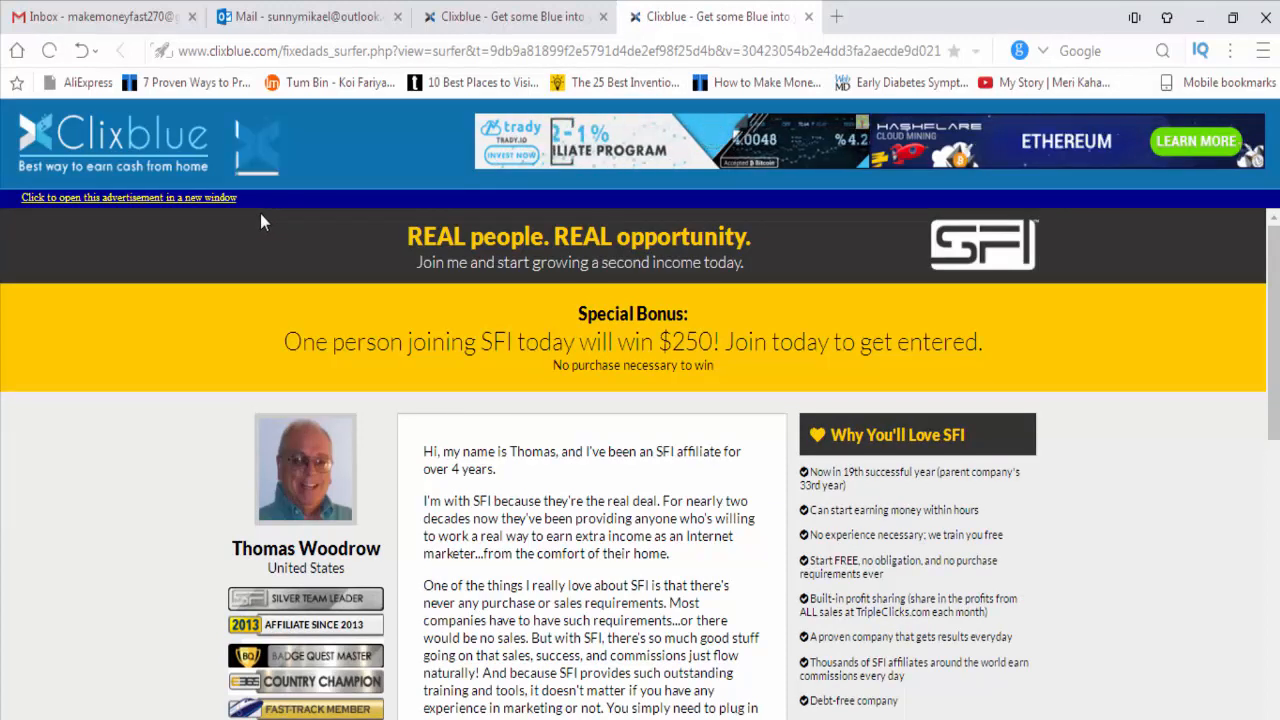
mouse_move(308, 292)
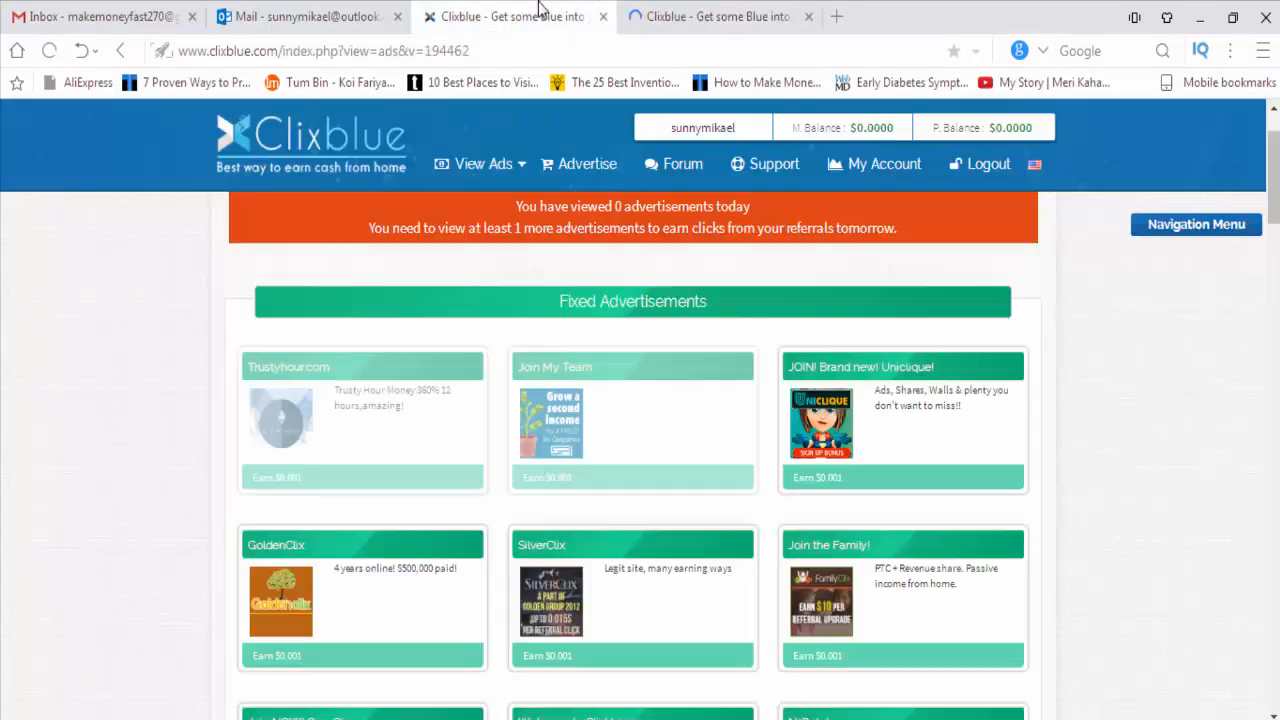
left_click(900, 420)
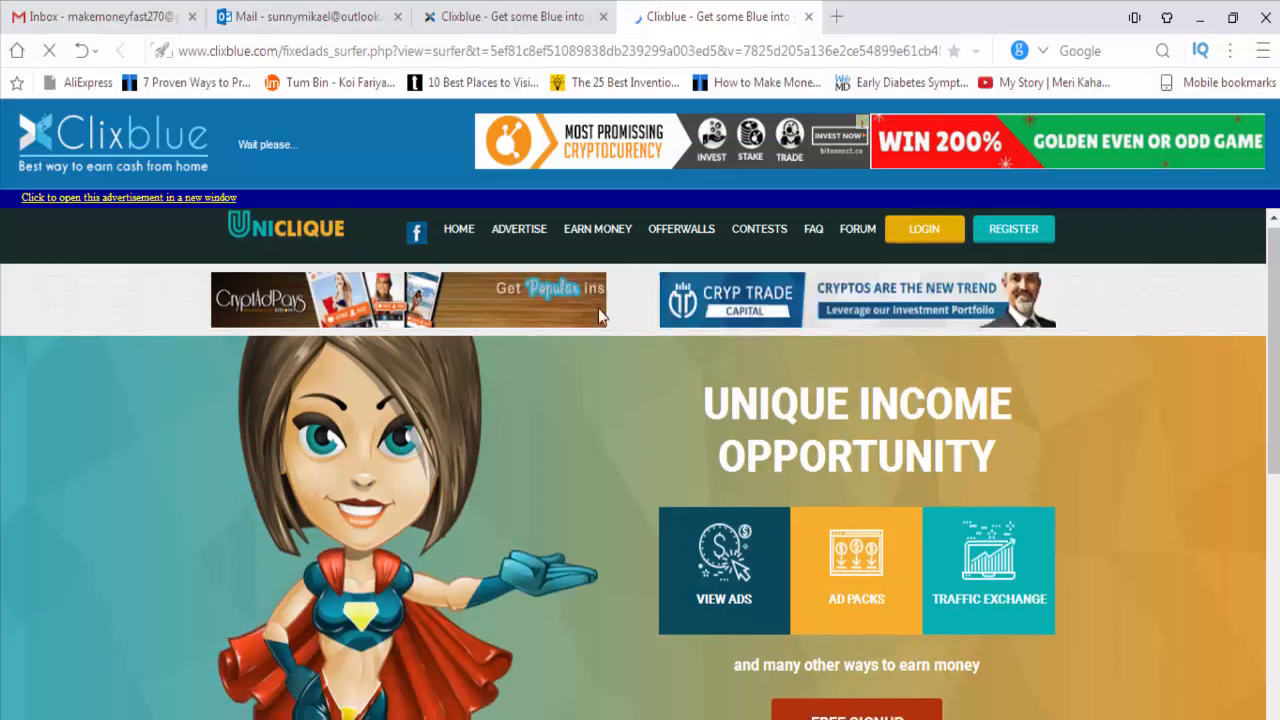
scroll("down", 3)
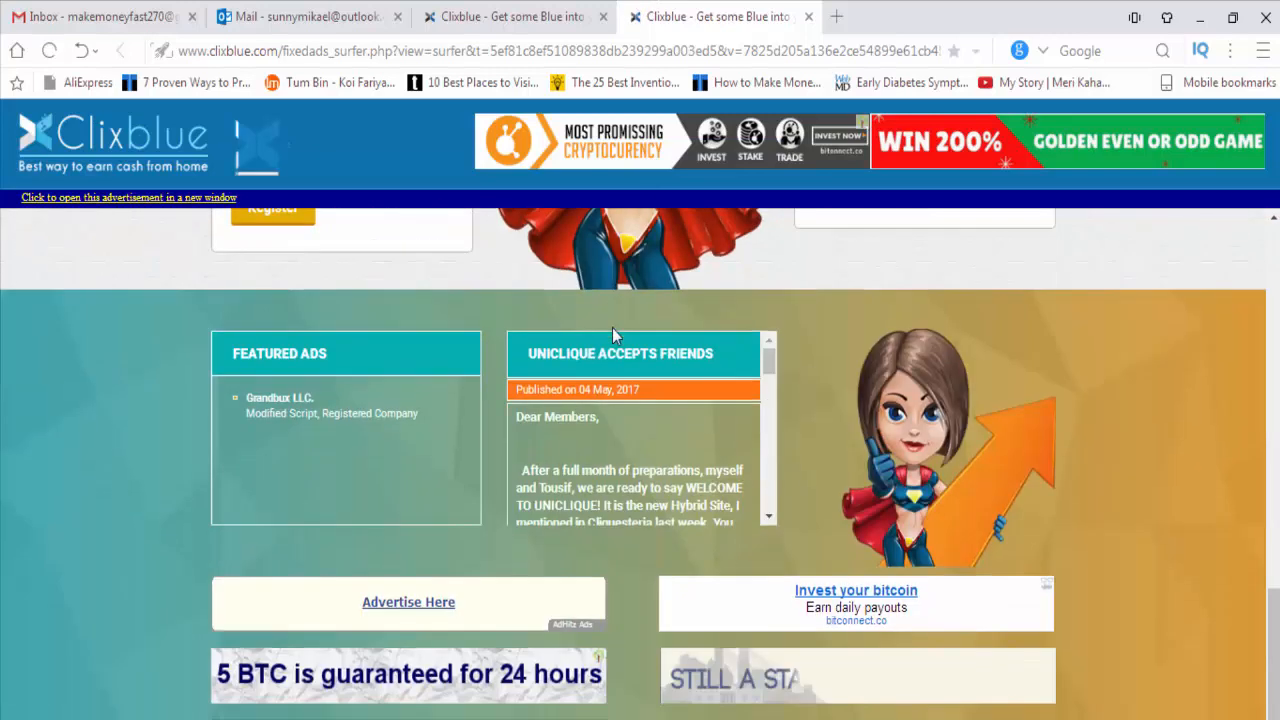
scroll("up", 3)
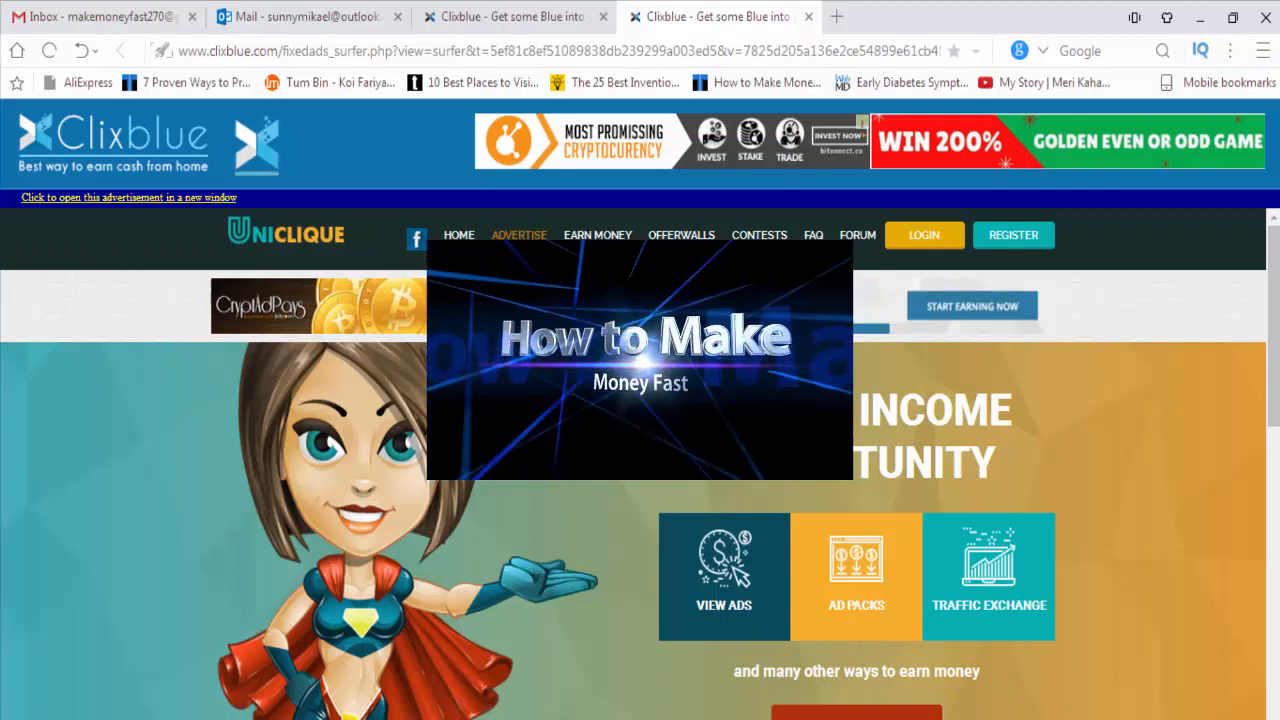
scroll("down", 3)
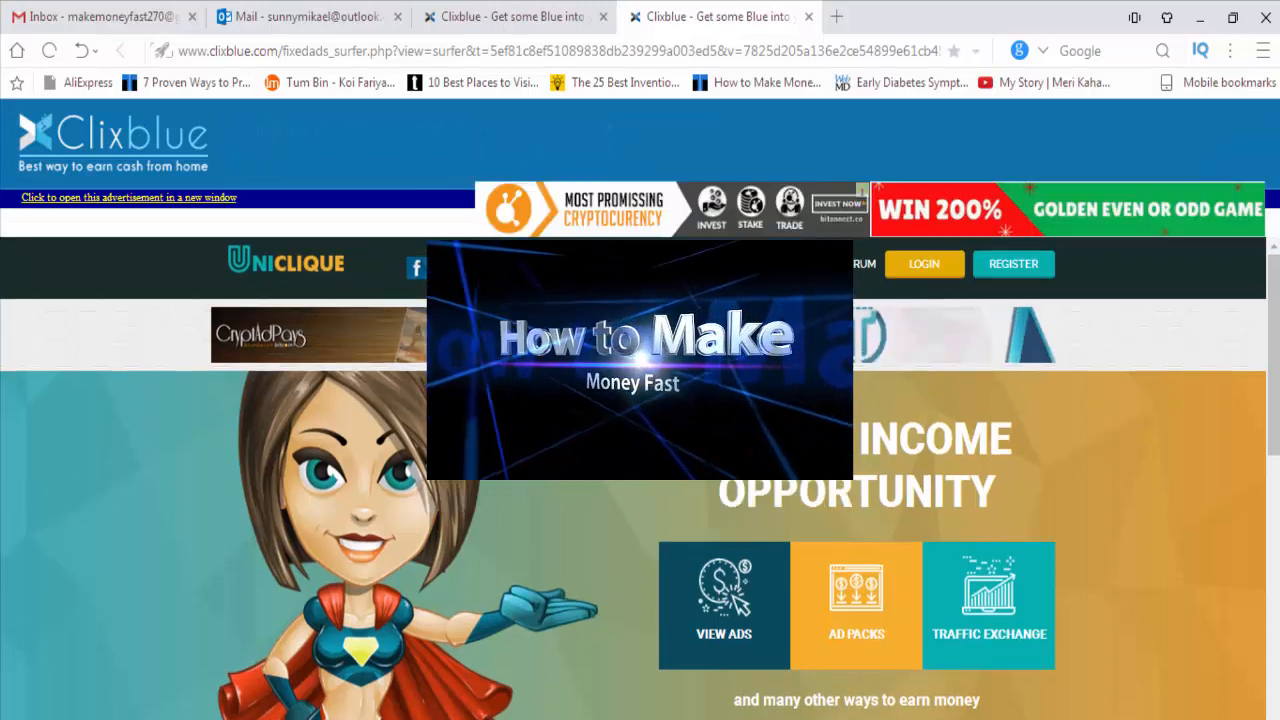
scroll("up", 3)
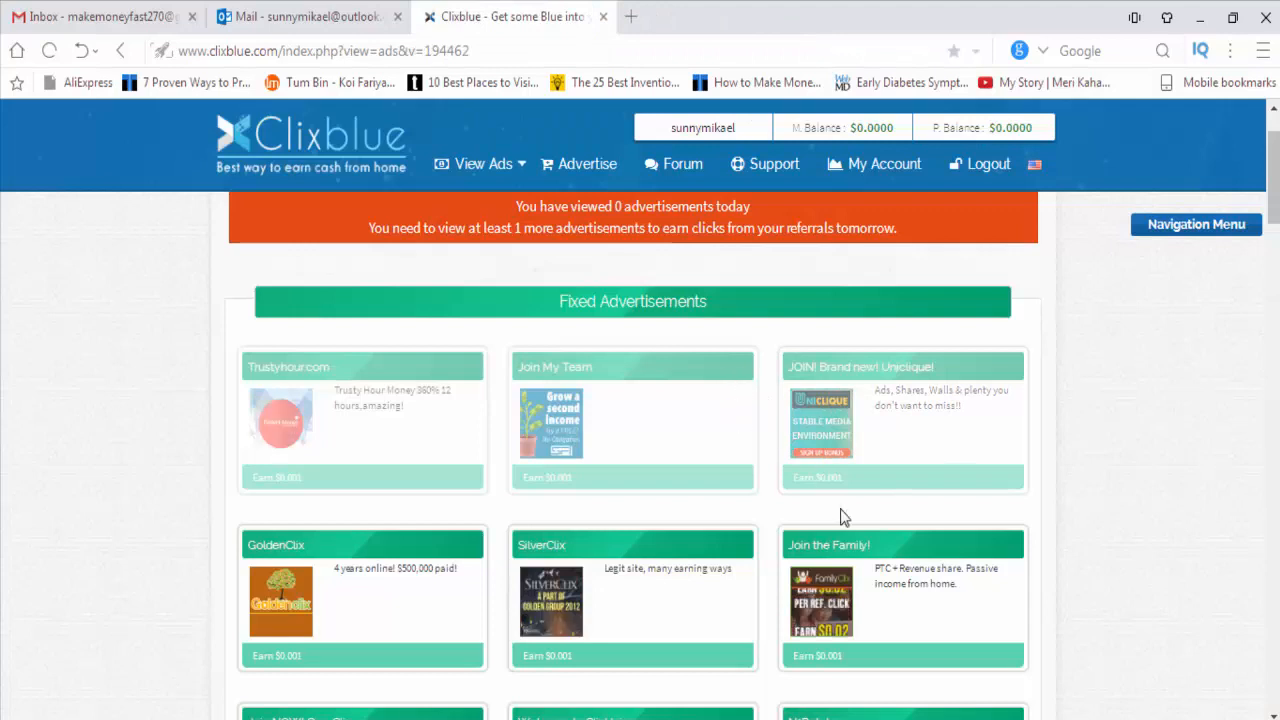
scroll("down", 3)
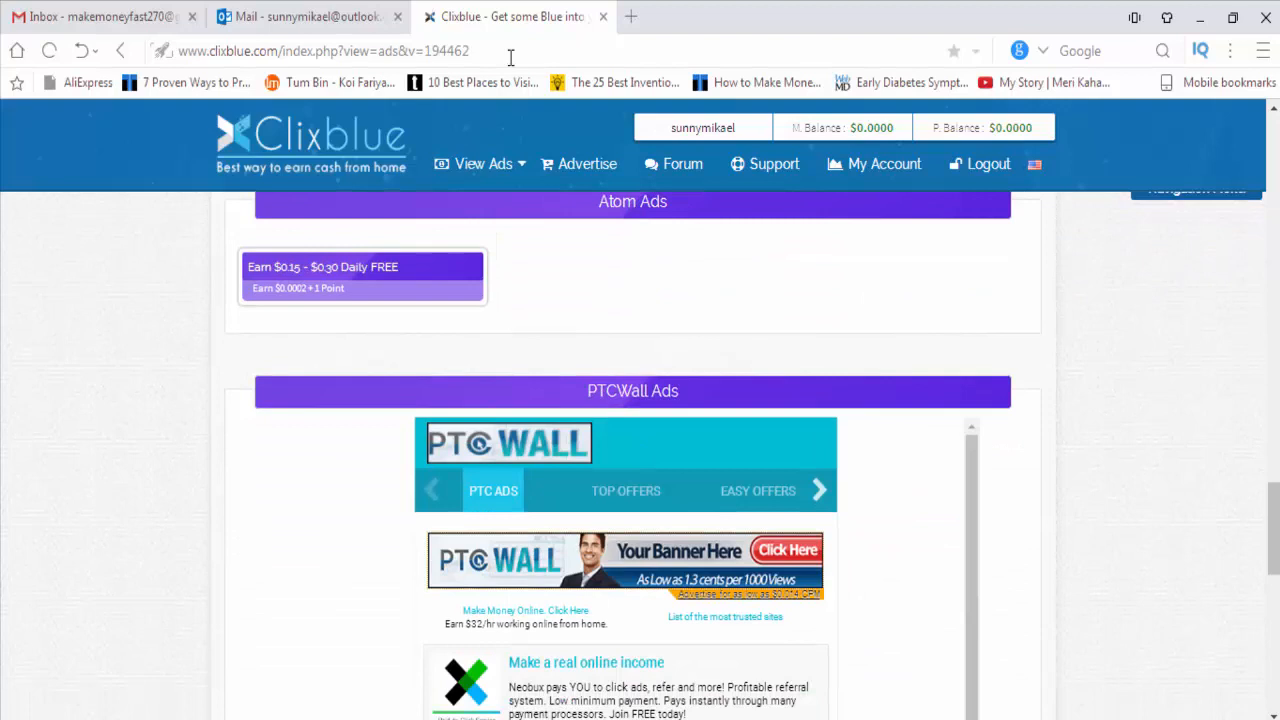
scroll("up", 3)
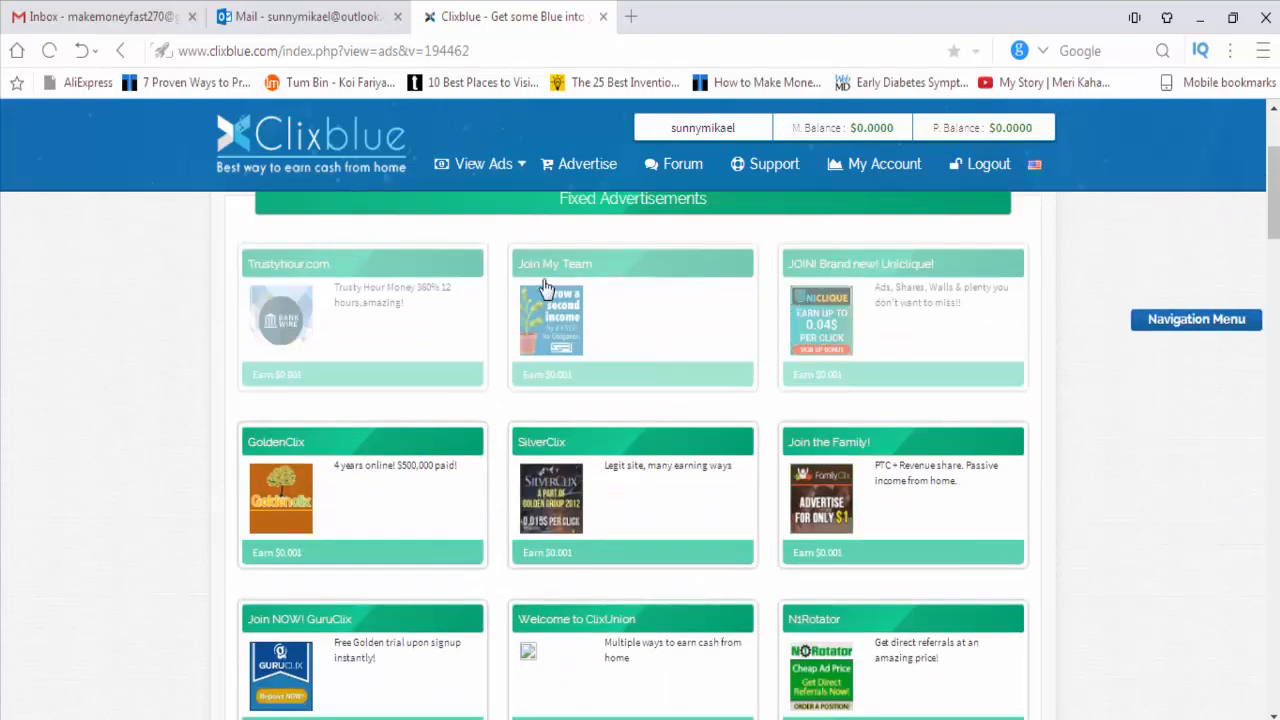
scroll("up", 3)
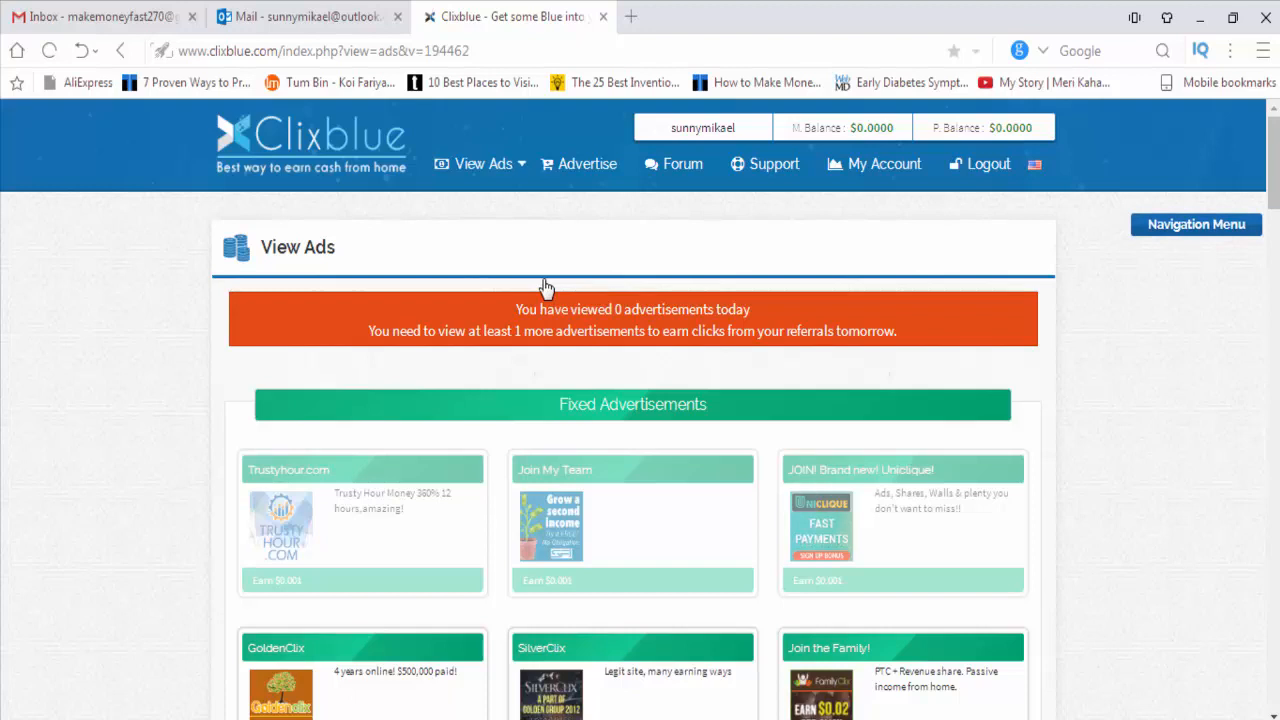
left_click(484, 164)
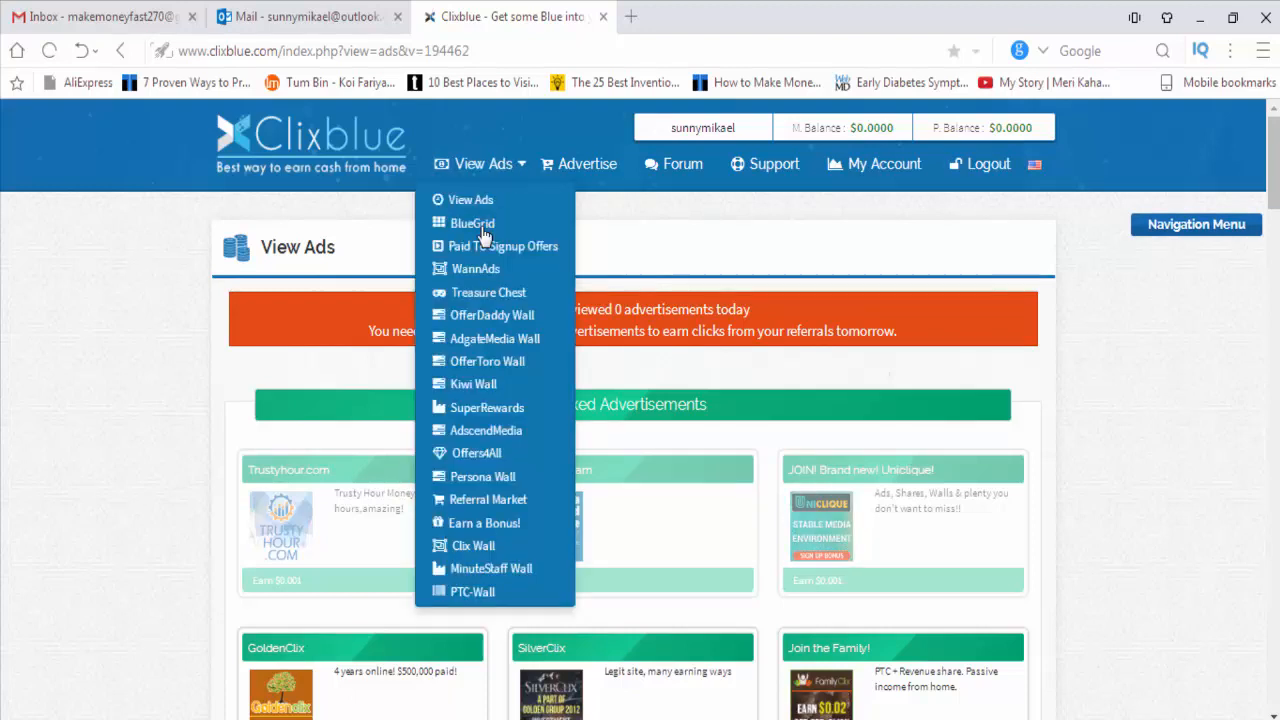
mouse_move(496, 404)
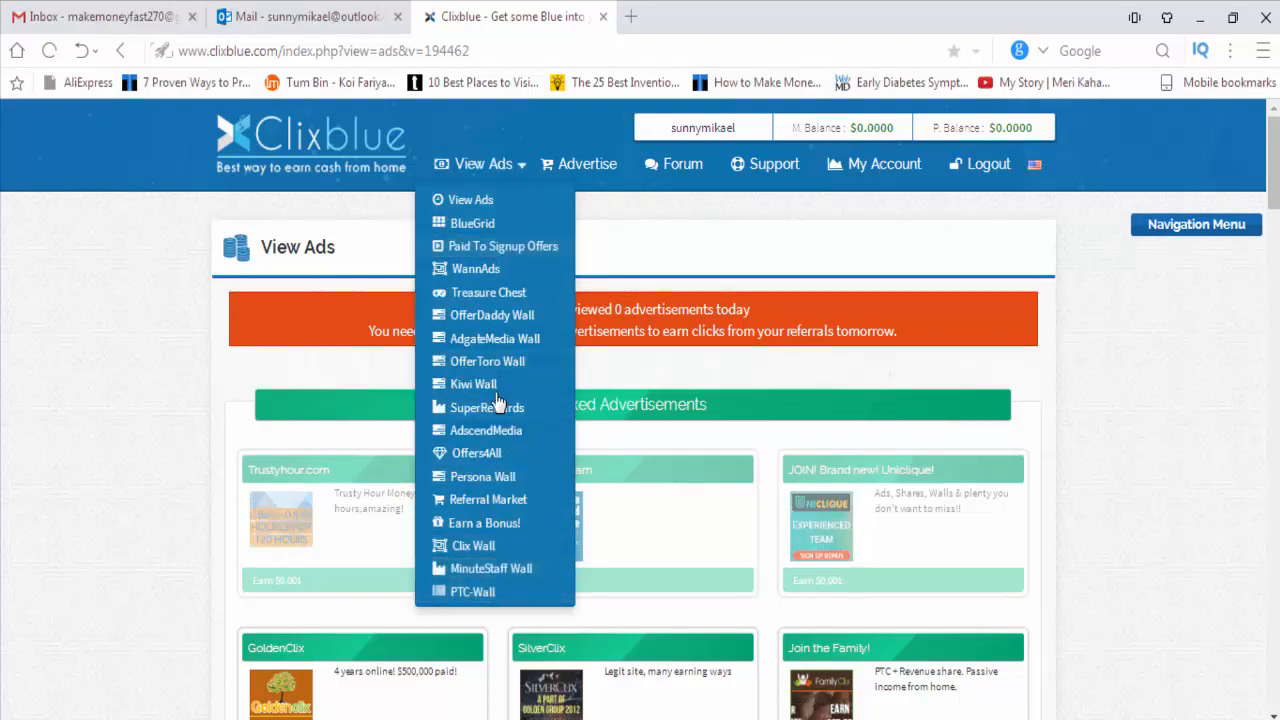
Start the BlueGrid game and pick two squares on the grid picture
left_click(472, 224)
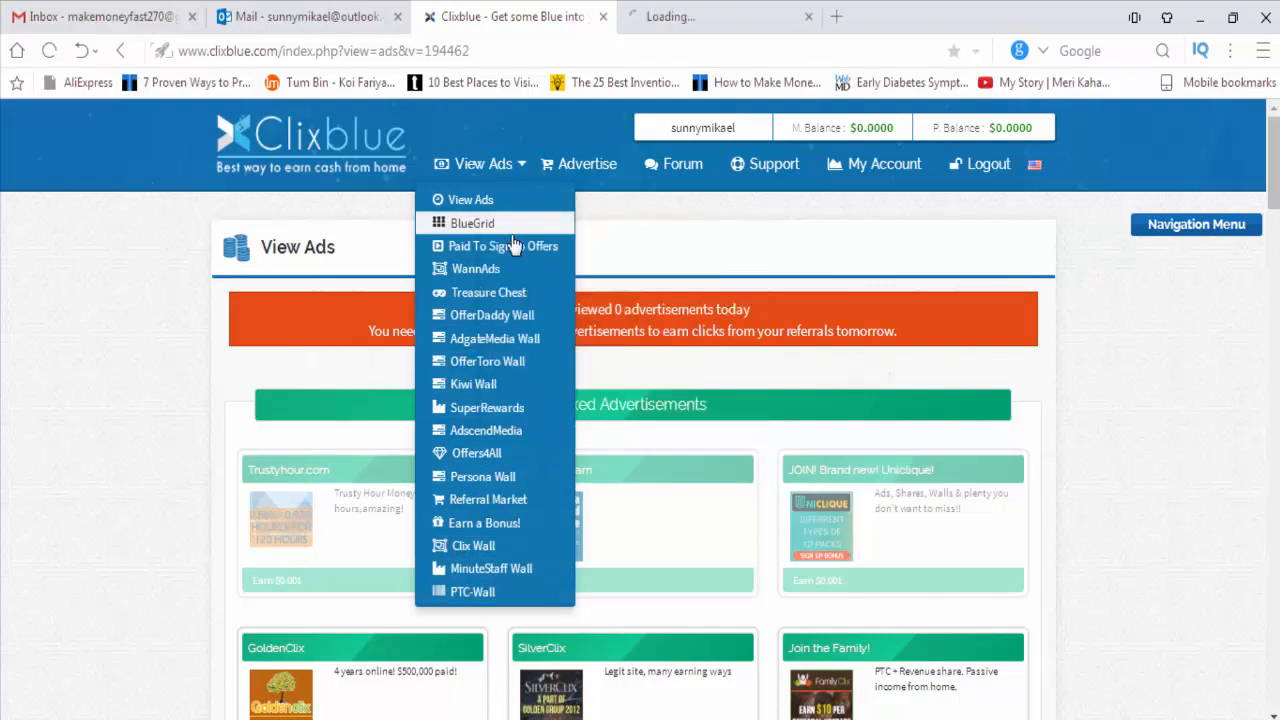
left_click(472, 224)
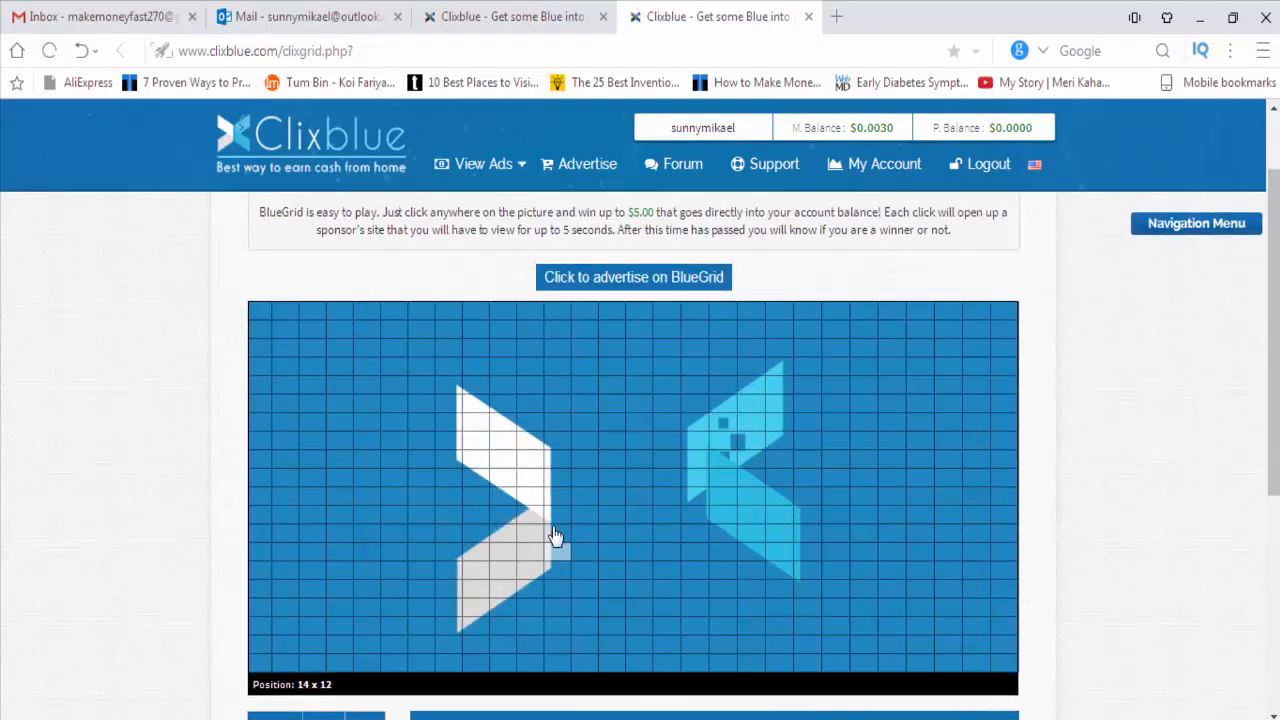
left_click(556, 536)
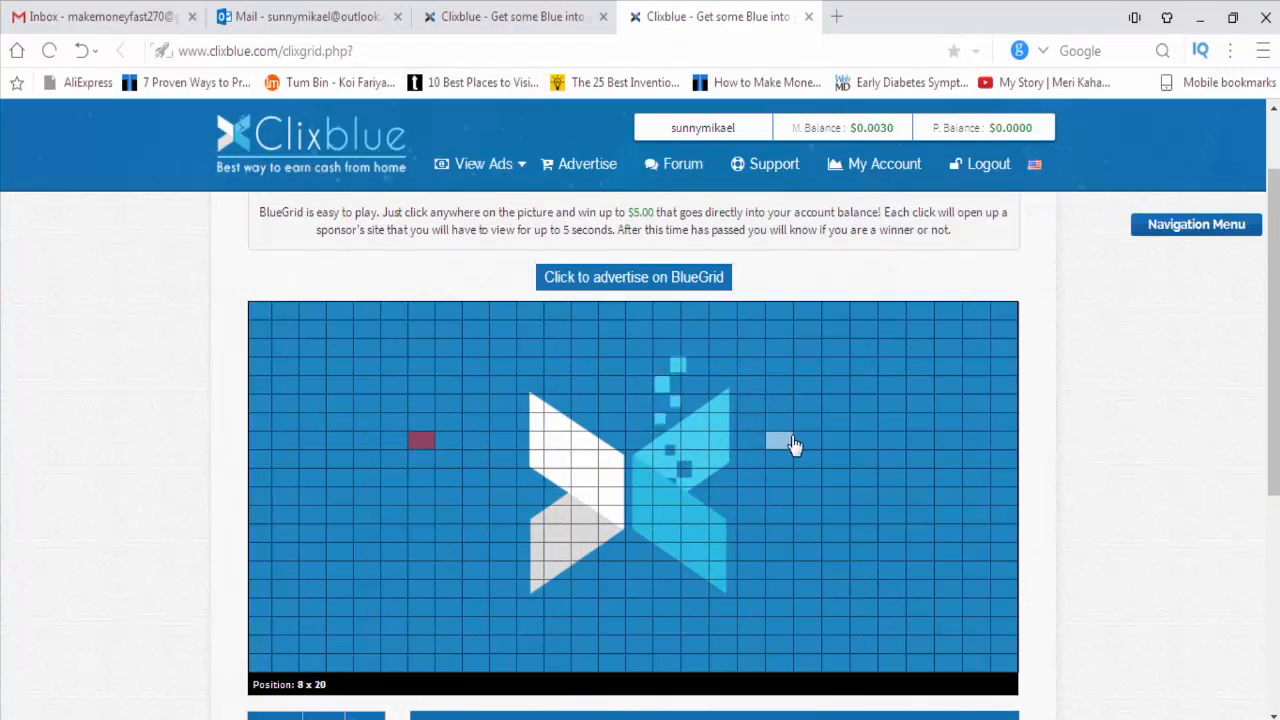
mouse_move(696, 468)
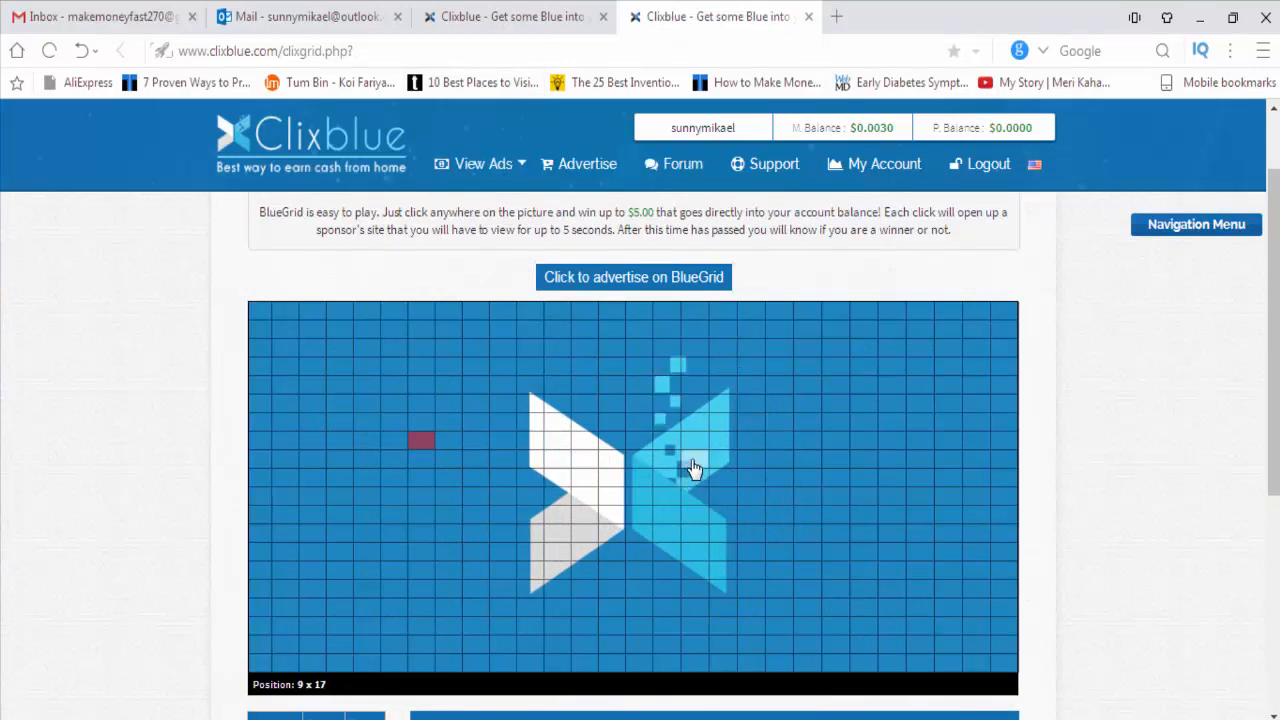
left_click(696, 468)
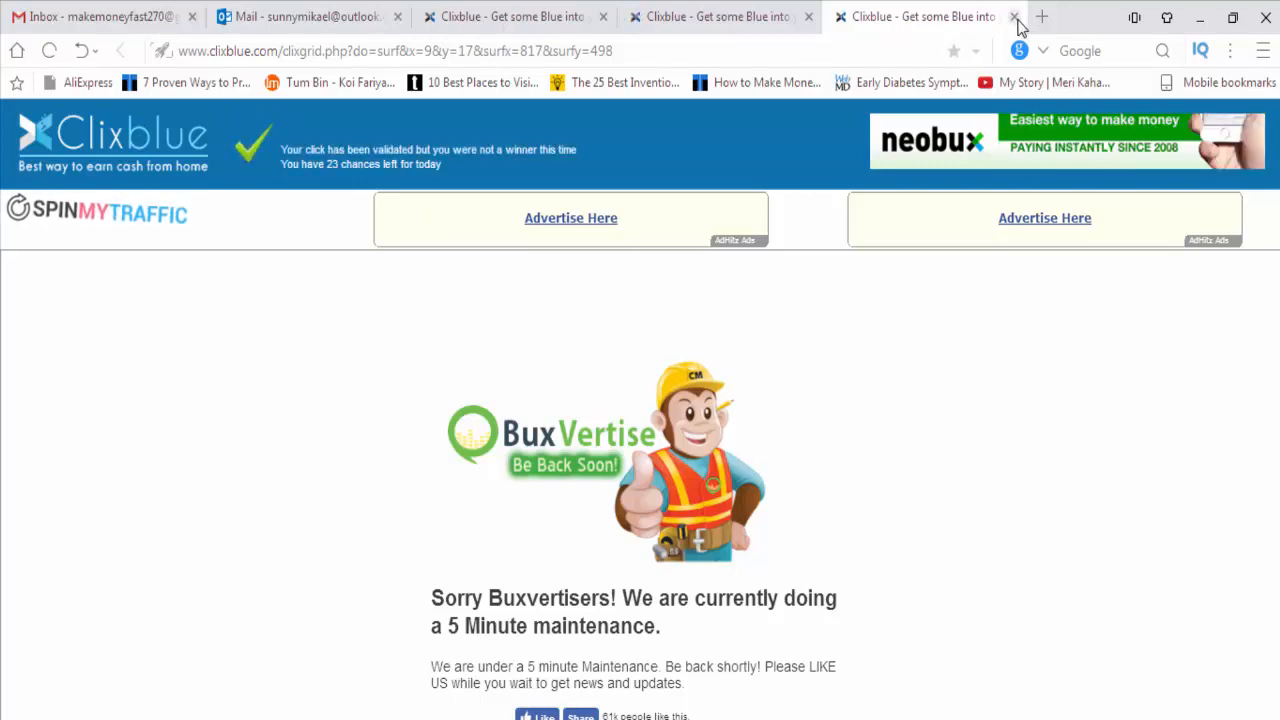
Leave the sponsor page and return to BlueGrid, which reports a validated non-winning click
left_click(1016, 16)
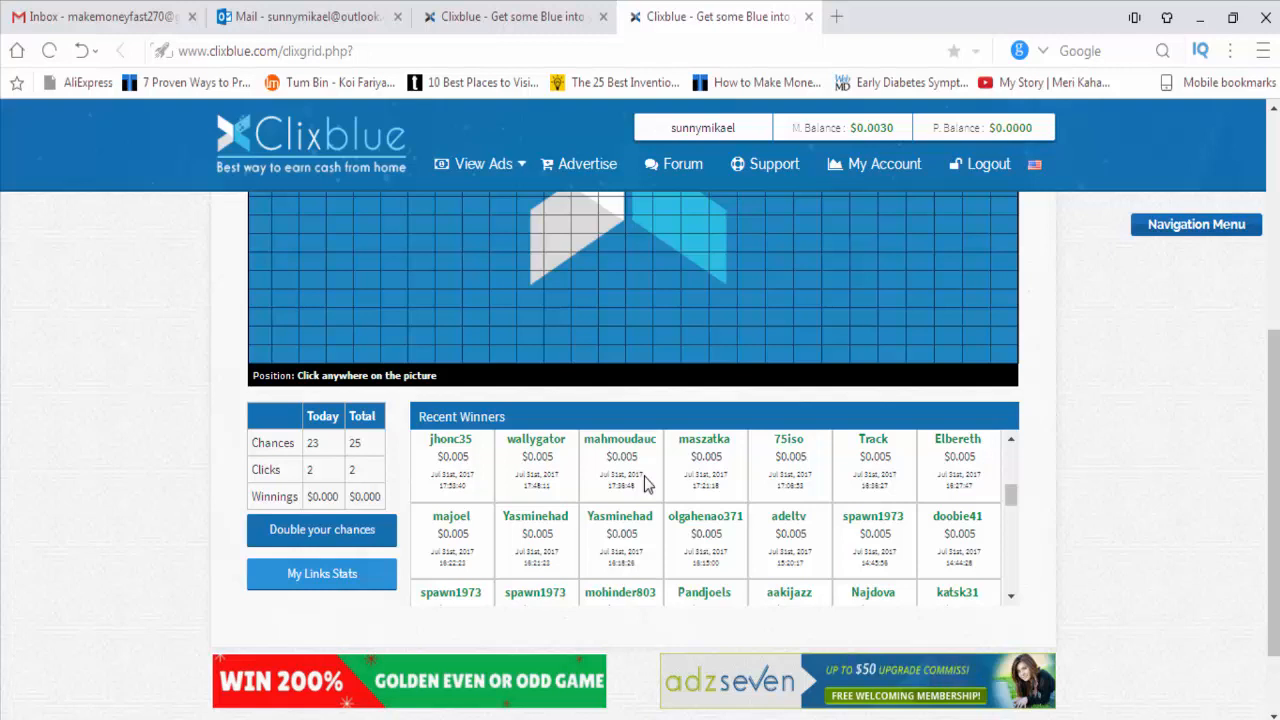
scroll("up", 3)
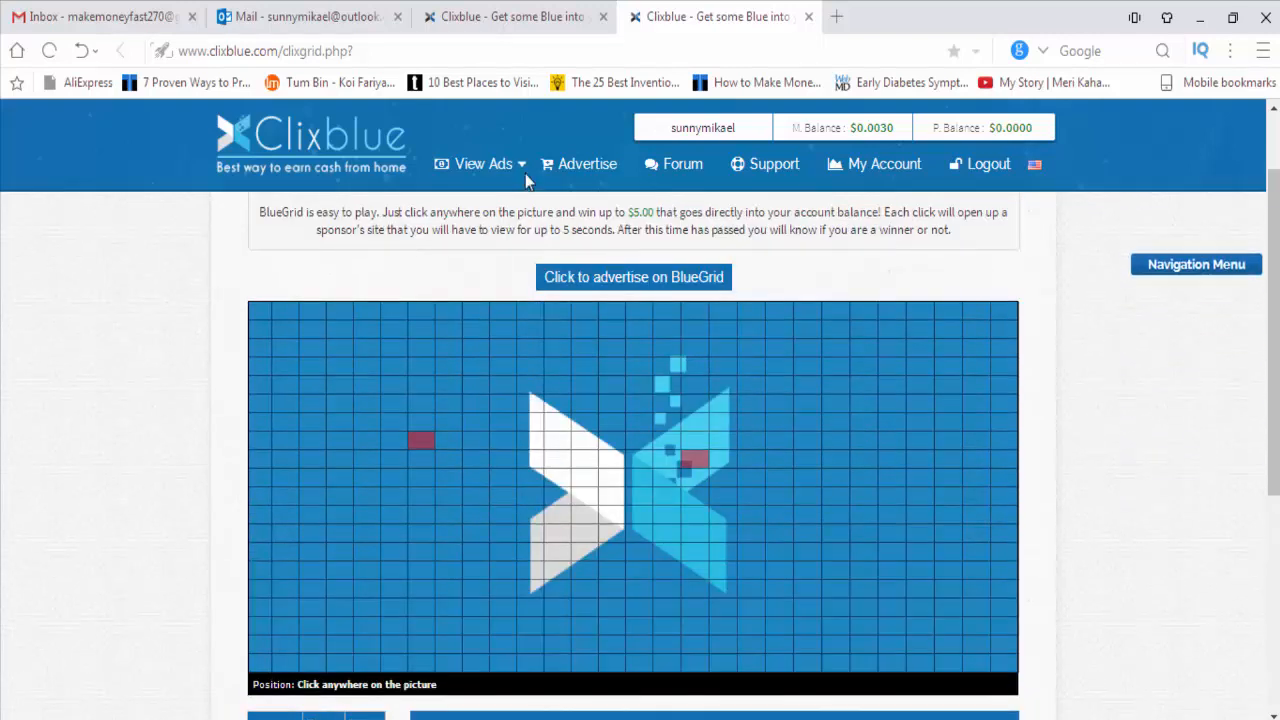
Bring up the Paid To Signup Offers page in a new browser tab via View Ads
left_click(484, 164)
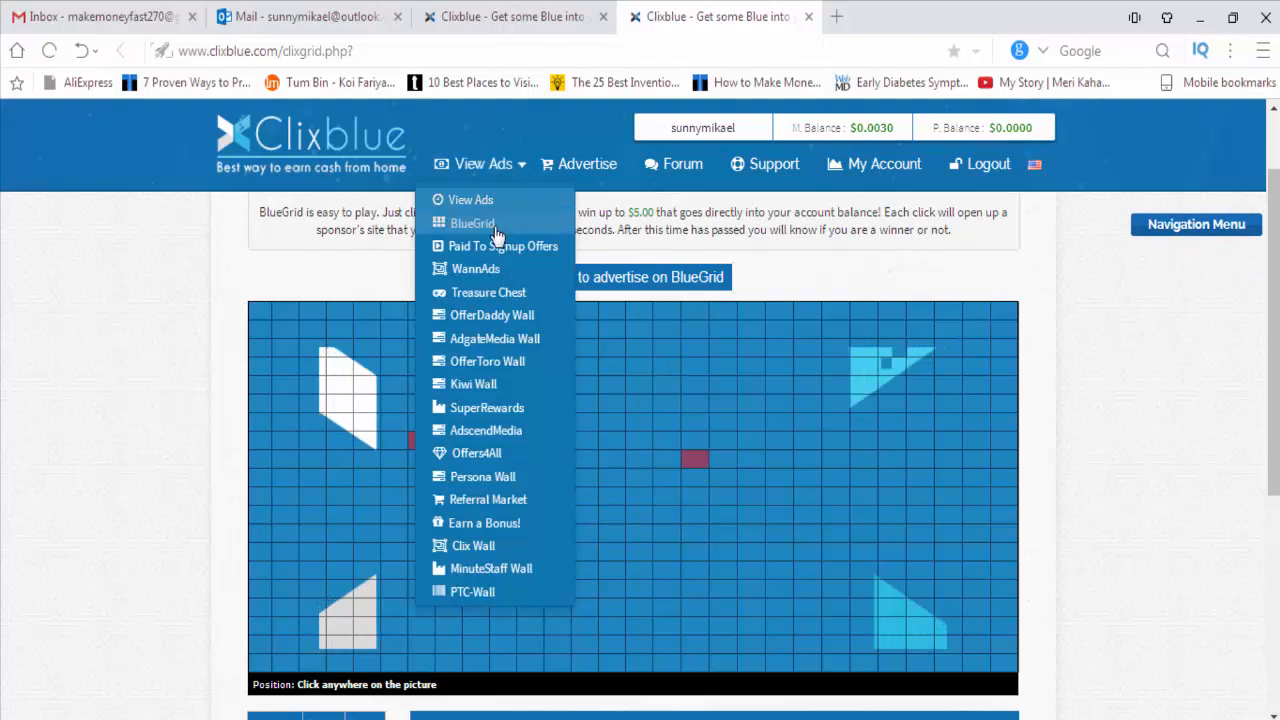
right_click(504, 246)
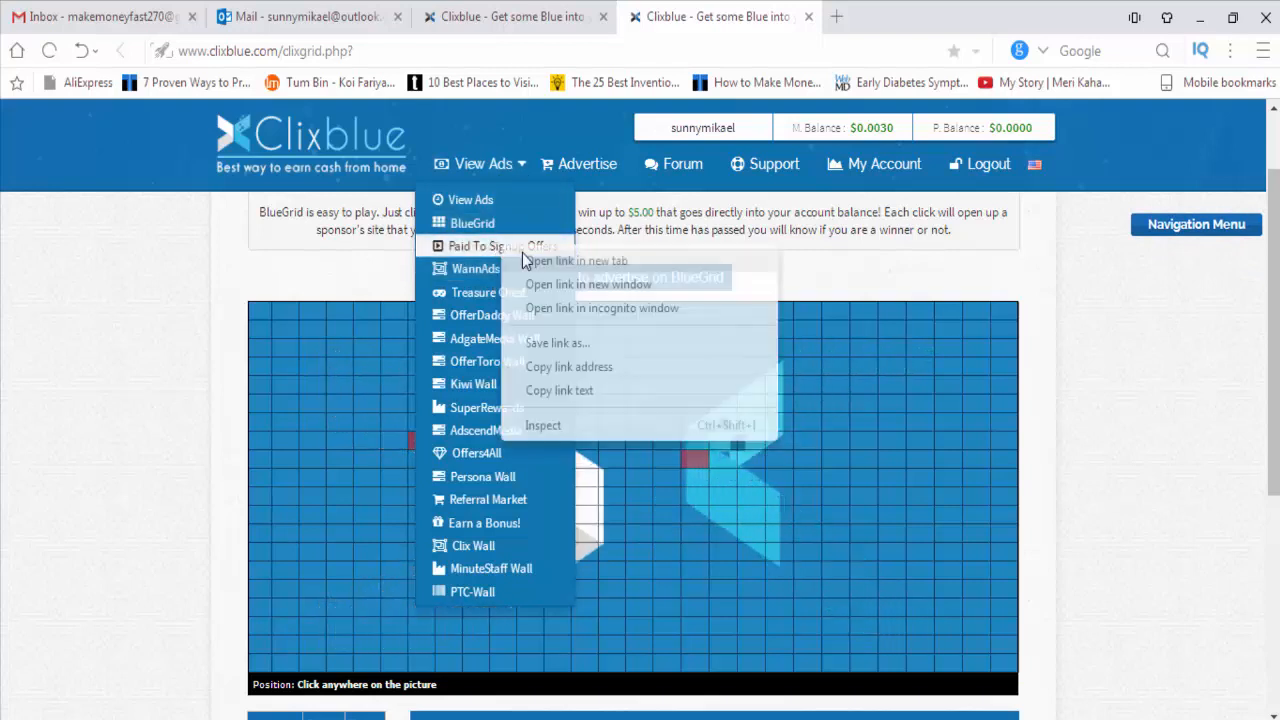
left_click(572, 260)
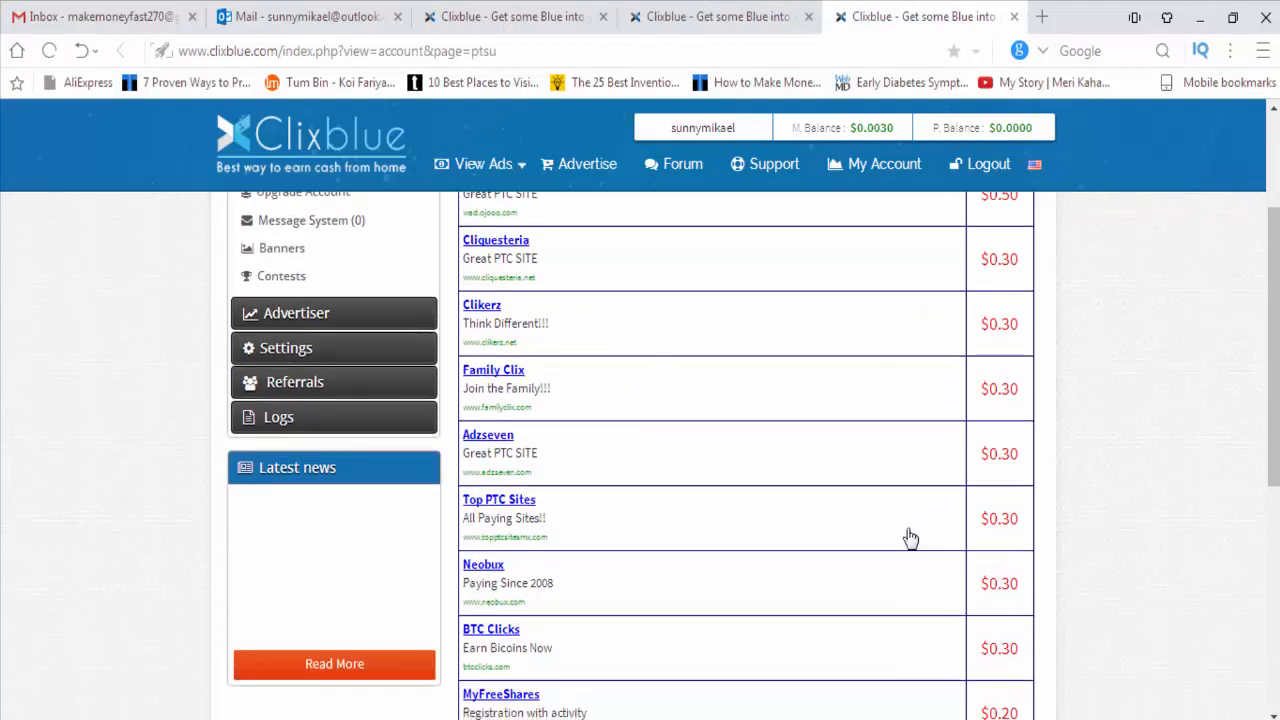
scroll("up", 3)
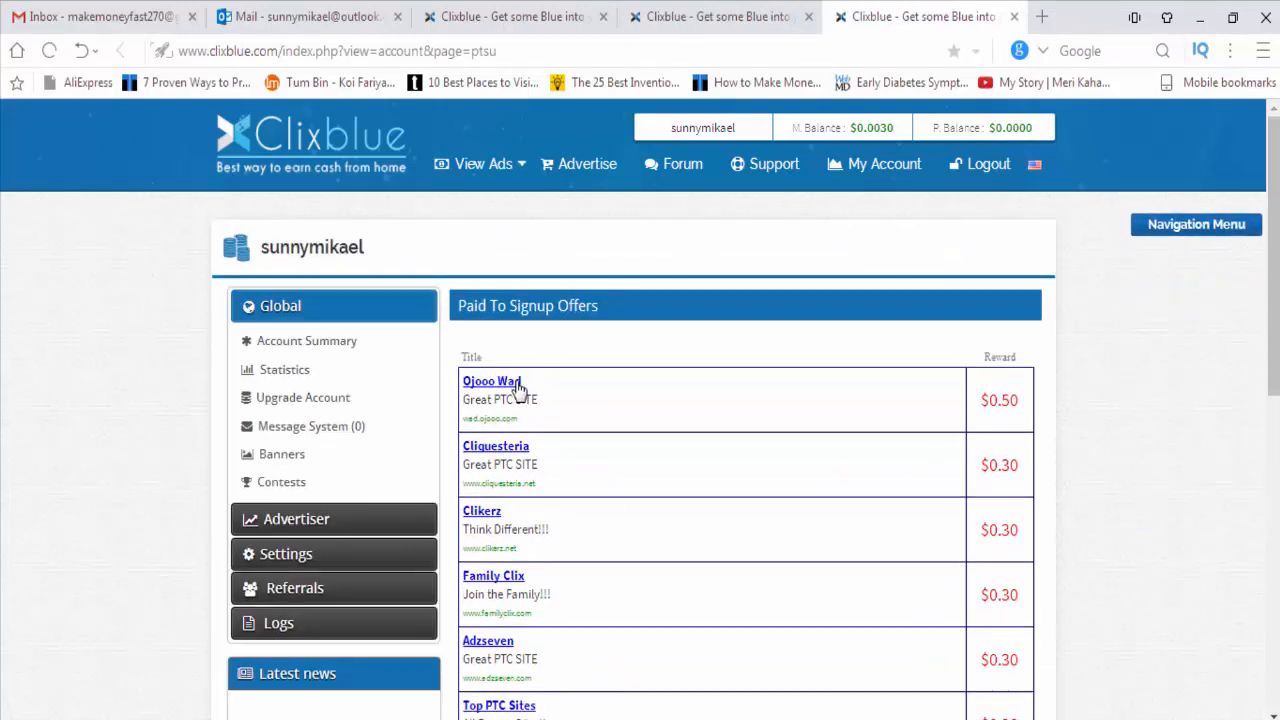
Show the Cliquesteria offer details with its referral link and $0.30 payout
right_click(544, 468)
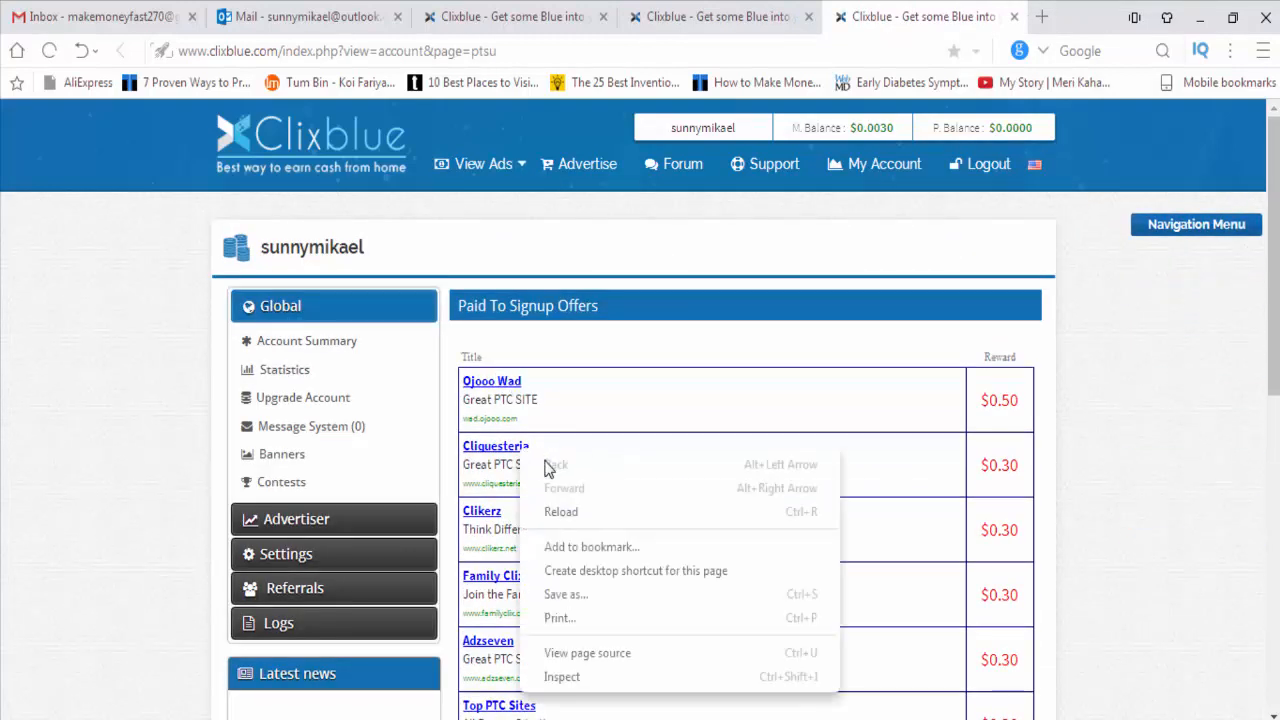
left_click(560, 512)
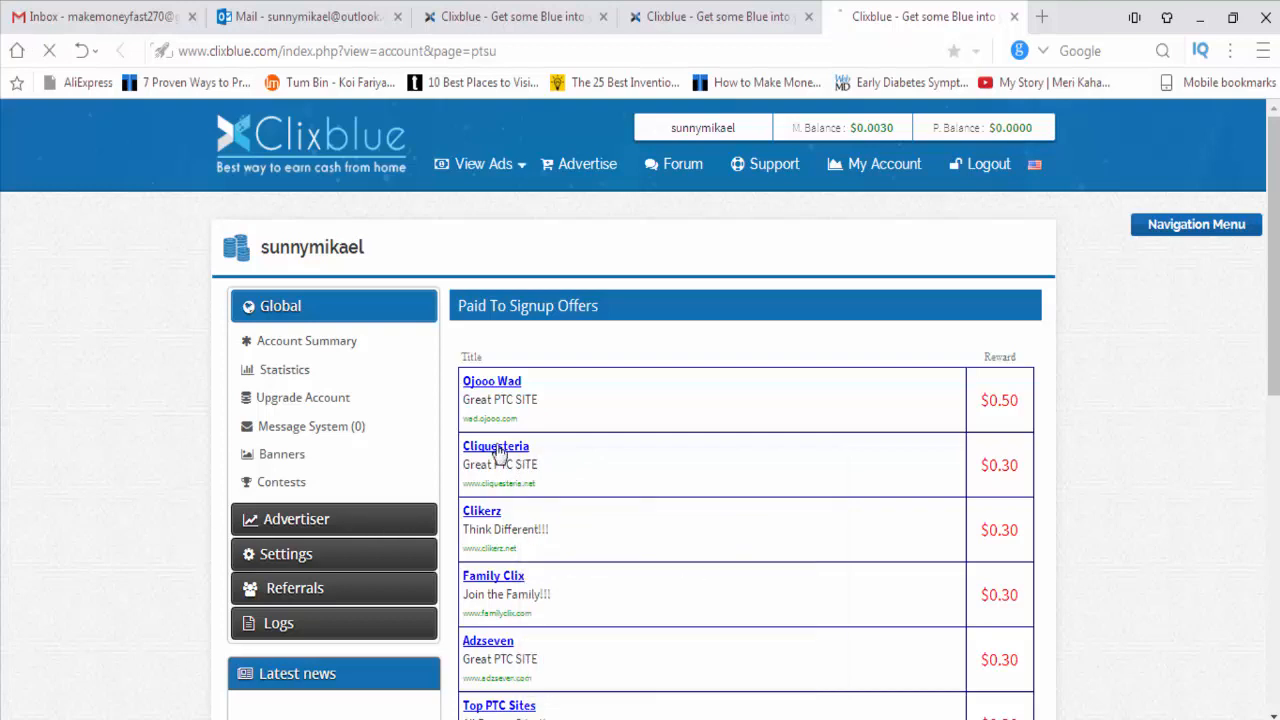
left_click(496, 446)
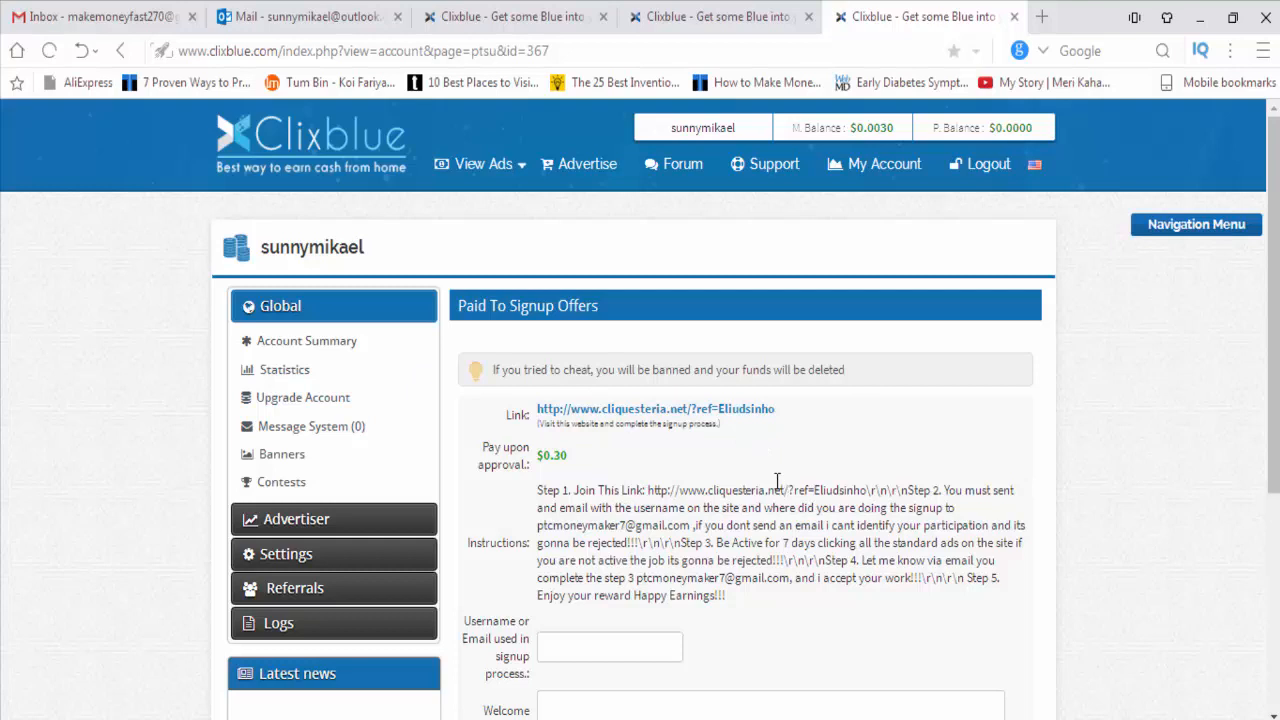
mouse_move(576, 440)
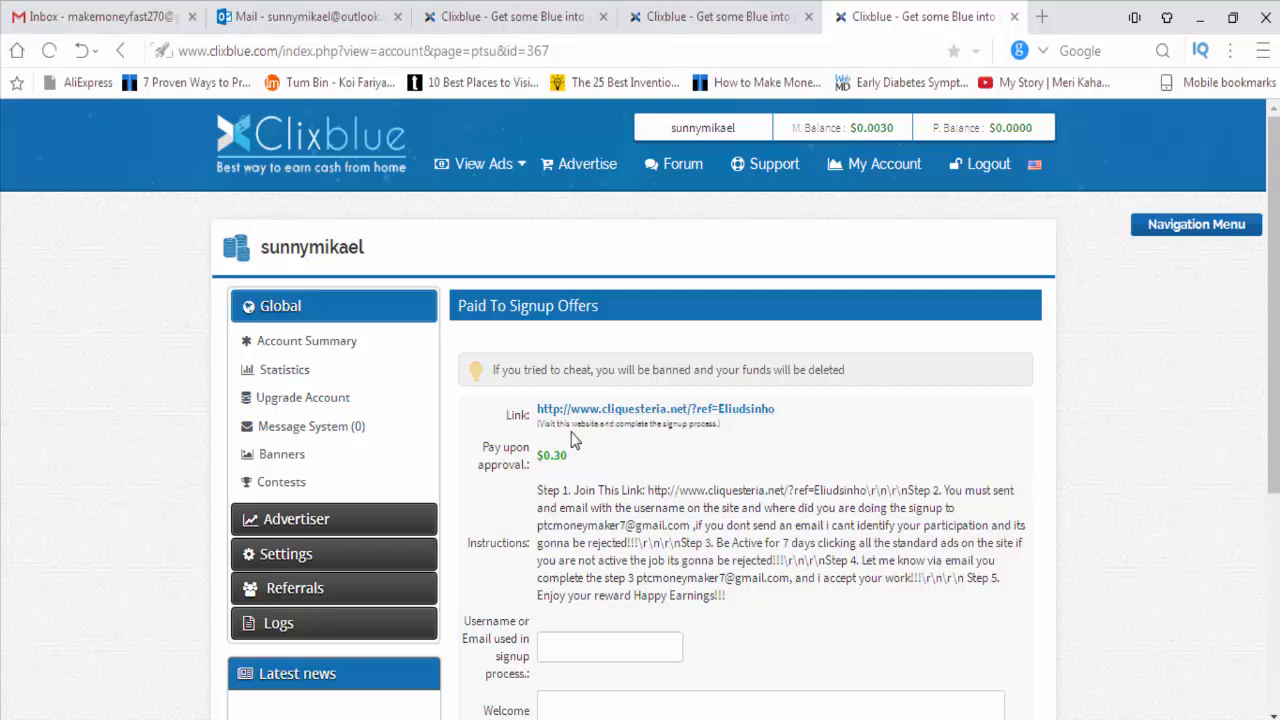
mouse_move(792, 470)
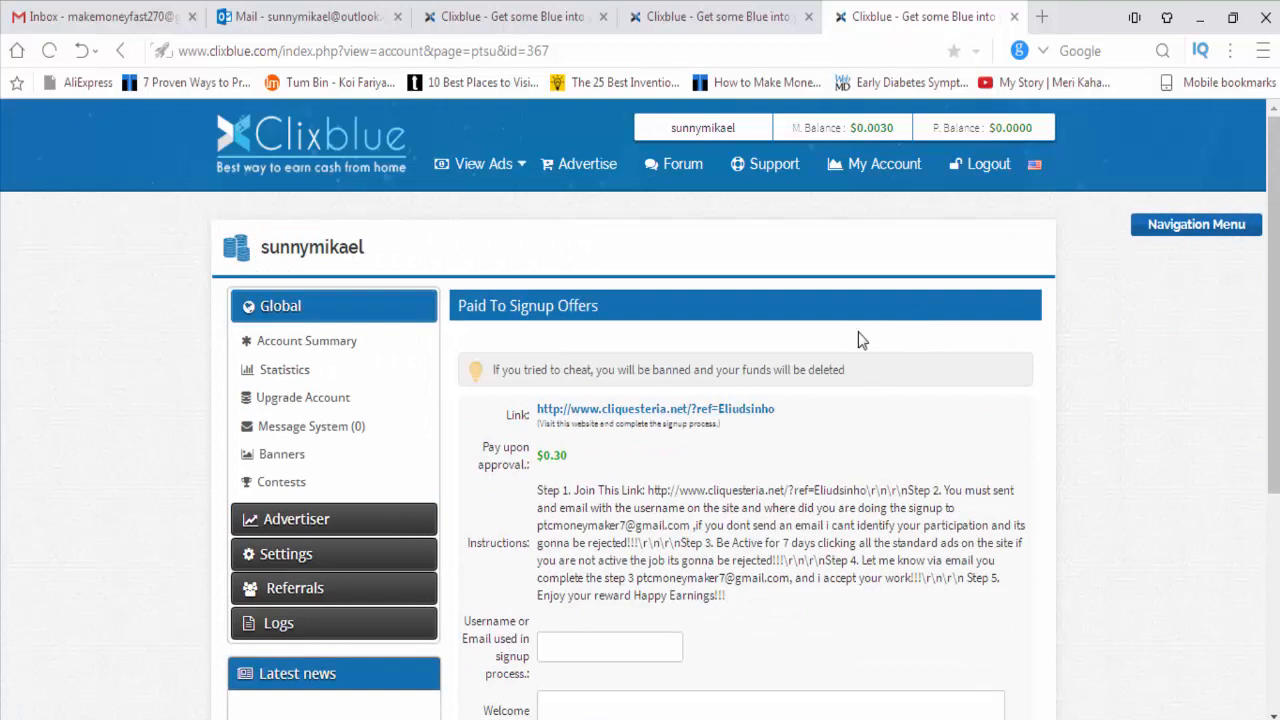
Switch tabs and load the OfferDaddy offer wall from View Ads
left_click(484, 164)
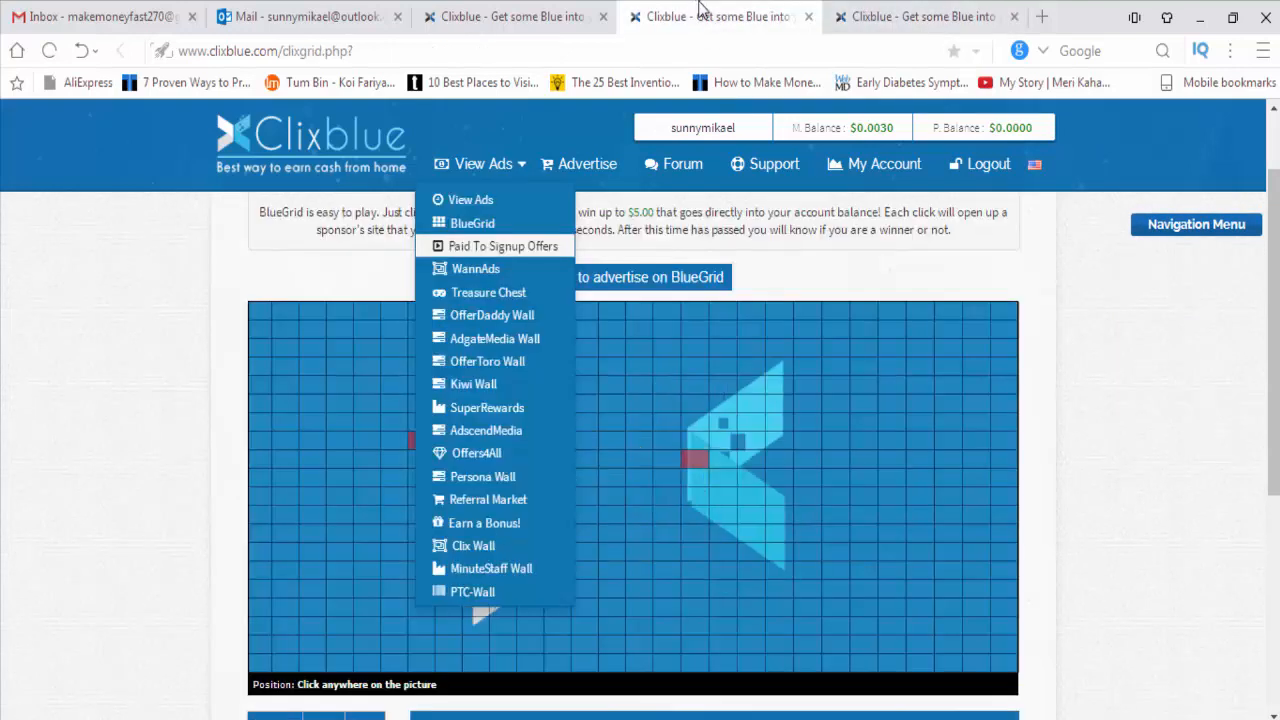
mouse_move(492, 314)
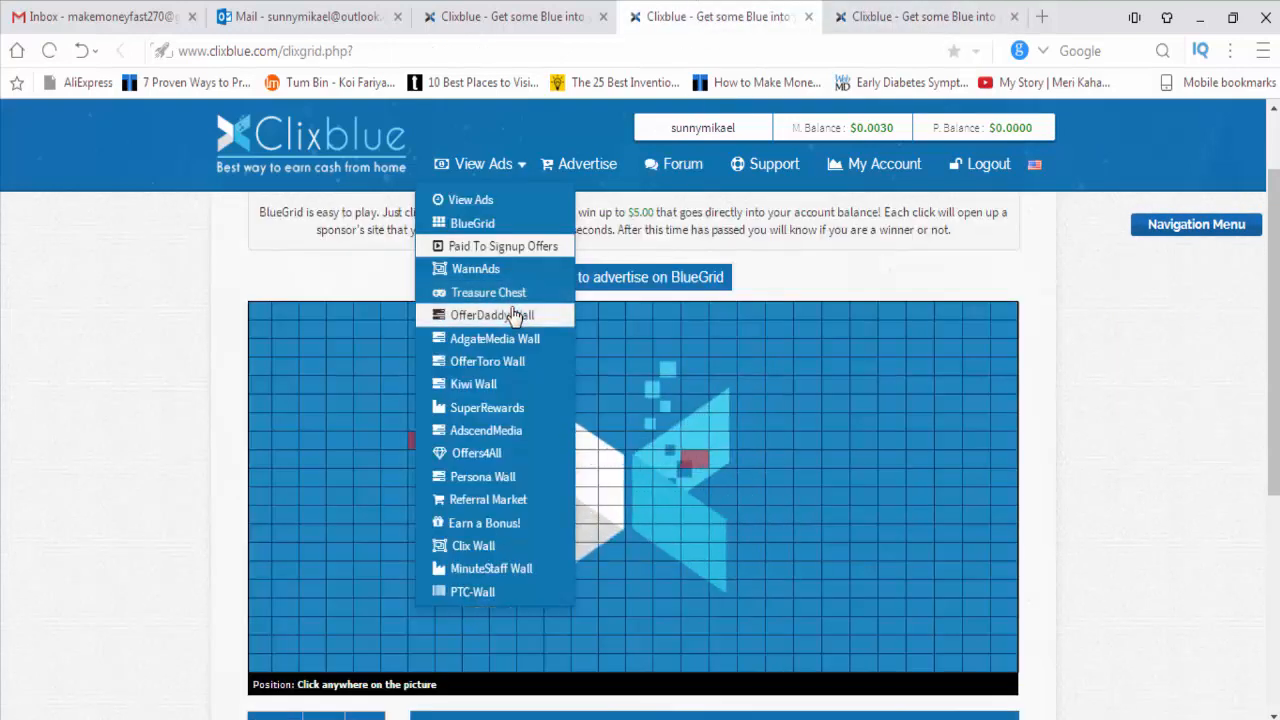
mouse_move(476, 268)
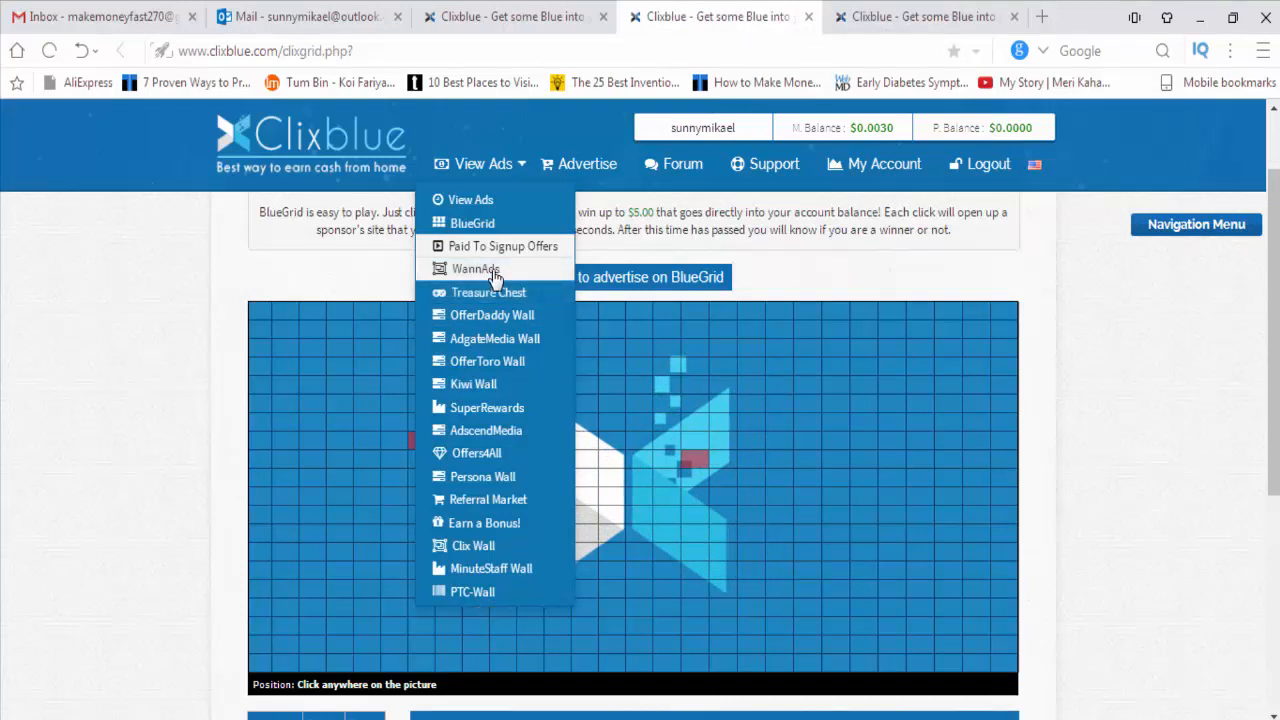
mouse_move(492, 316)
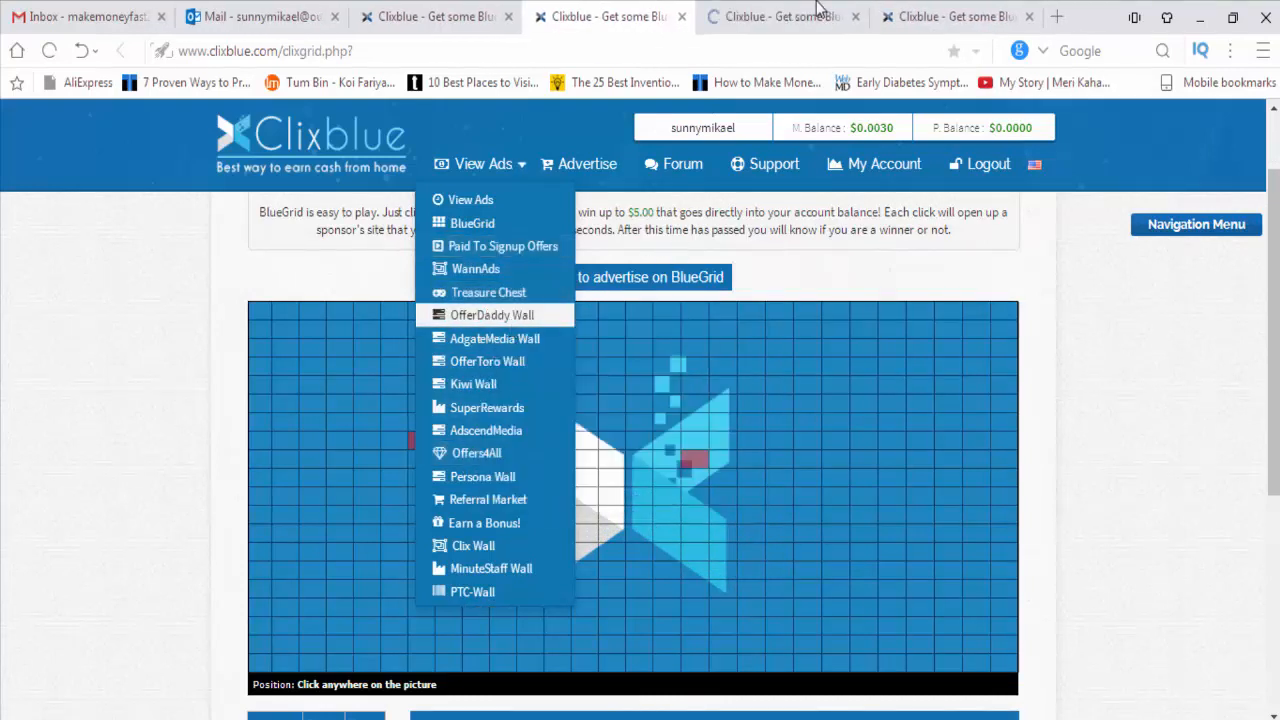
left_click(492, 314)
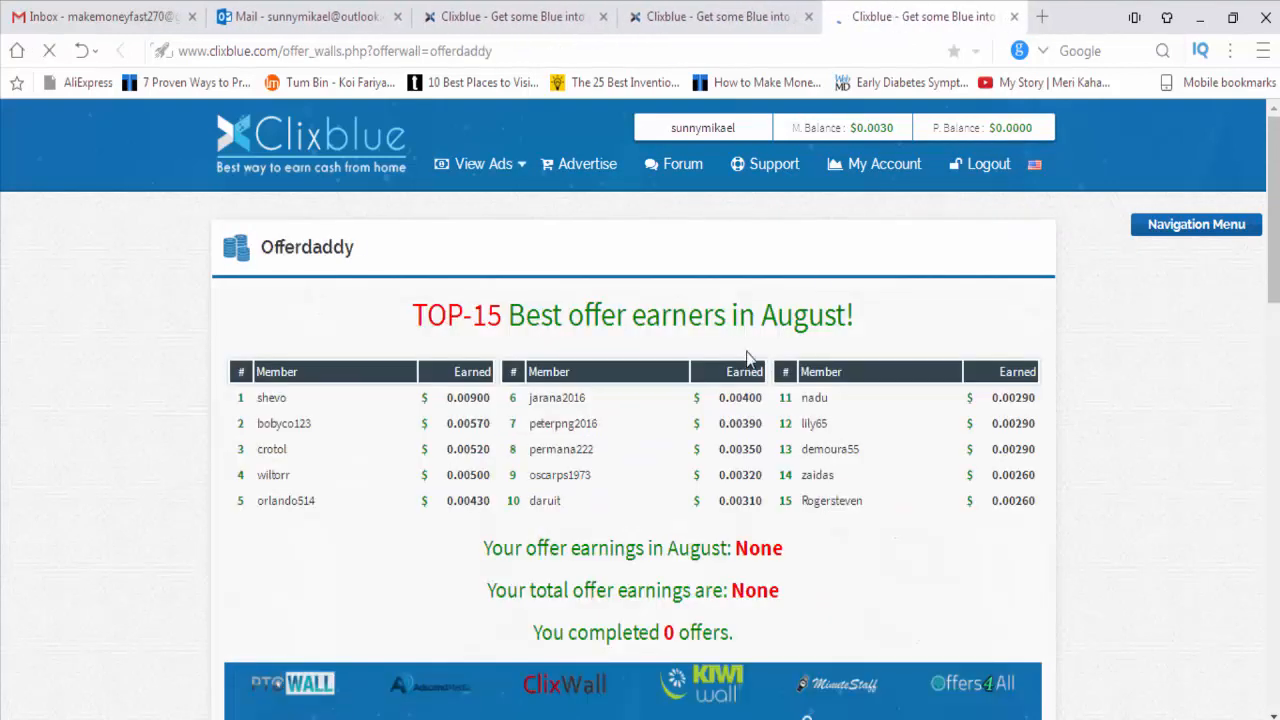
mouse_move(744, 352)
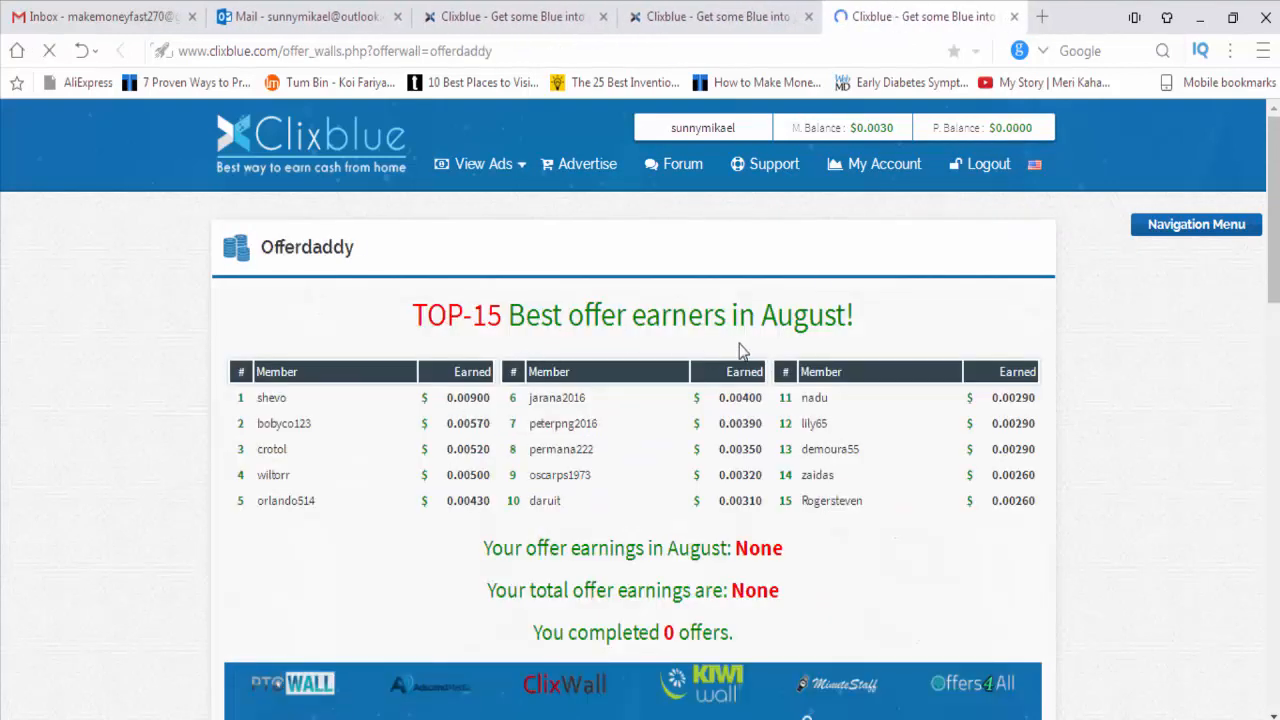
scroll("down", 3)
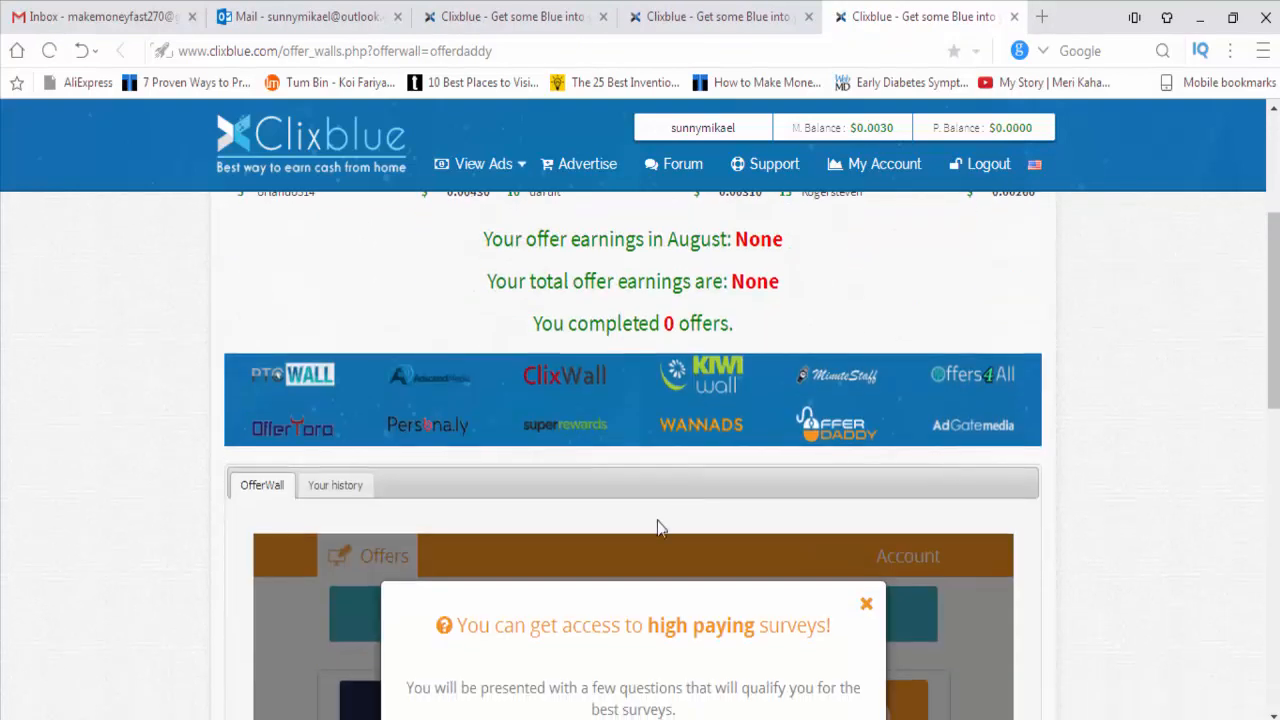
scroll("down", 3)
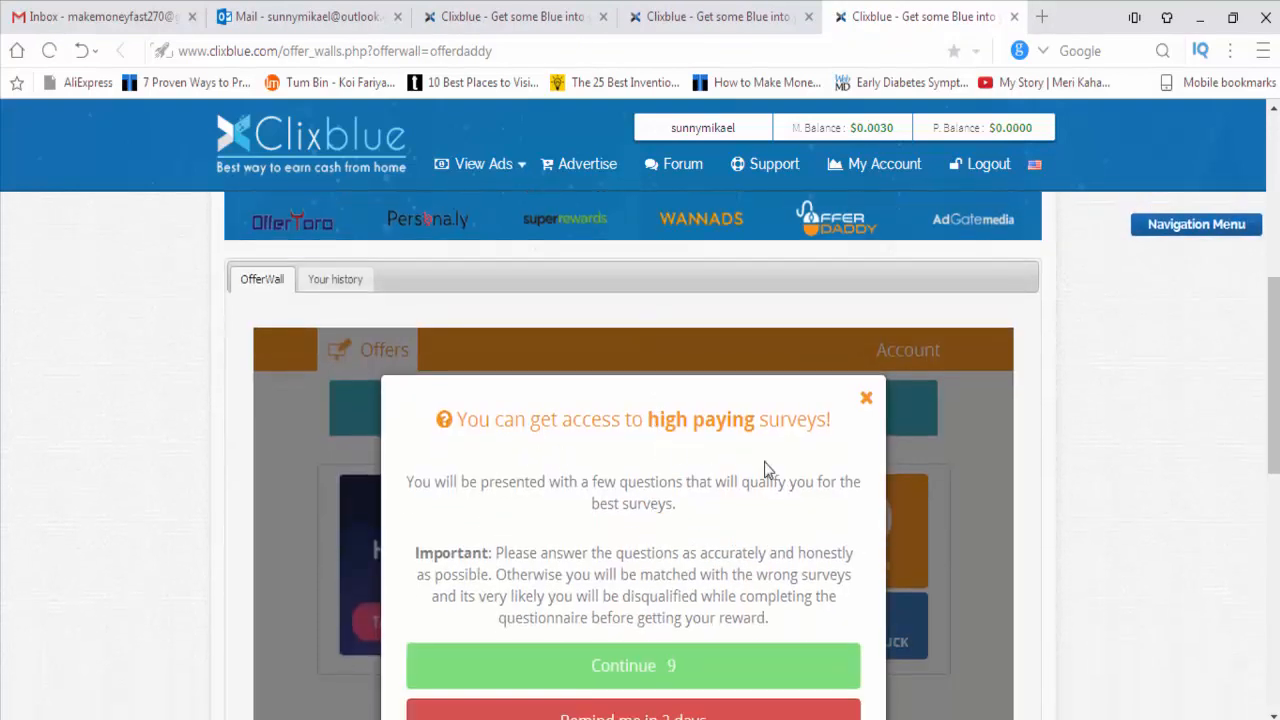
scroll("down", 3)
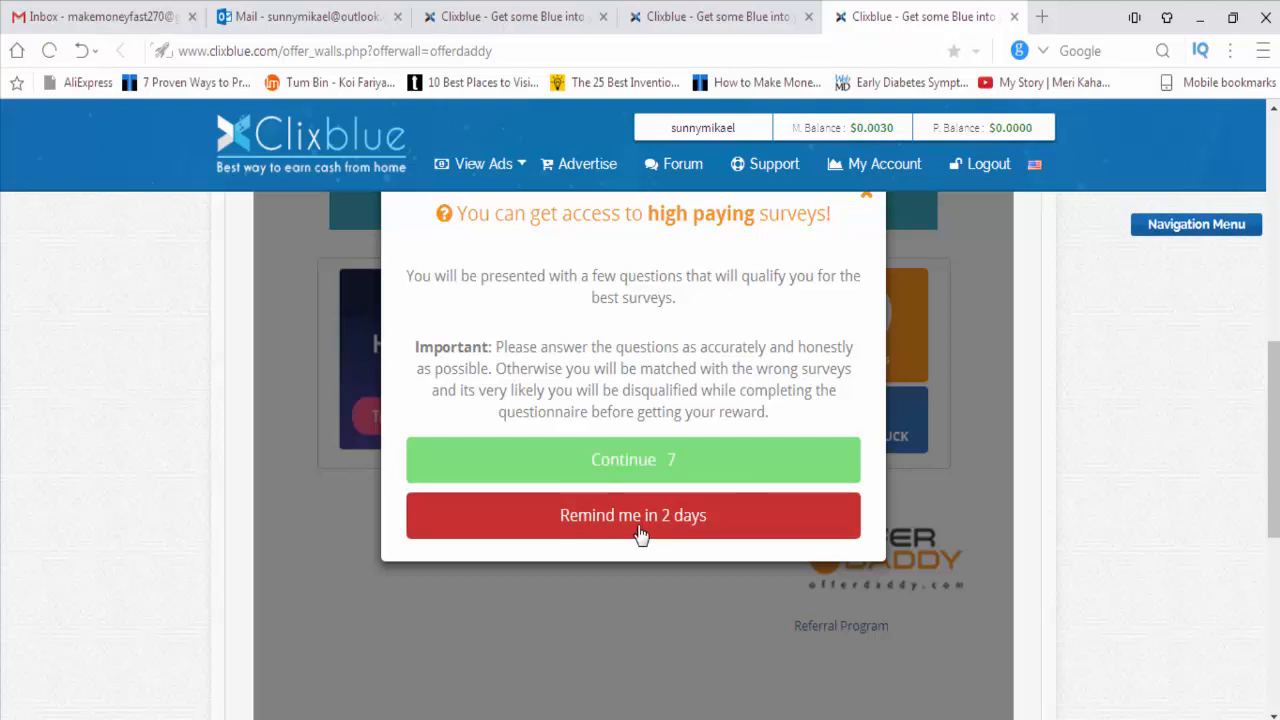
Postpone the high-paying surveys popup for 2 days and dismiss it
left_click(632, 516)
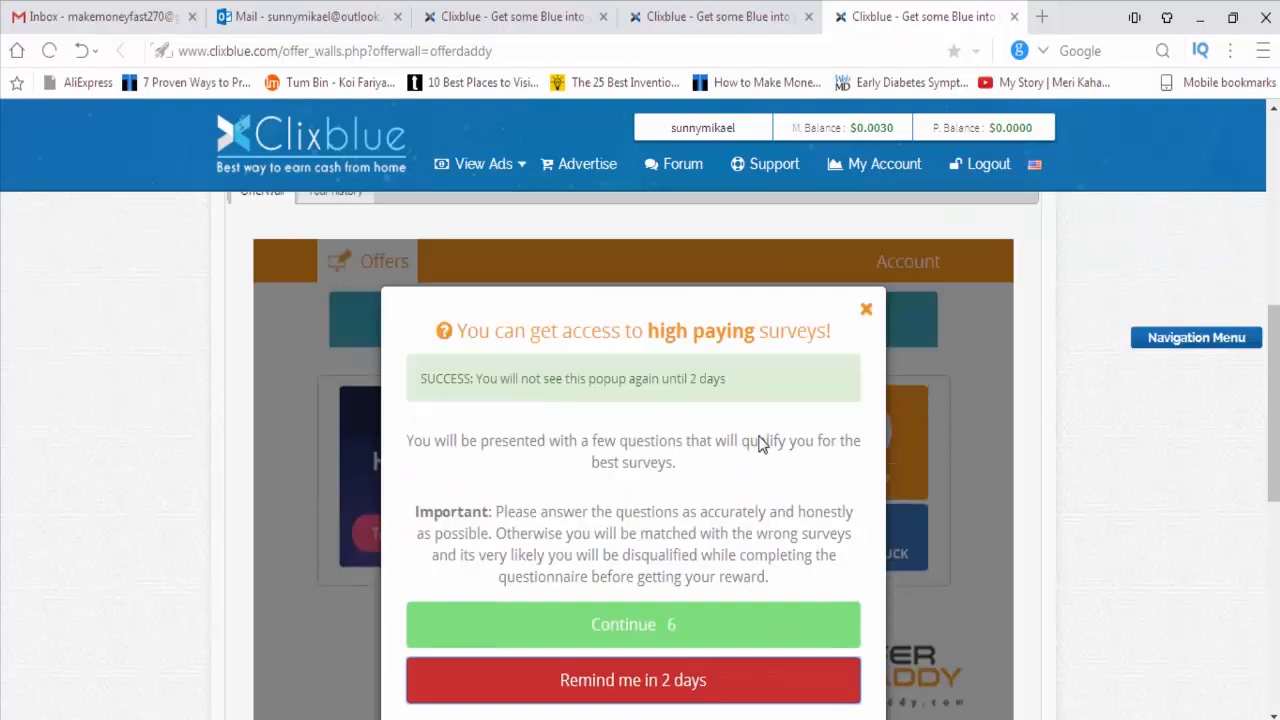
left_click(866, 308)
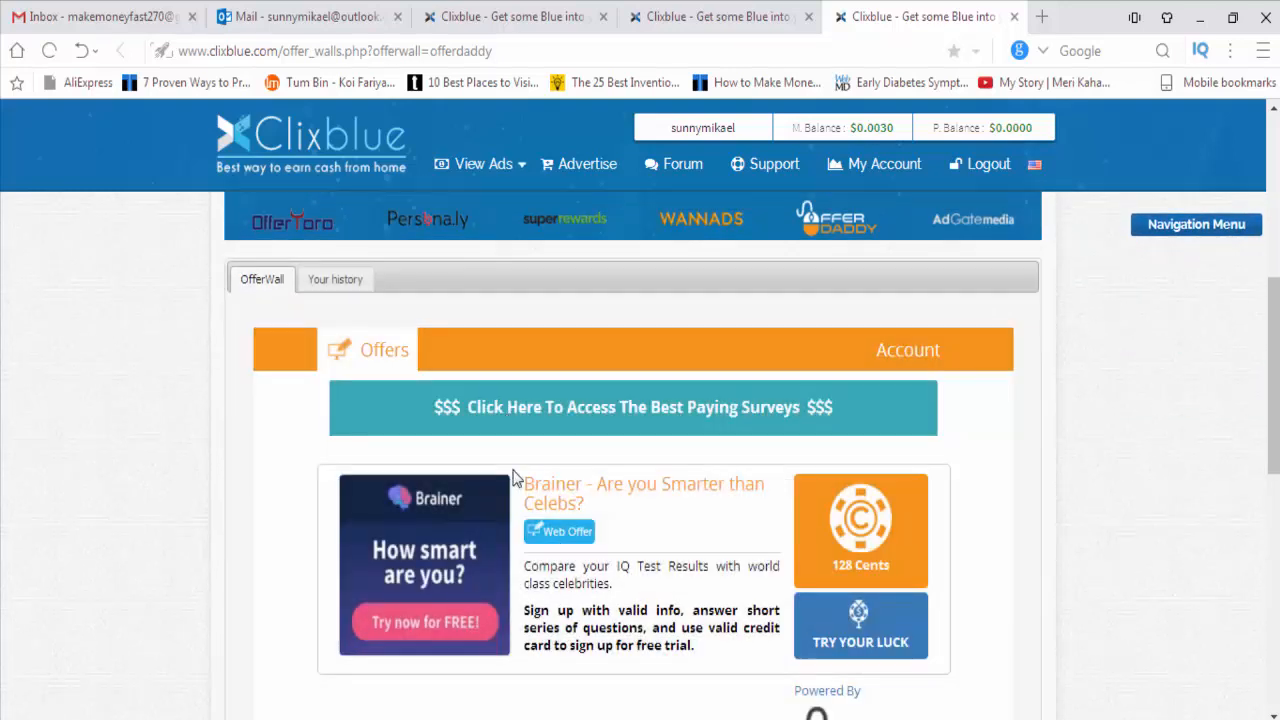
scroll("down", 3)
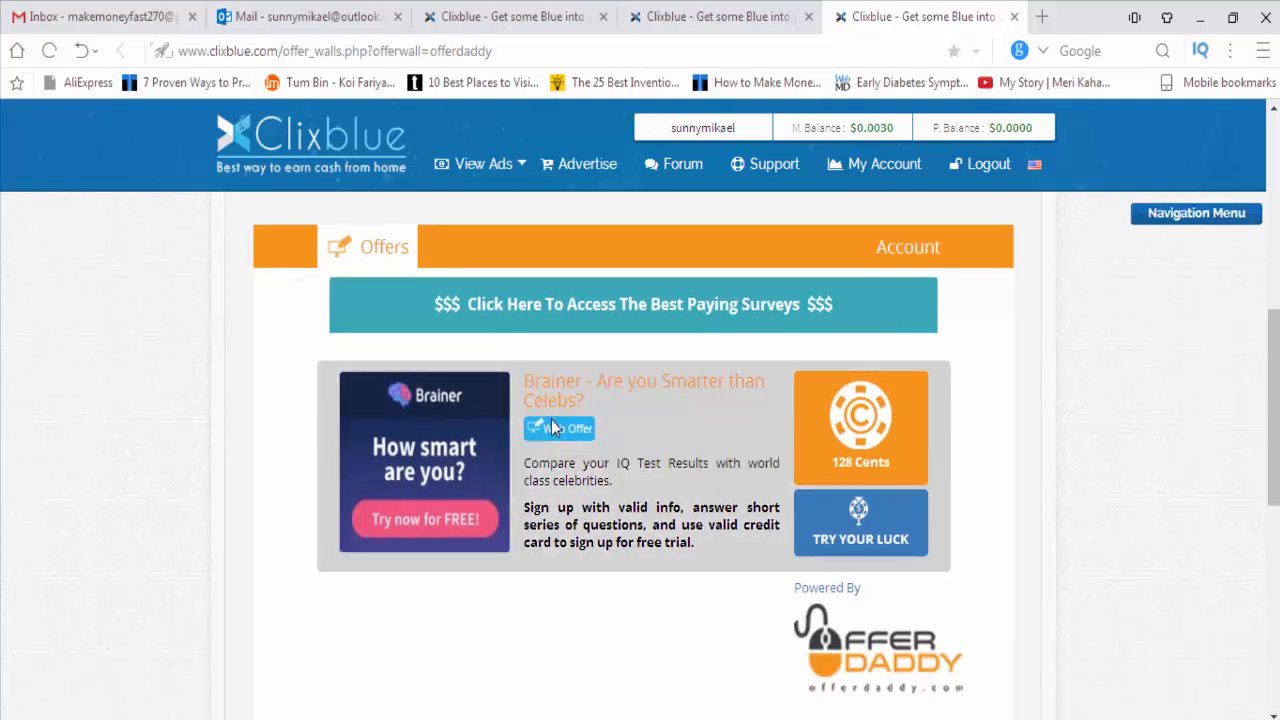
scroll("down", 3)
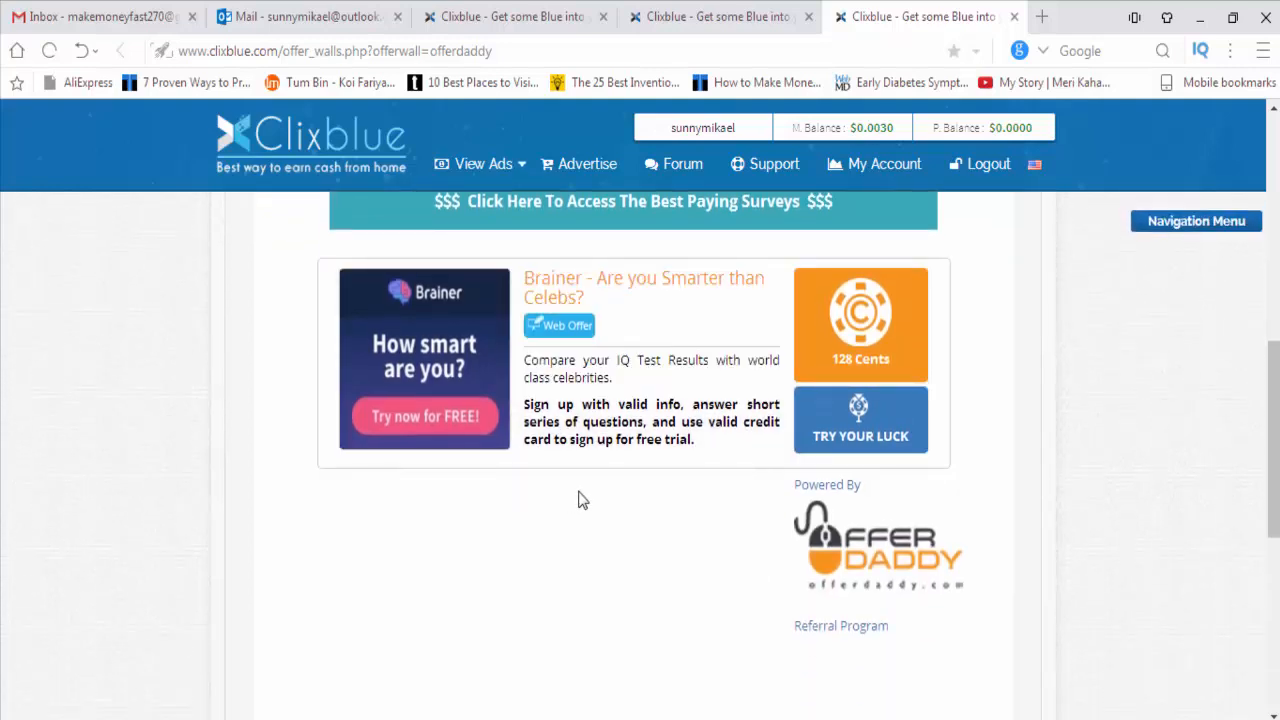
scroll("up", 3)
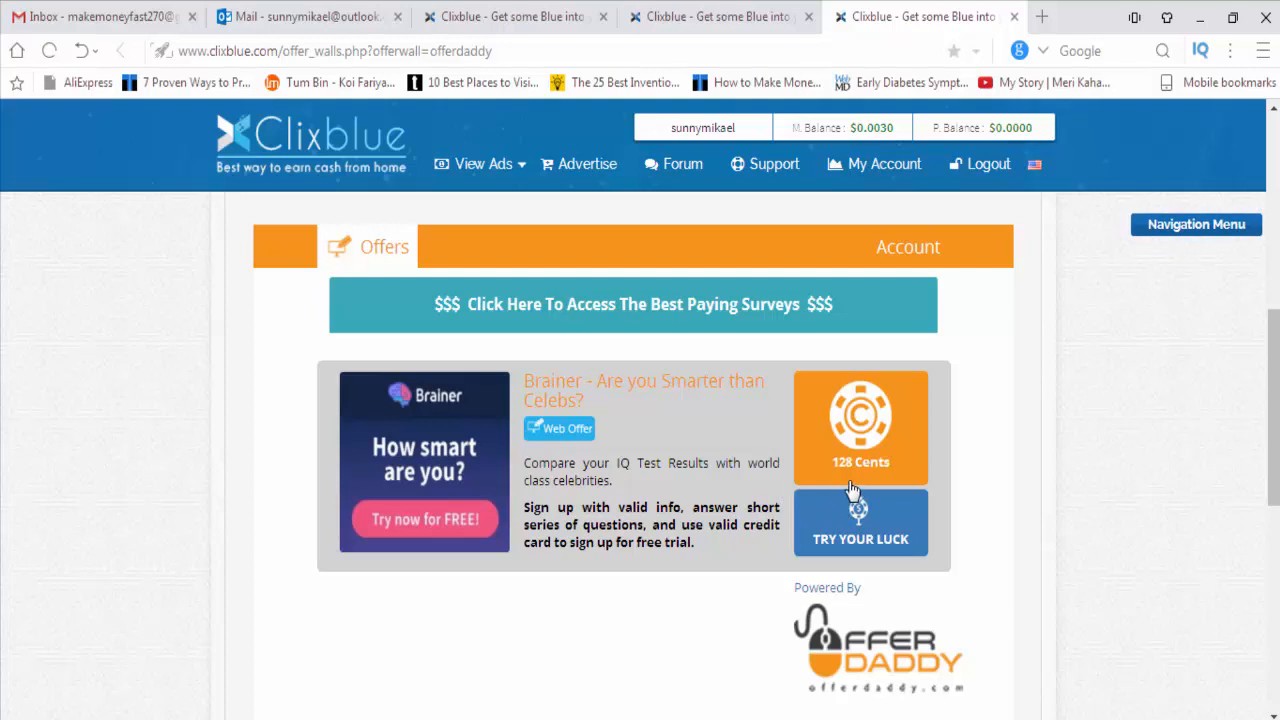
mouse_move(622, 452)
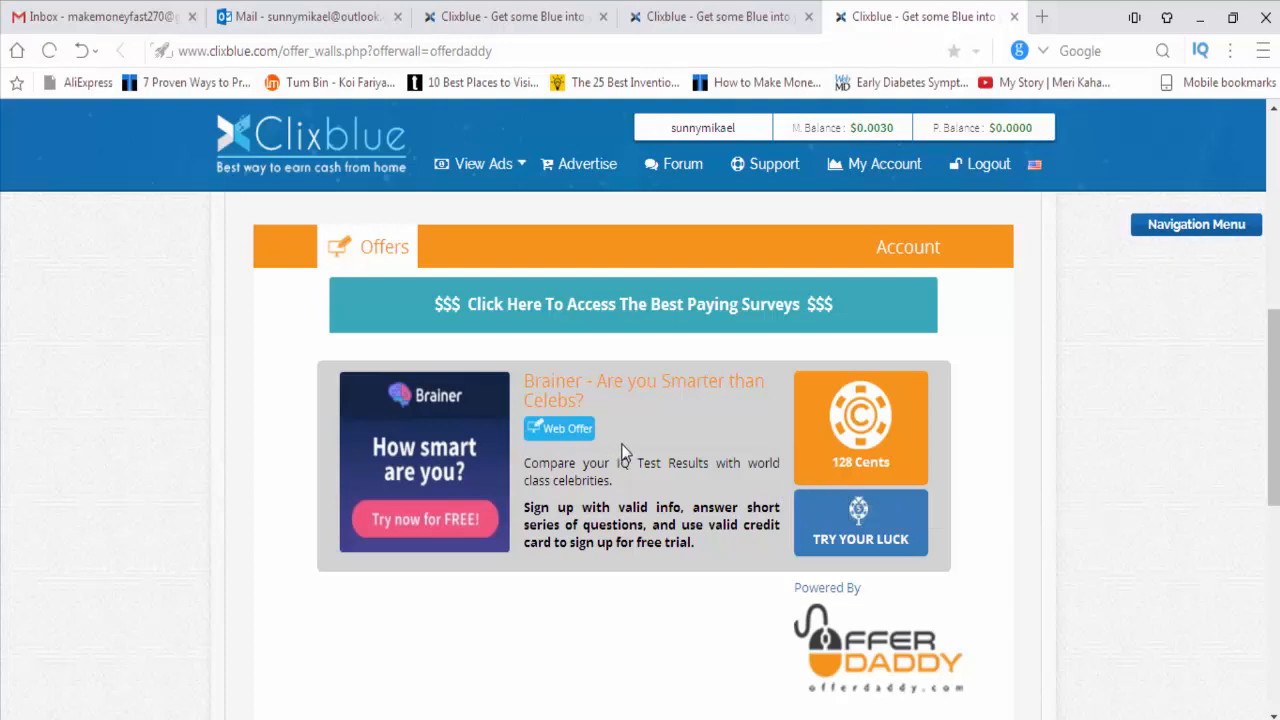
Scroll back to the top of OfferDaddy and show the View Ads list of walls
scroll("up", 3)
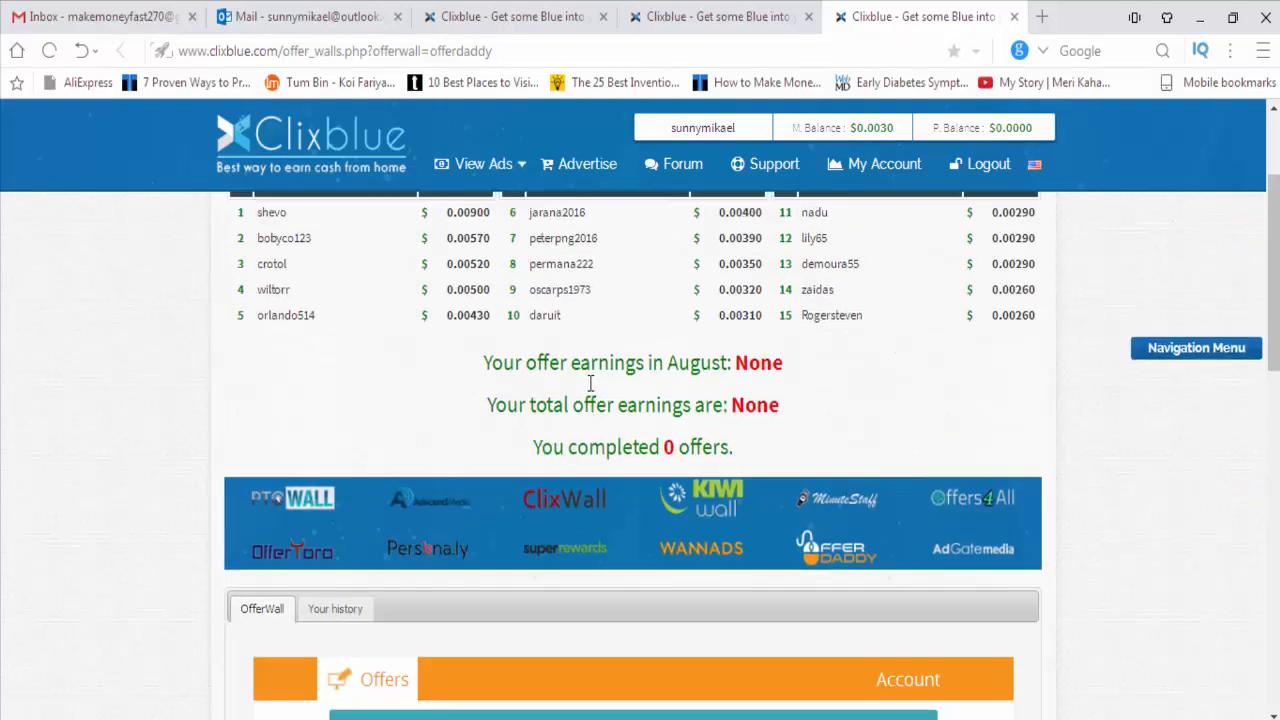
scroll("up", 3)
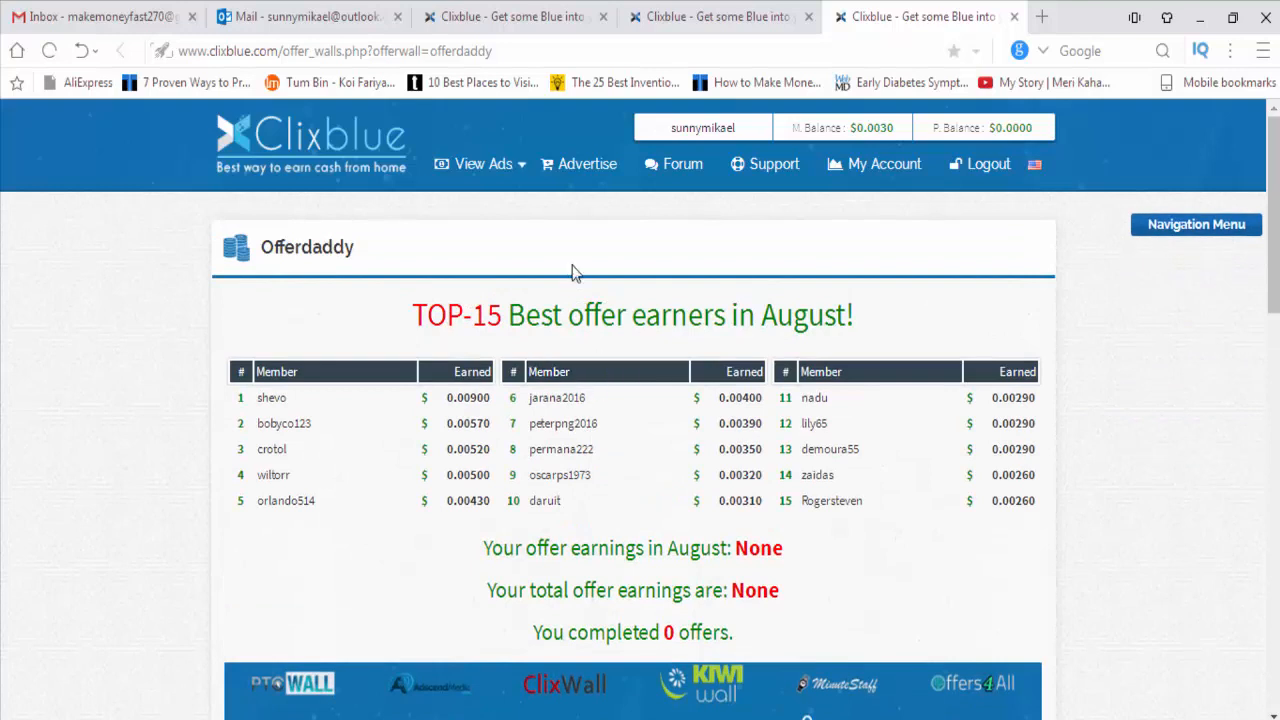
left_click(484, 164)
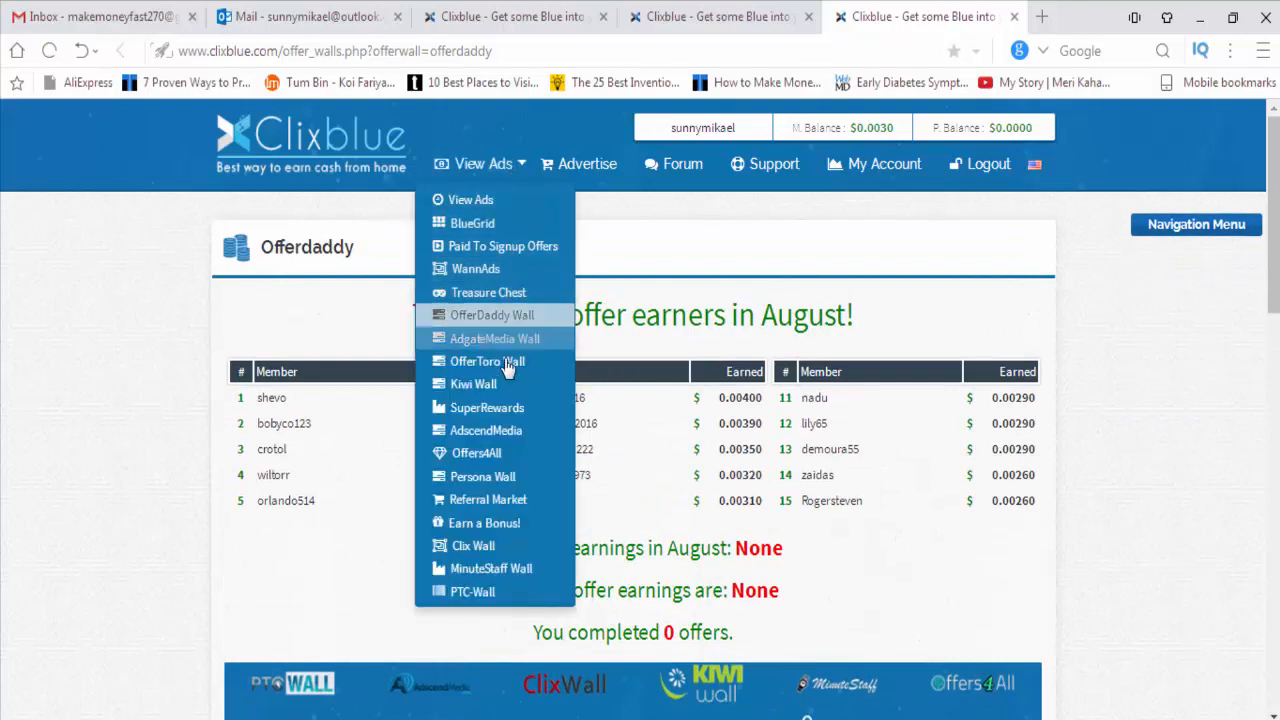
mouse_move(488, 360)
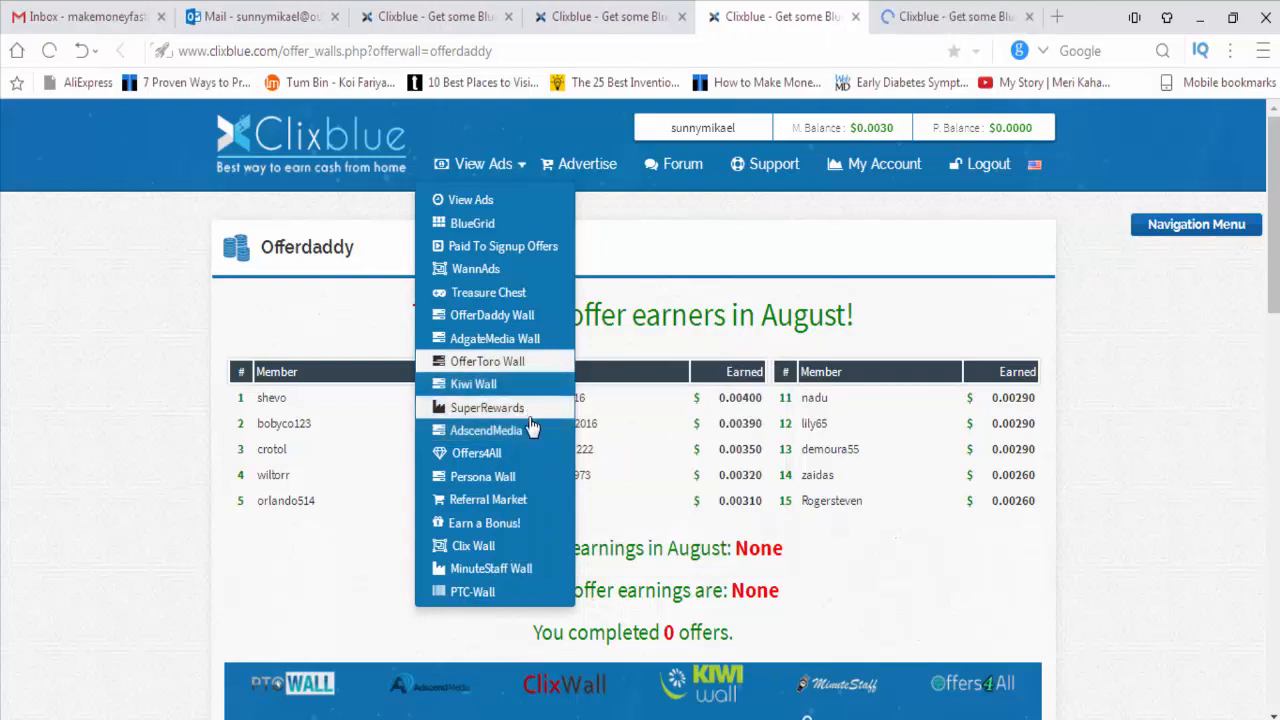
mouse_move(516, 438)
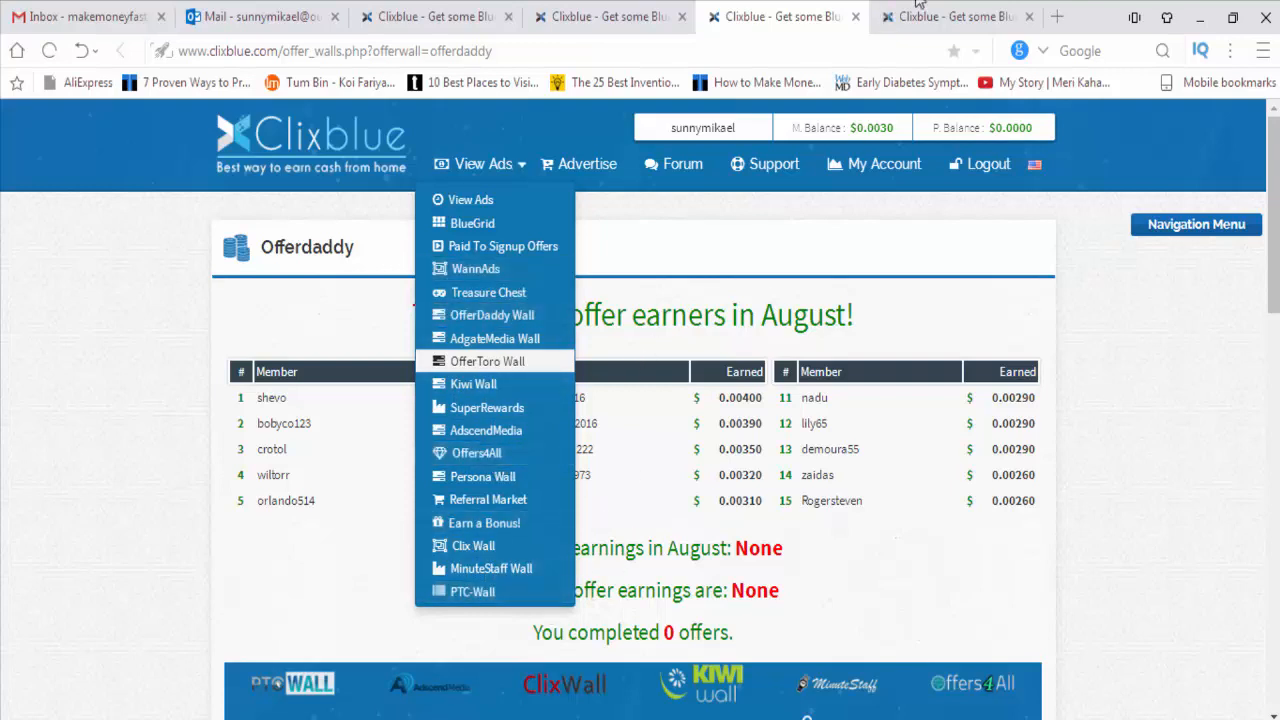
mouse_move(490, 292)
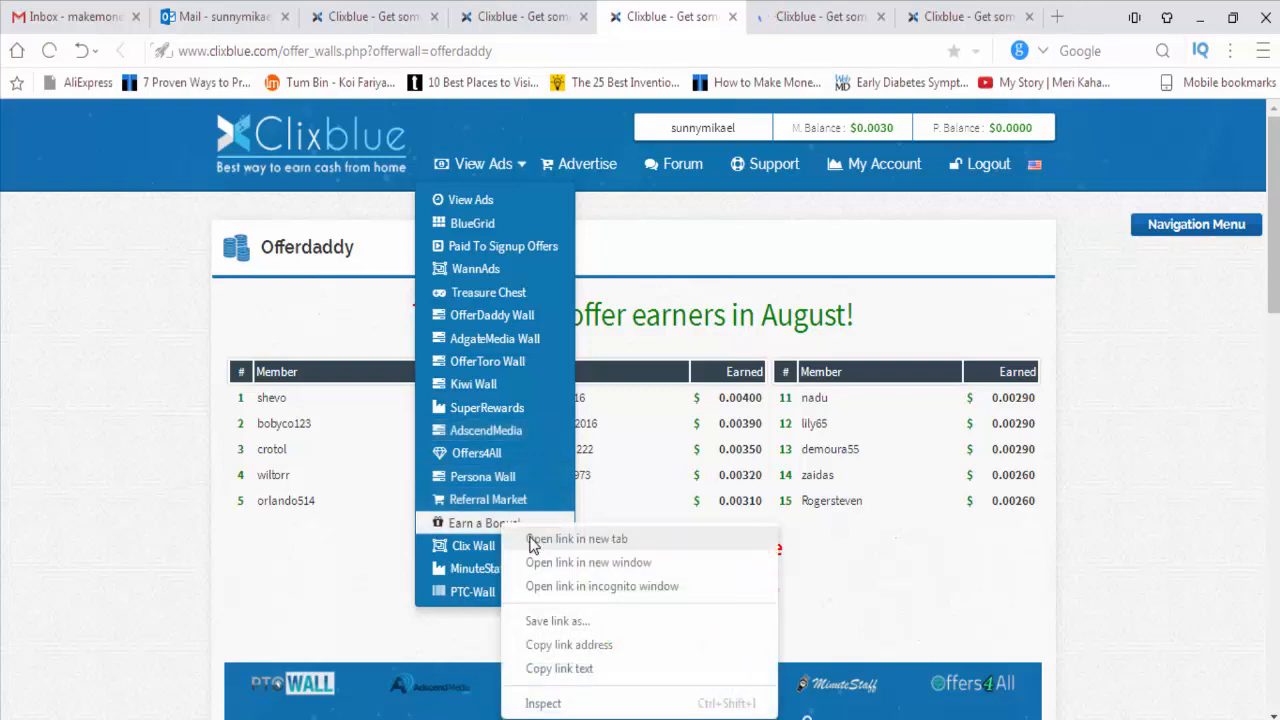
left_click(576, 538)
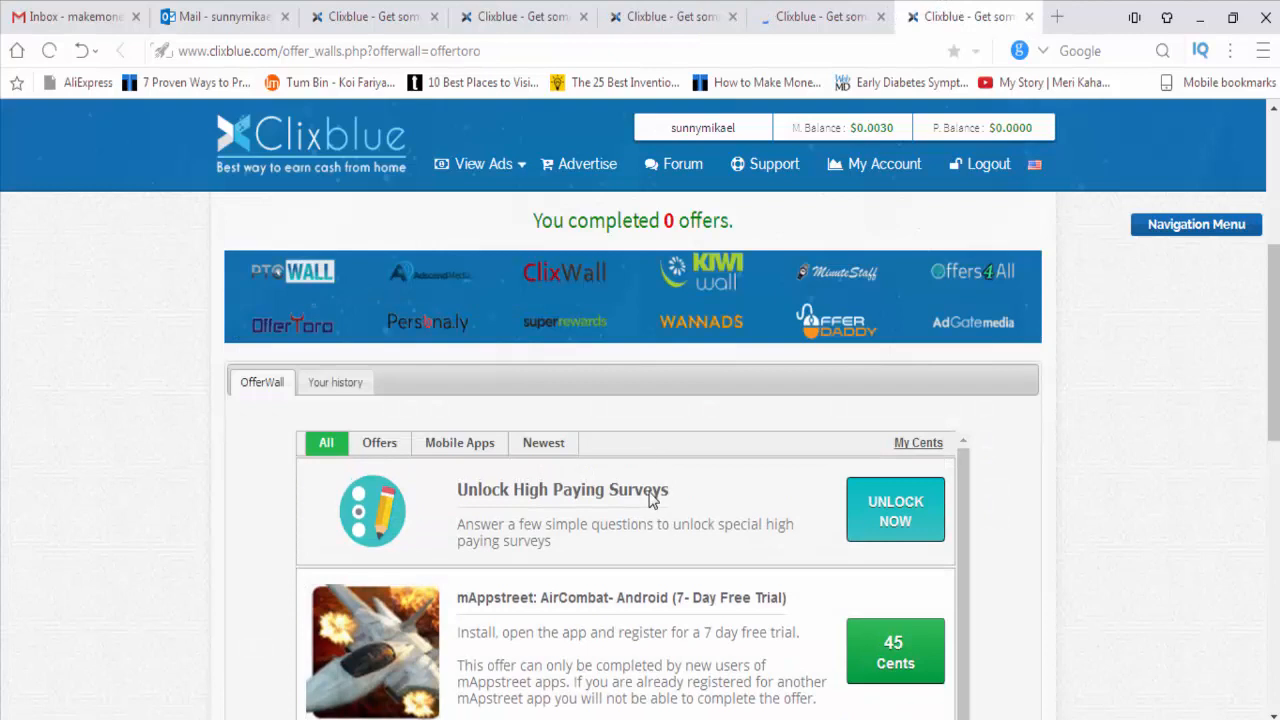
scroll("down", 3)
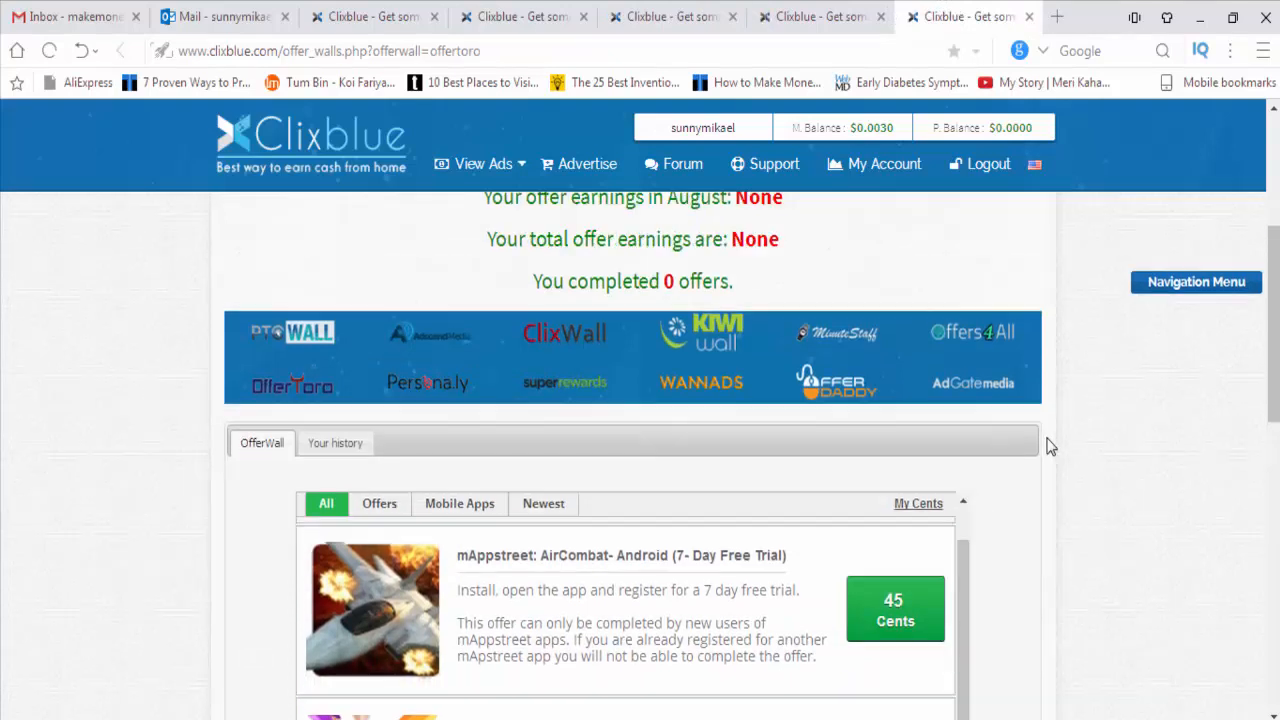
scroll("down", 3)
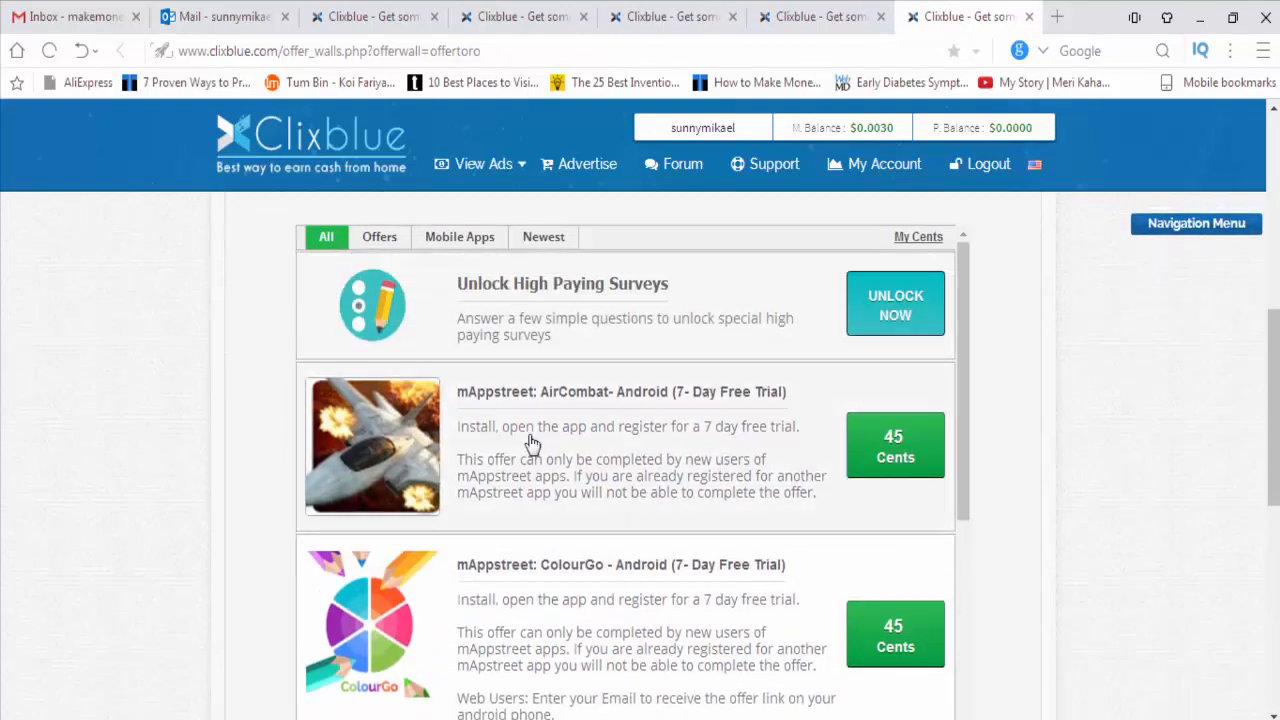
mouse_move(680, 436)
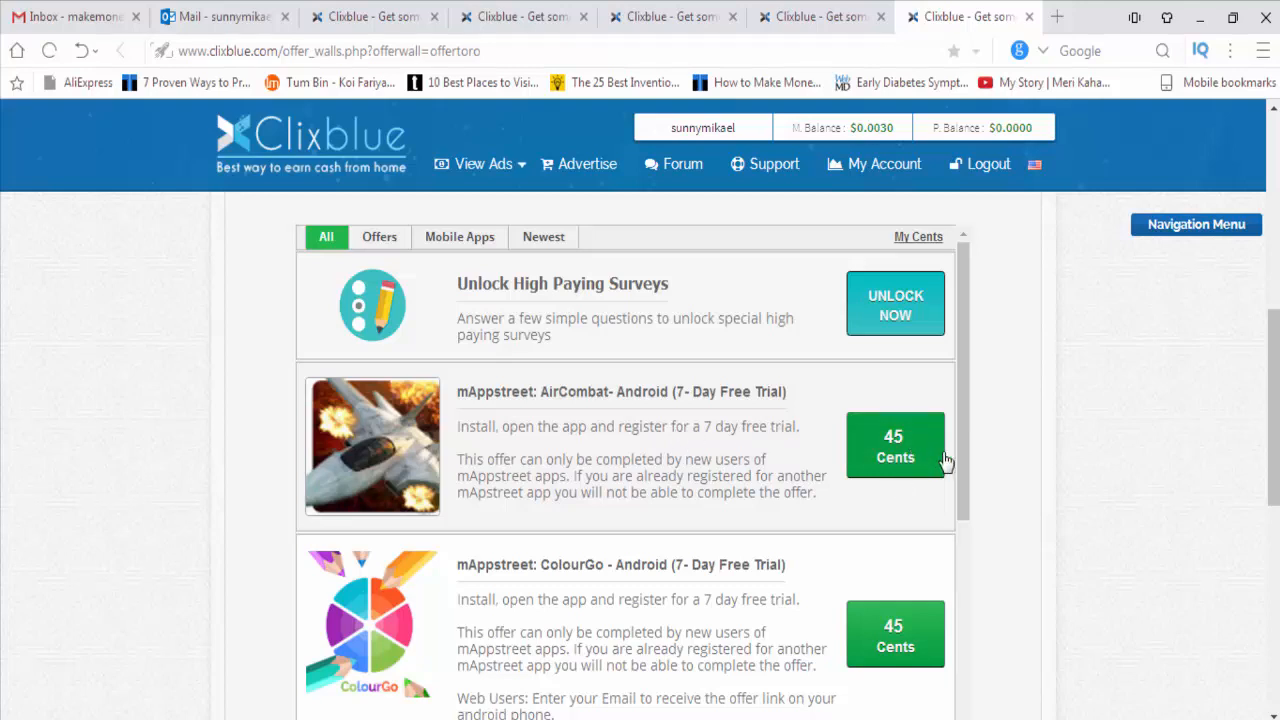
scroll("down", 3)
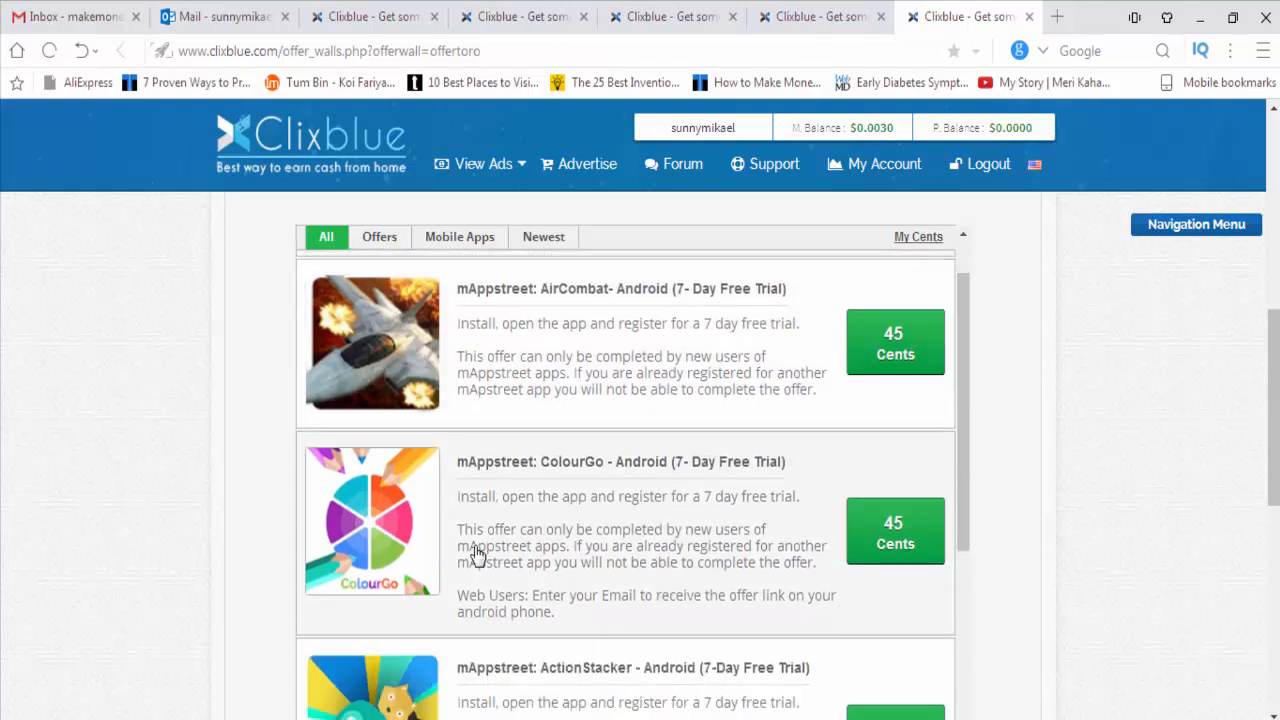
scroll("down", 3)
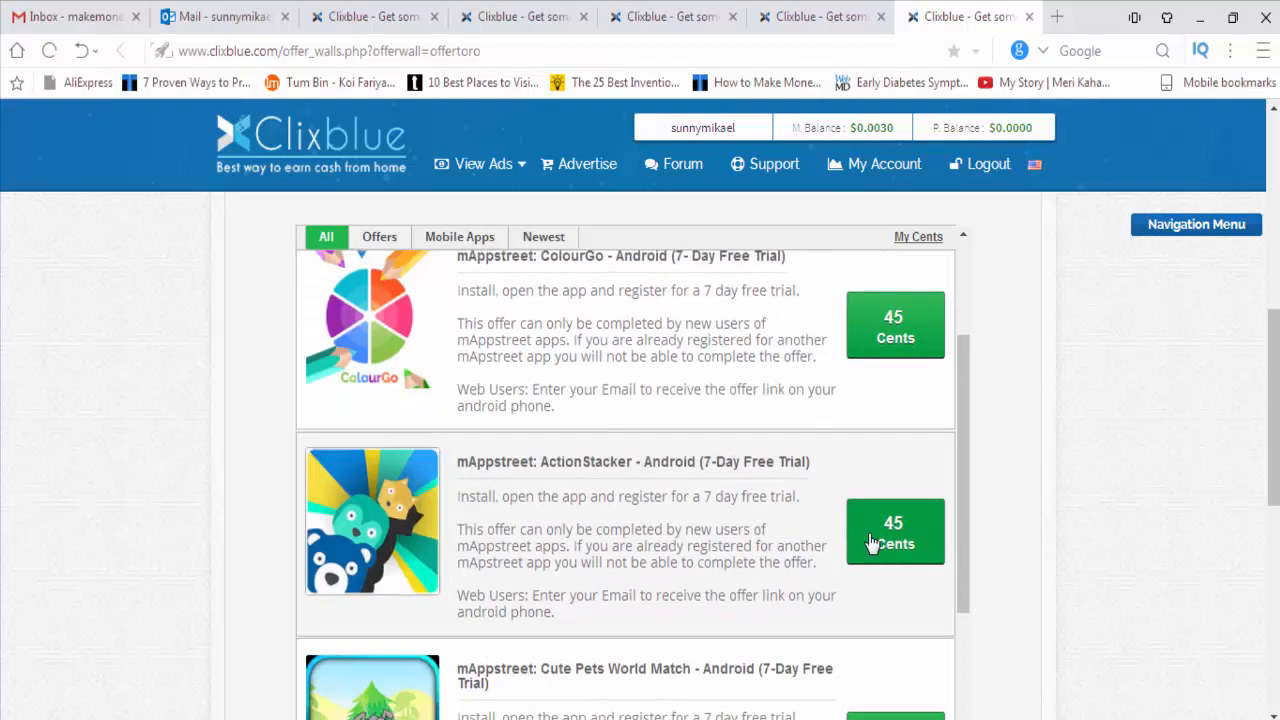
scroll("down", 3)
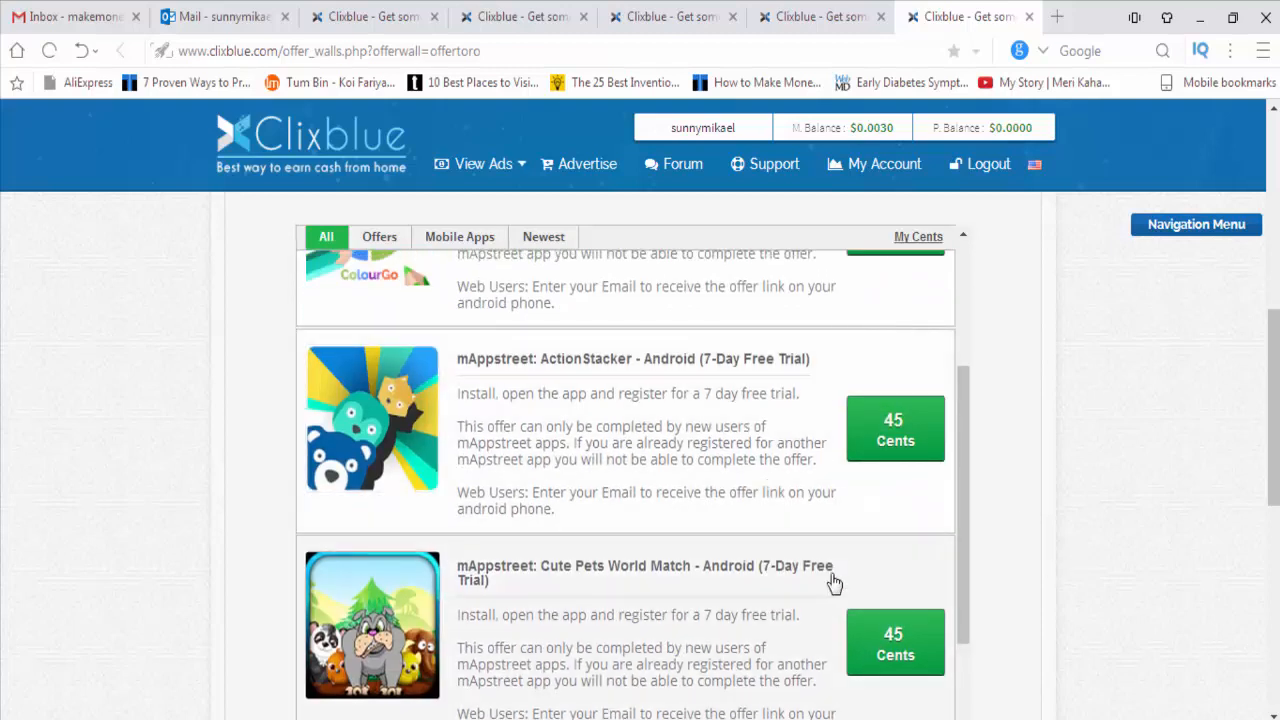
scroll("down", 3)
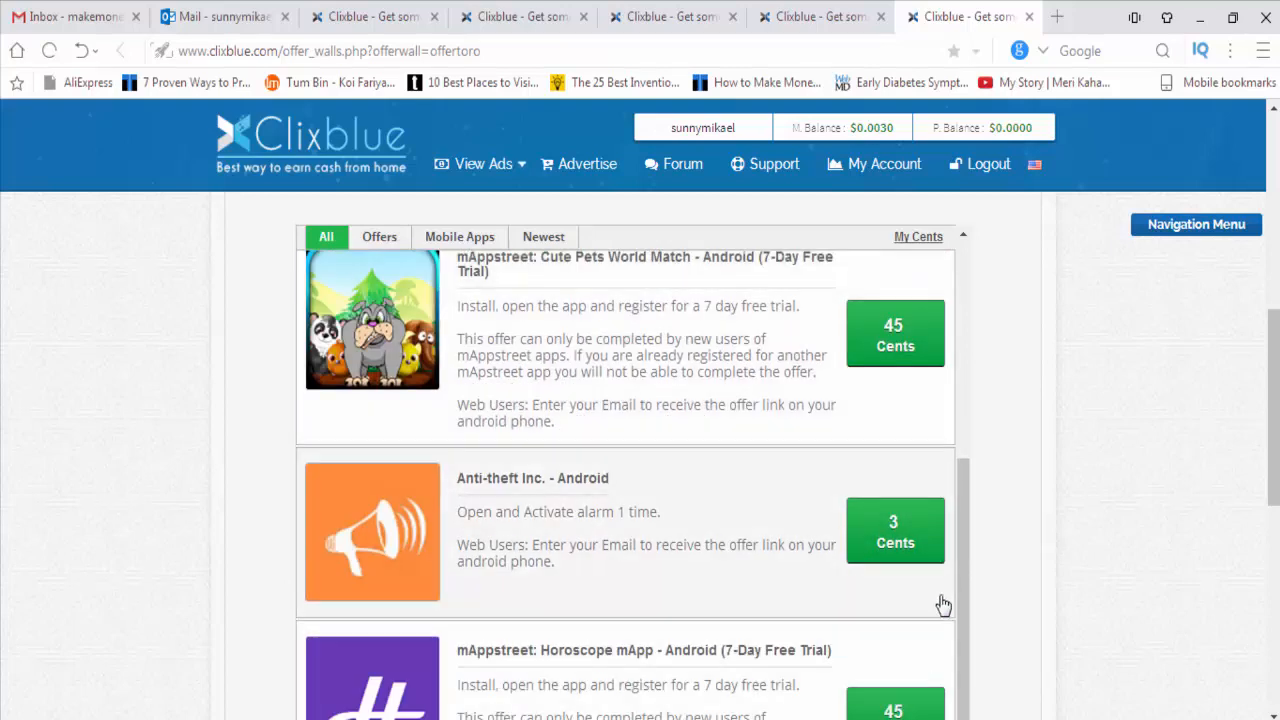
left_click(820, 16)
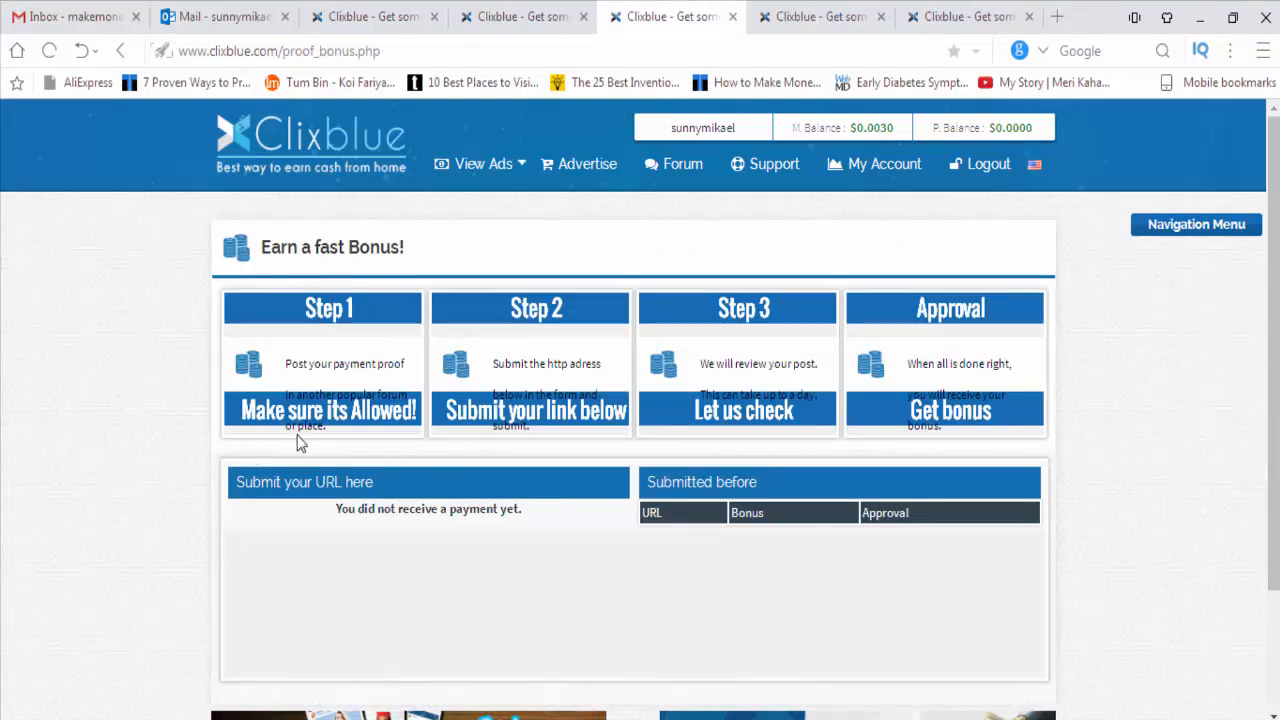
mouse_move(396, 390)
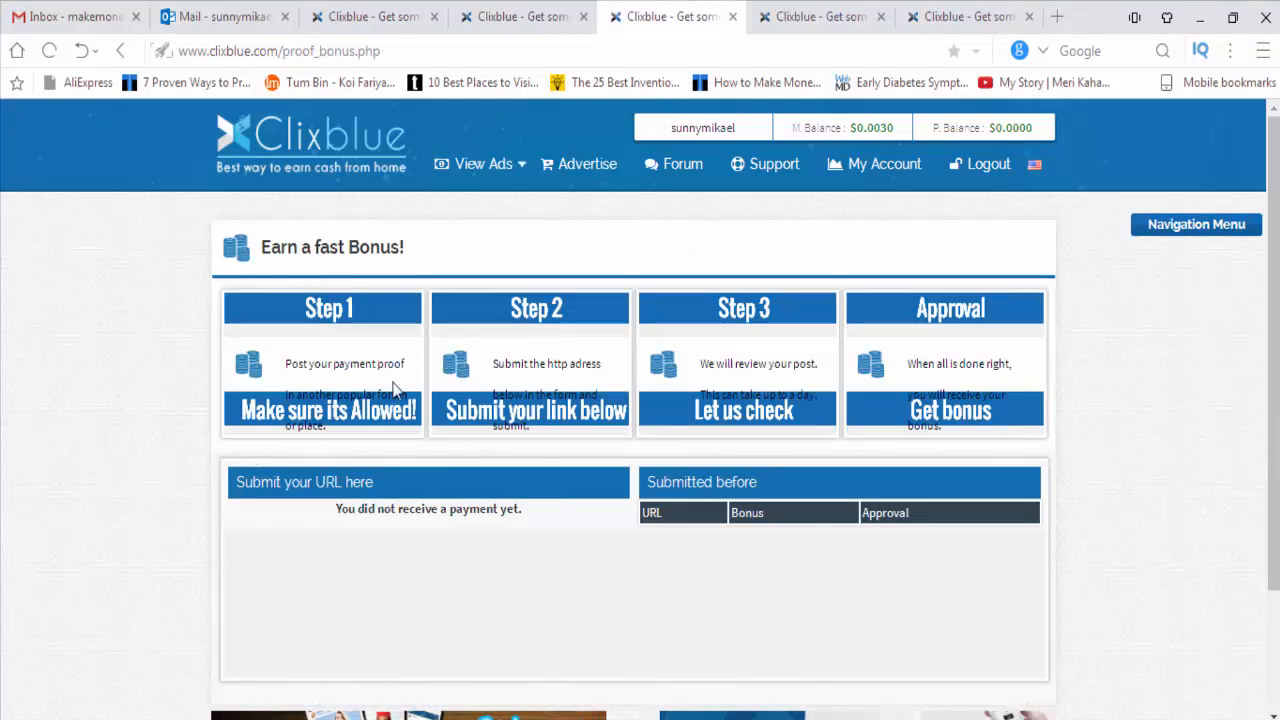
mouse_move(640, 400)
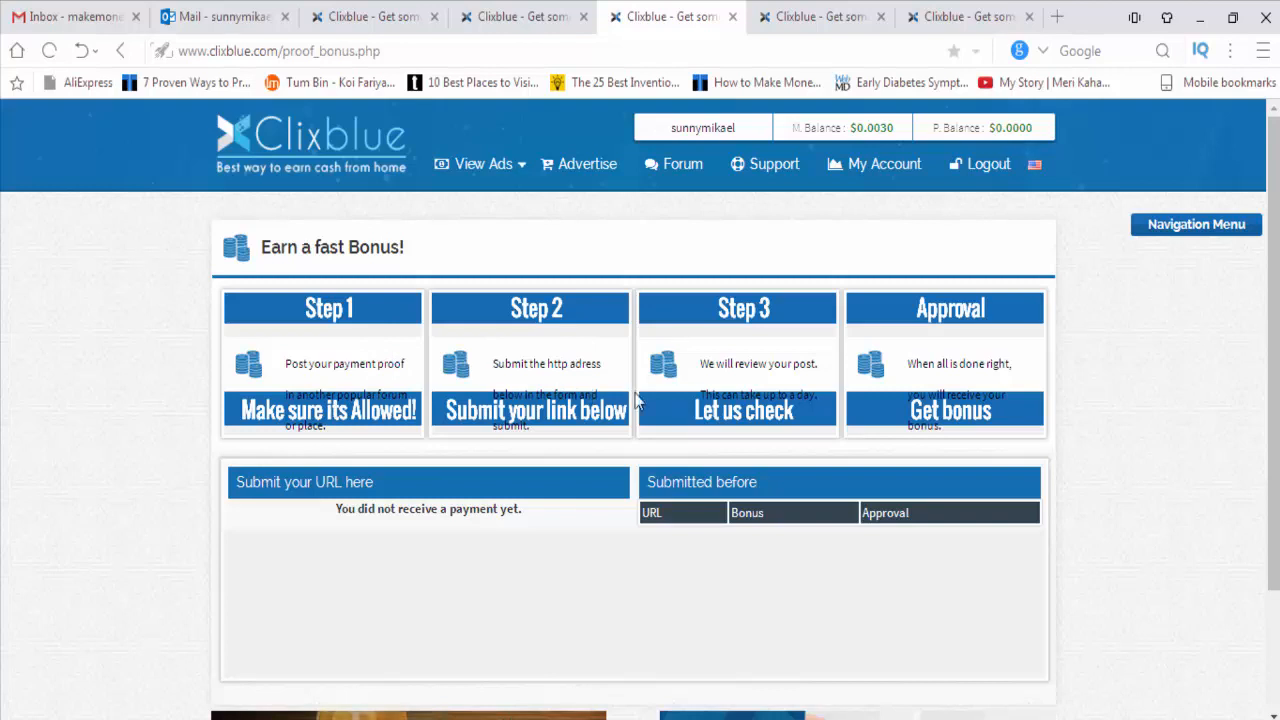
Peek at the Adscendmedia tab, return to the fast-bonus page and show the View Ads list
scroll("down", 3)
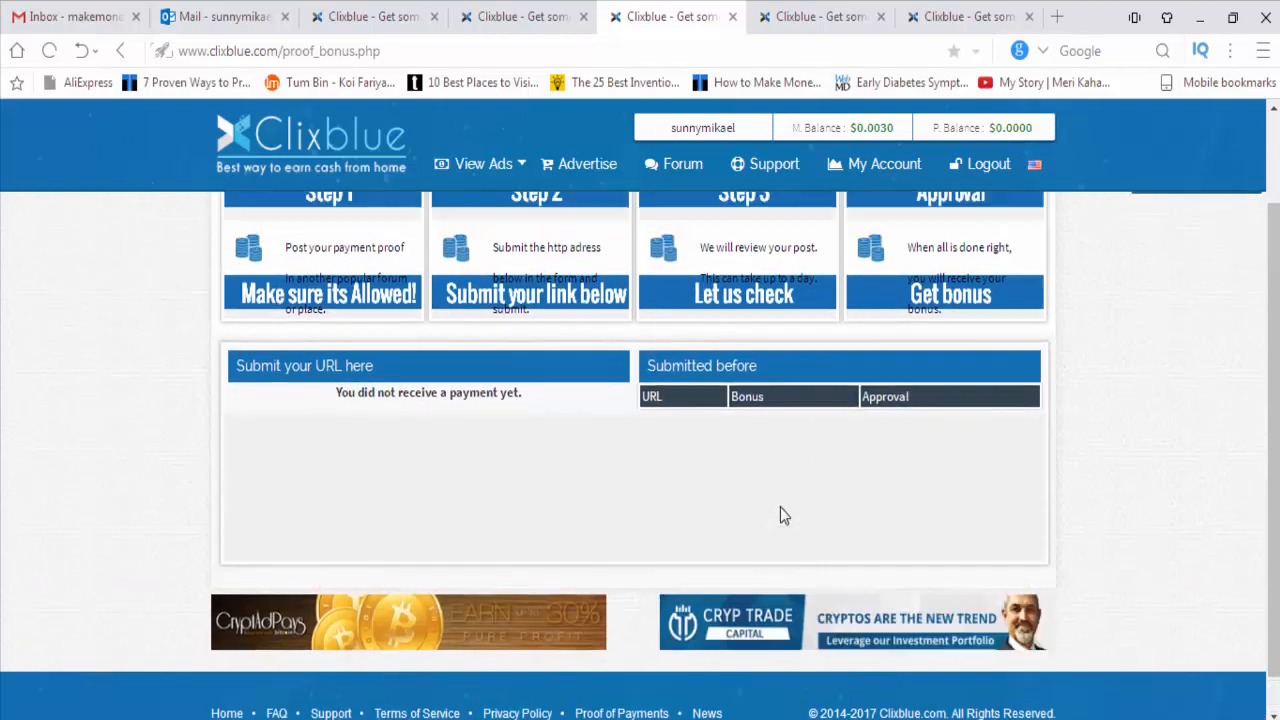
left_click(820, 16)
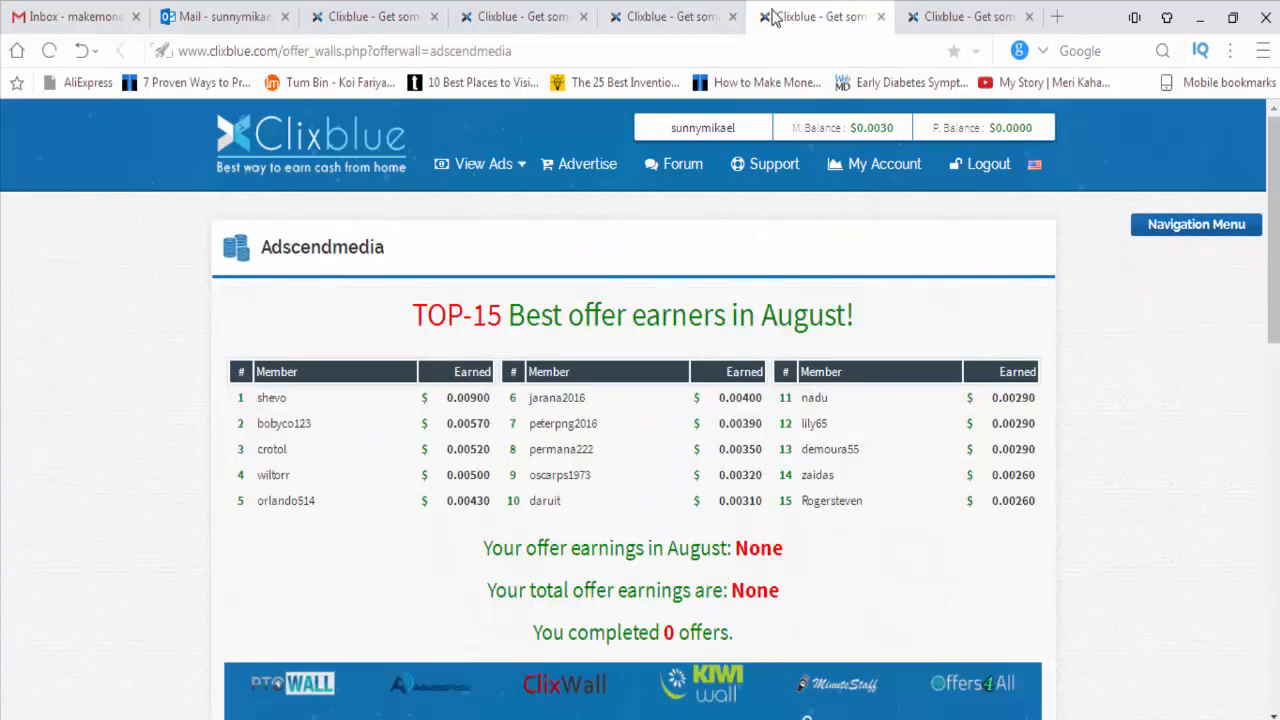
left_click(672, 16)
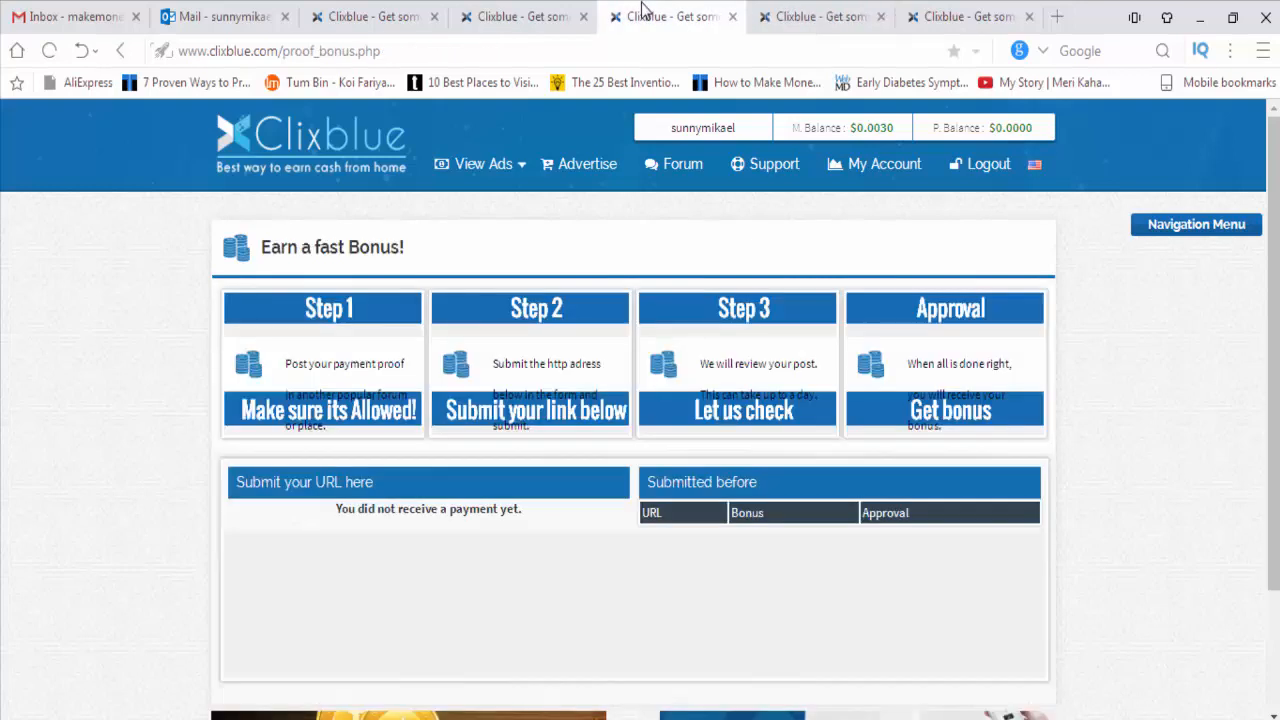
left_click(484, 164)
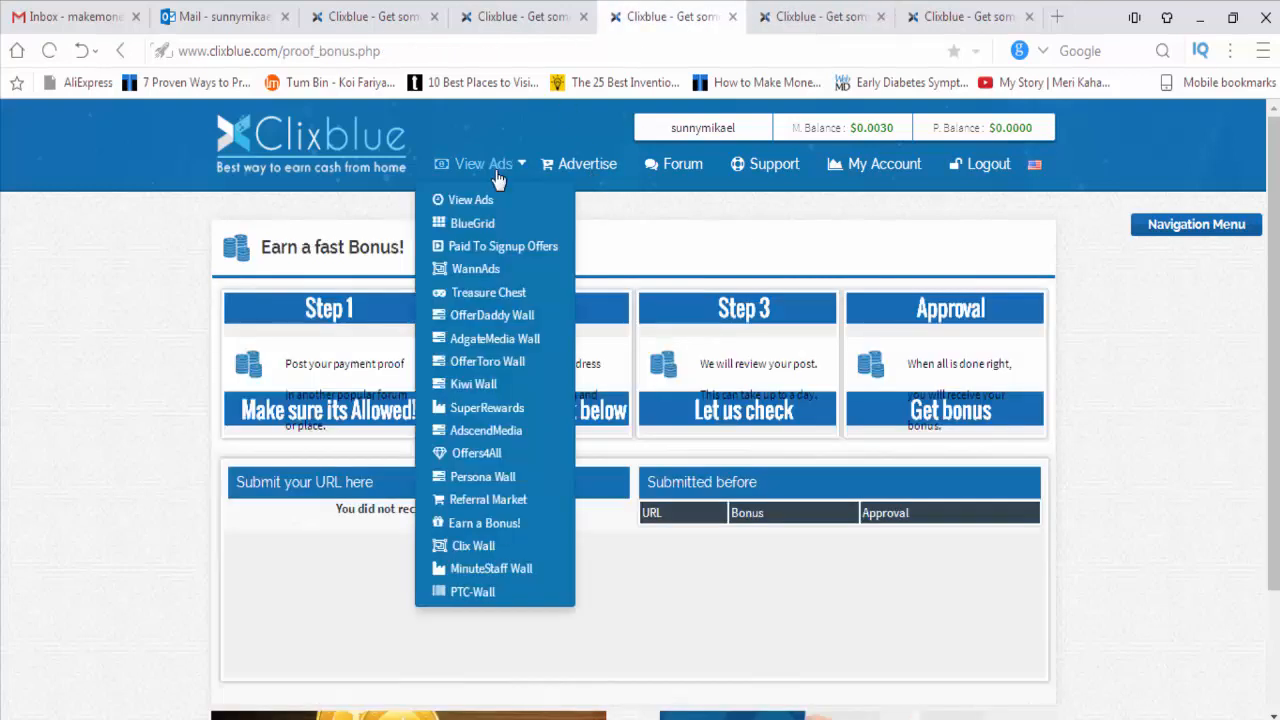
mouse_move(480, 590)
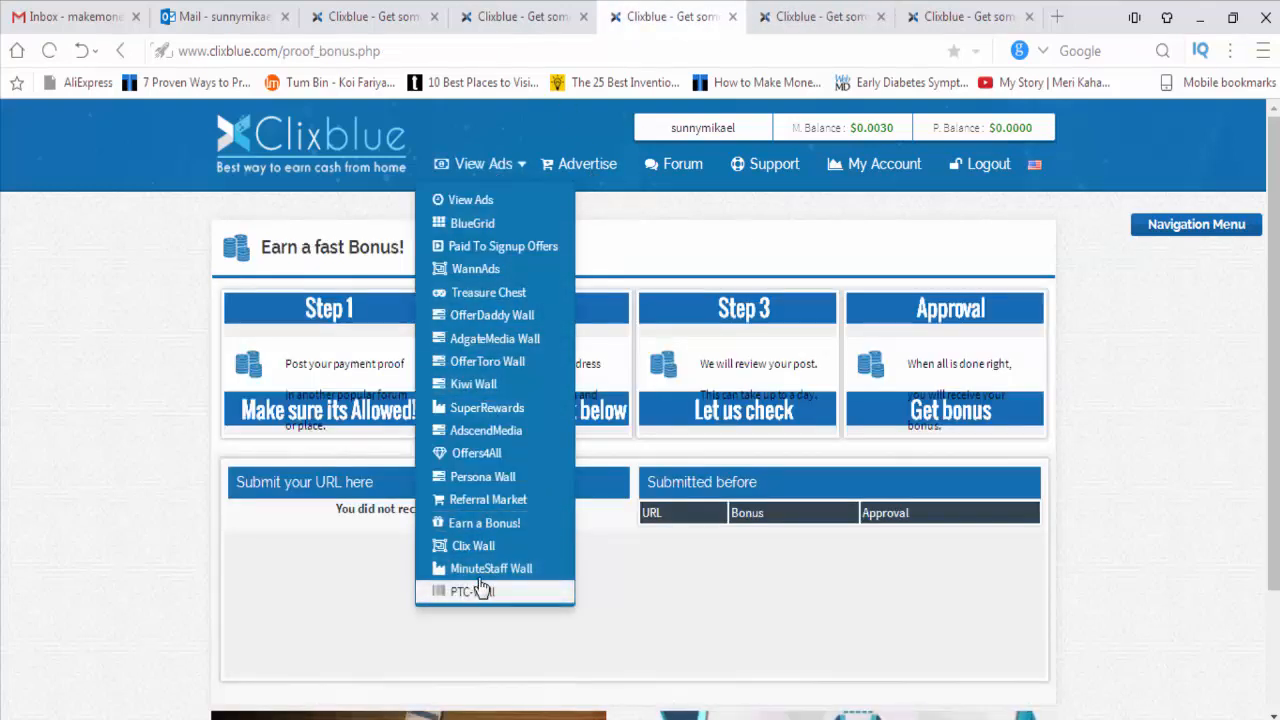
mouse_move(490, 568)
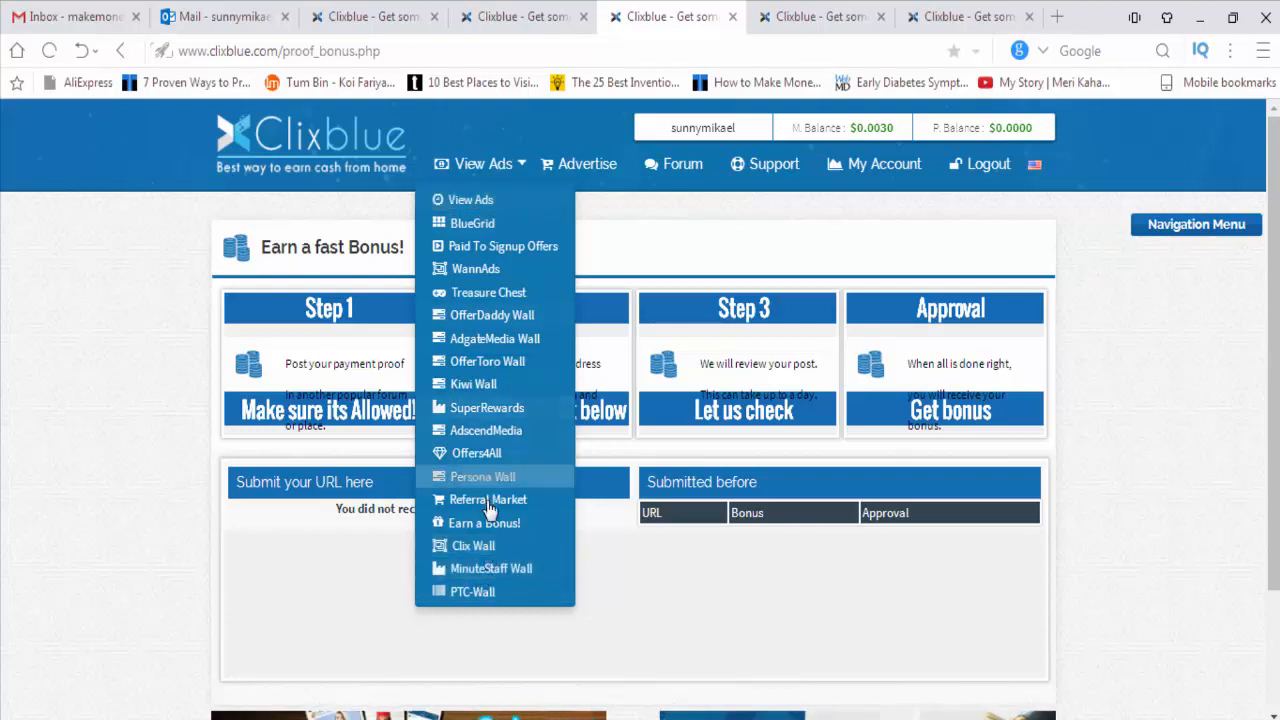
mouse_move(472, 224)
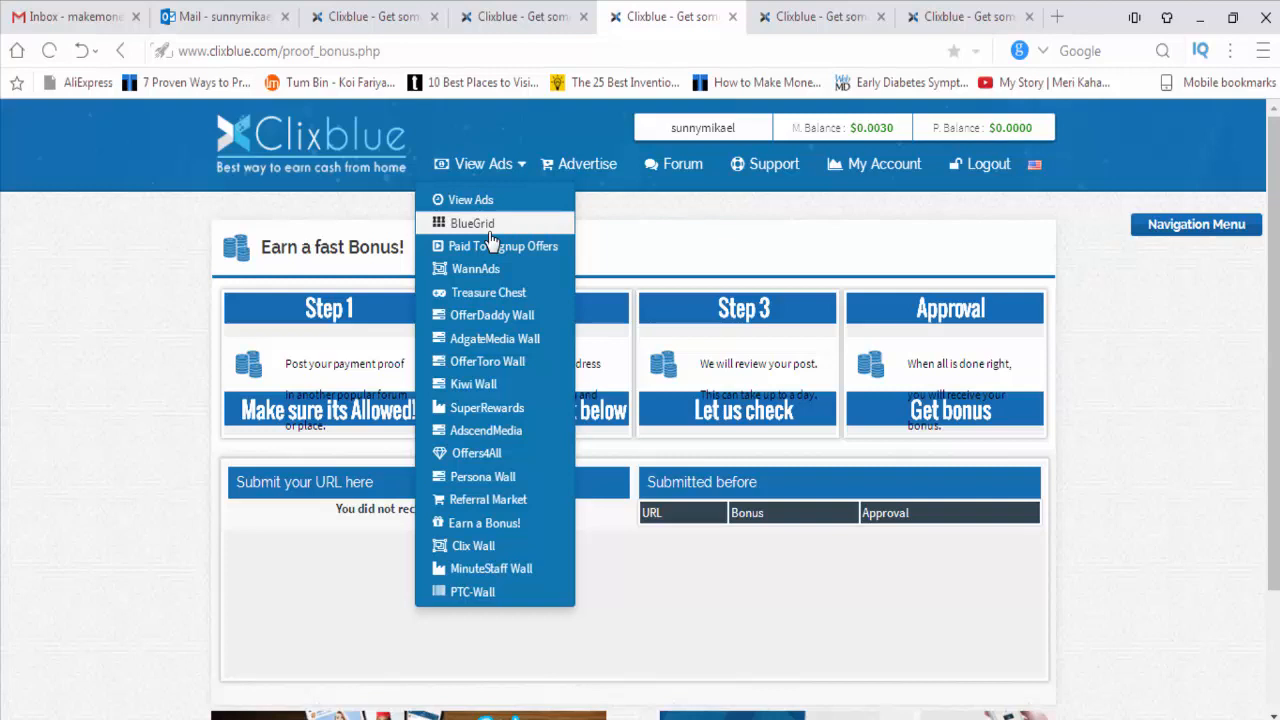
mouse_move(496, 276)
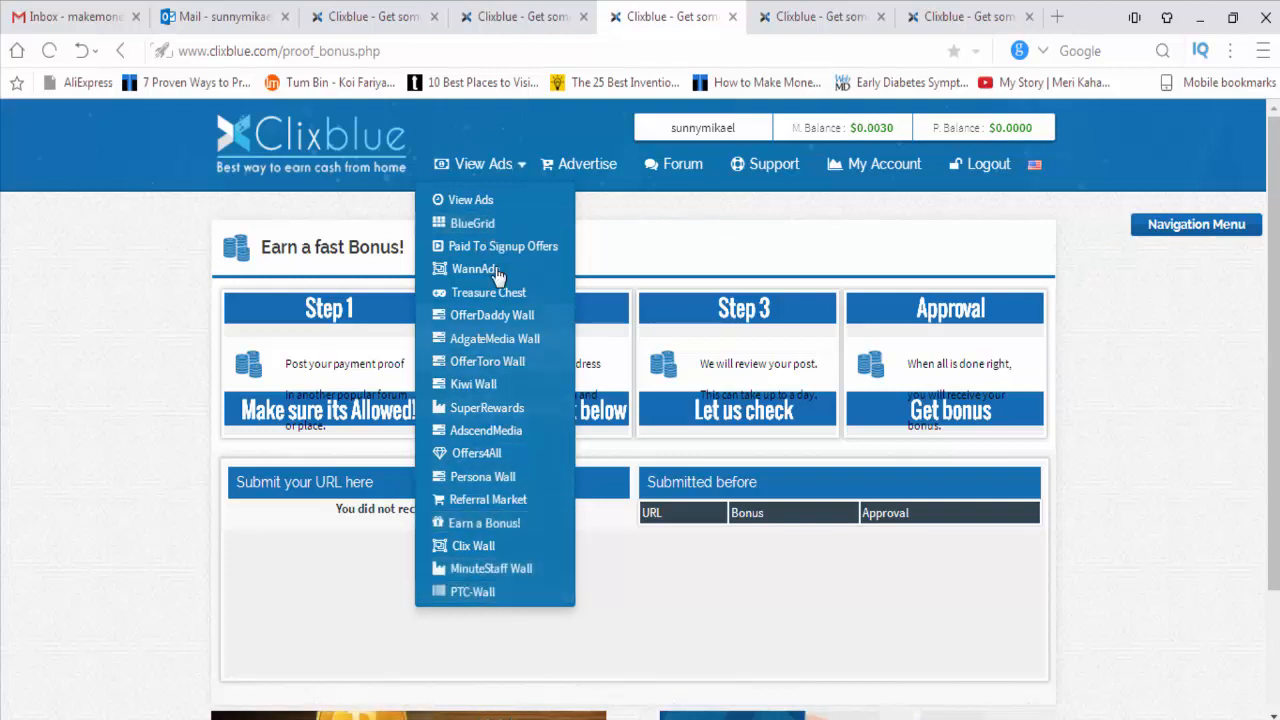
mouse_move(470, 224)
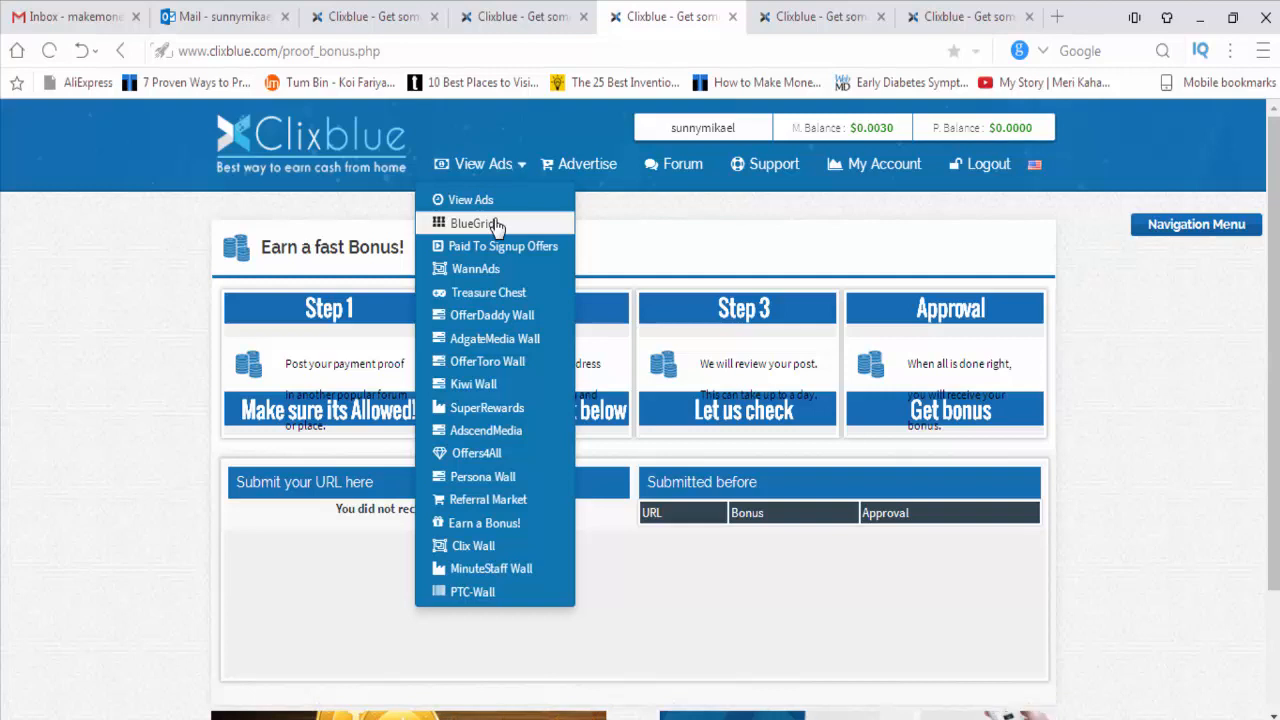
mouse_move(488, 500)
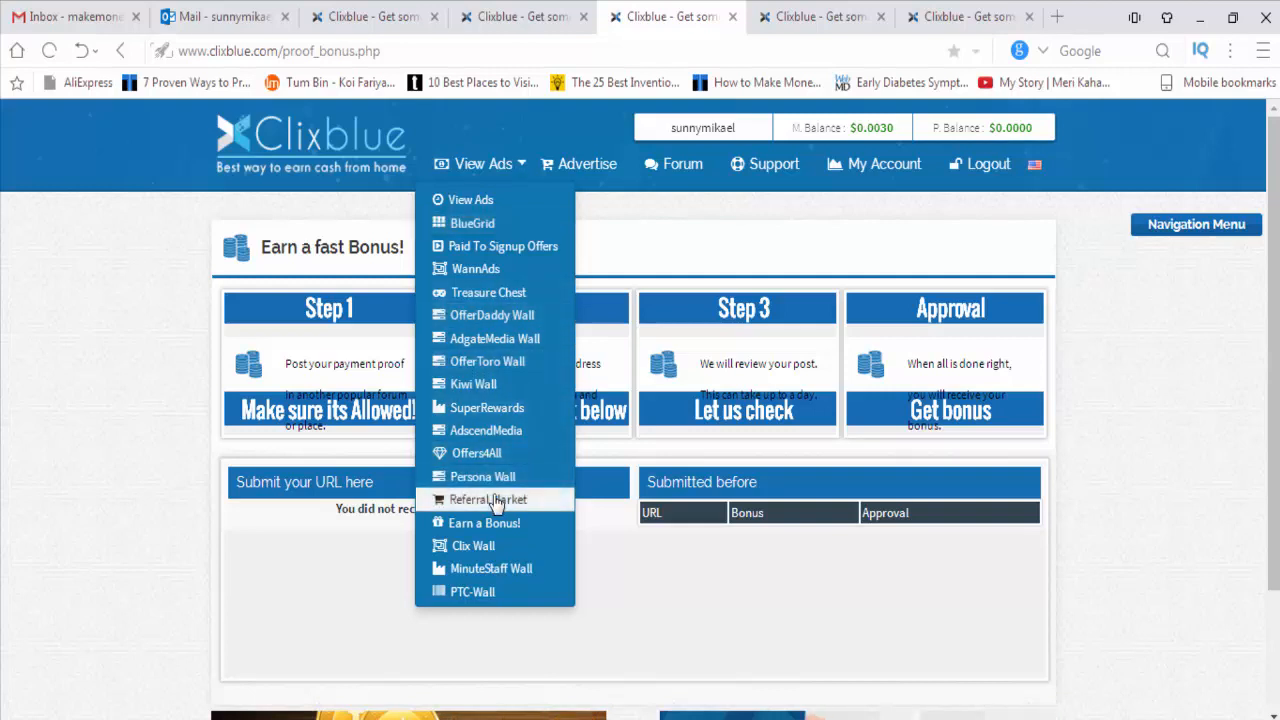
Go to the Referral Market Place listing guaranteed referrals for sale
left_click(484, 430)
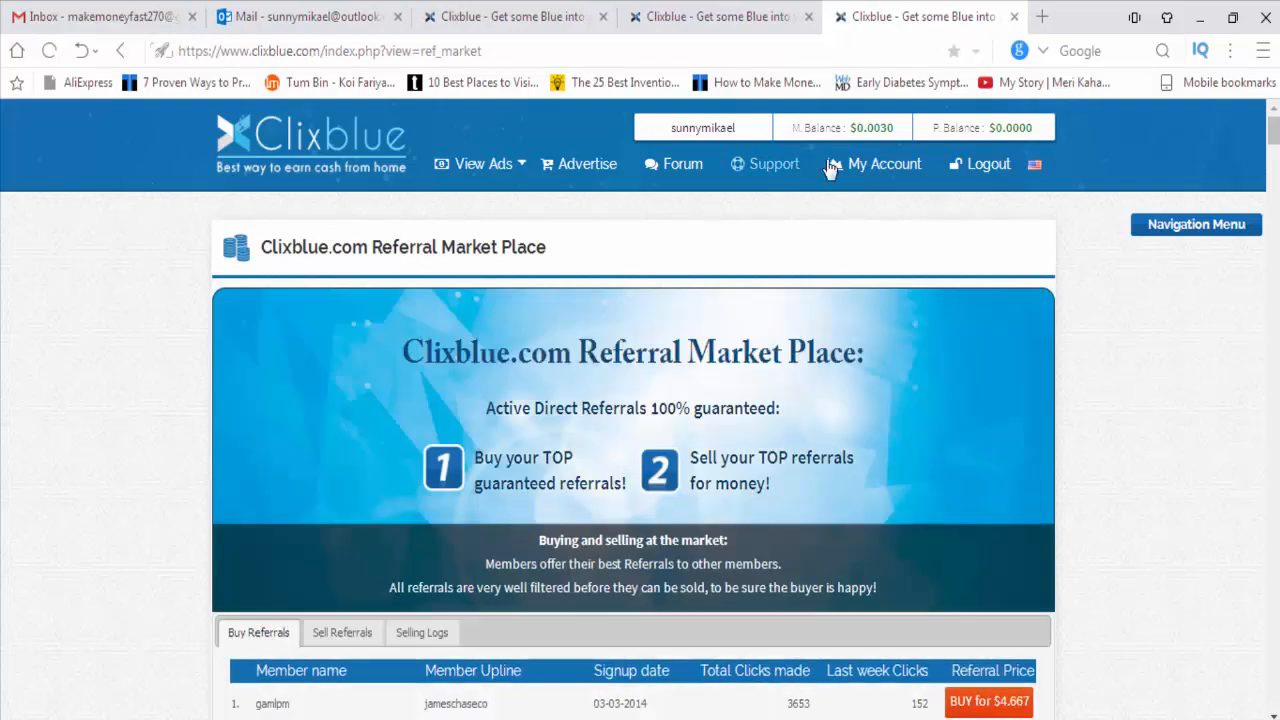
mouse_move(884, 170)
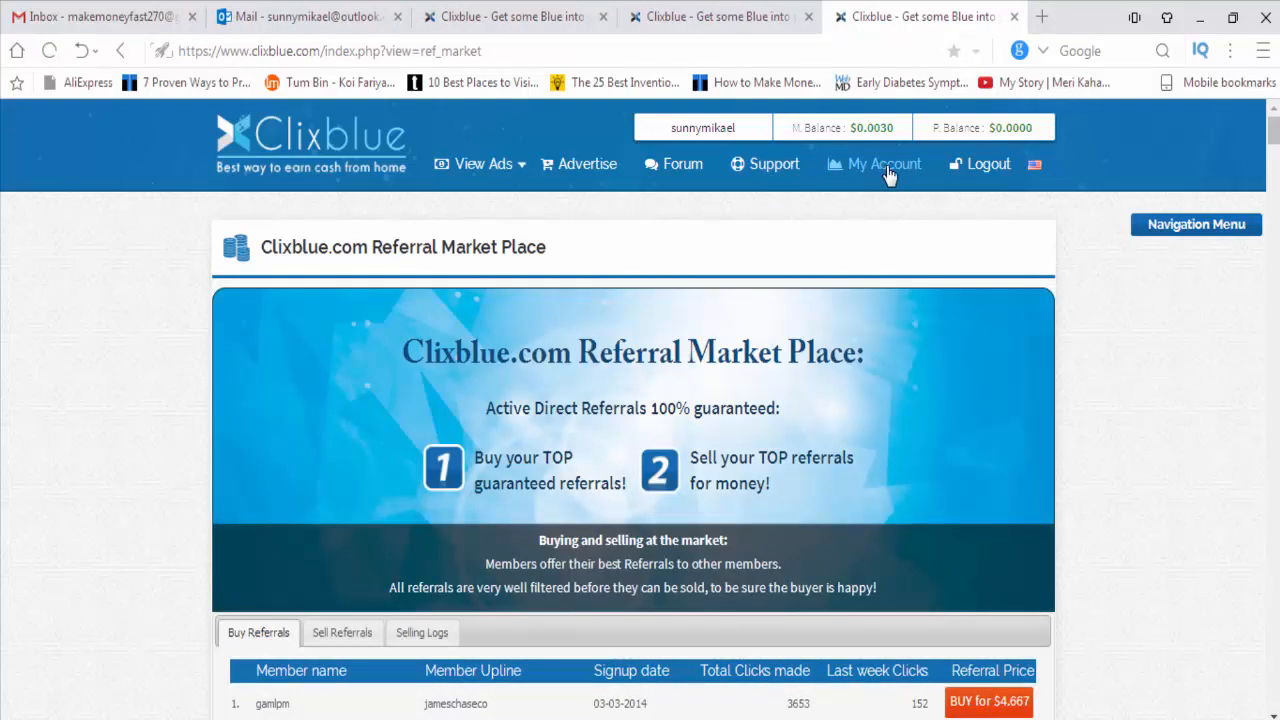
Go to My Account, showing standard membership, referral link and zero earnings
left_click(884, 164)
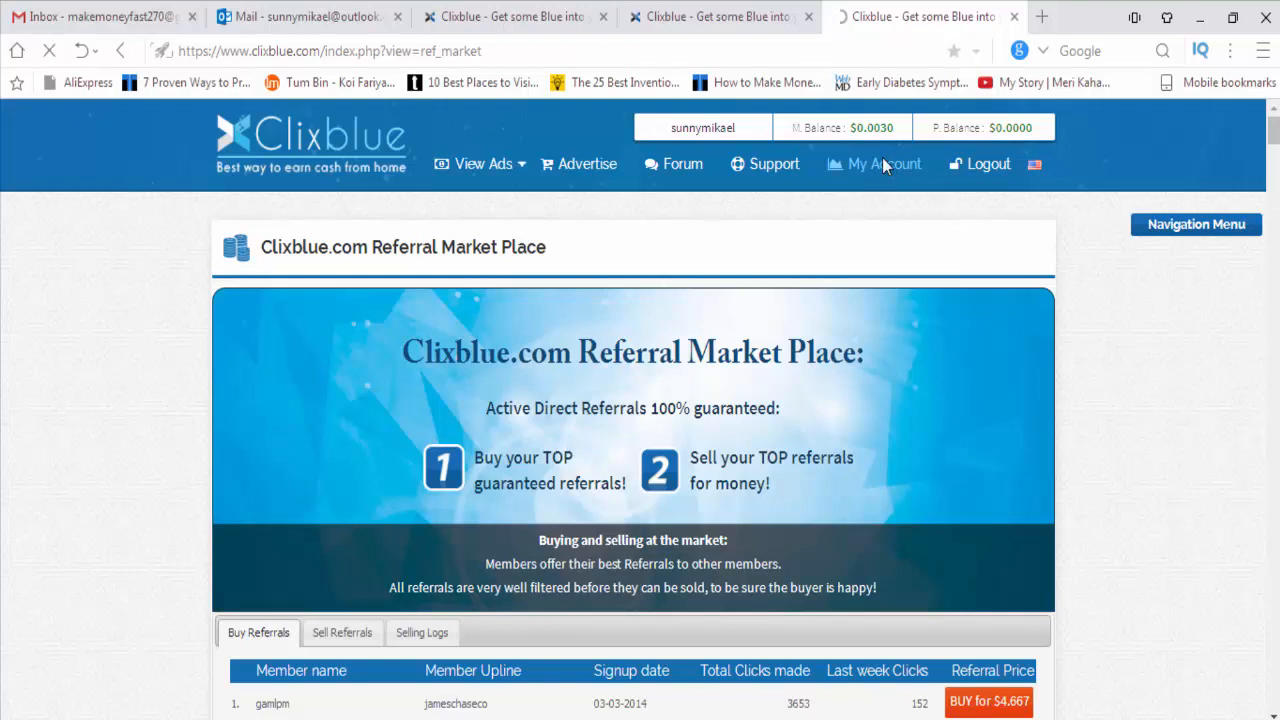
left_click(884, 164)
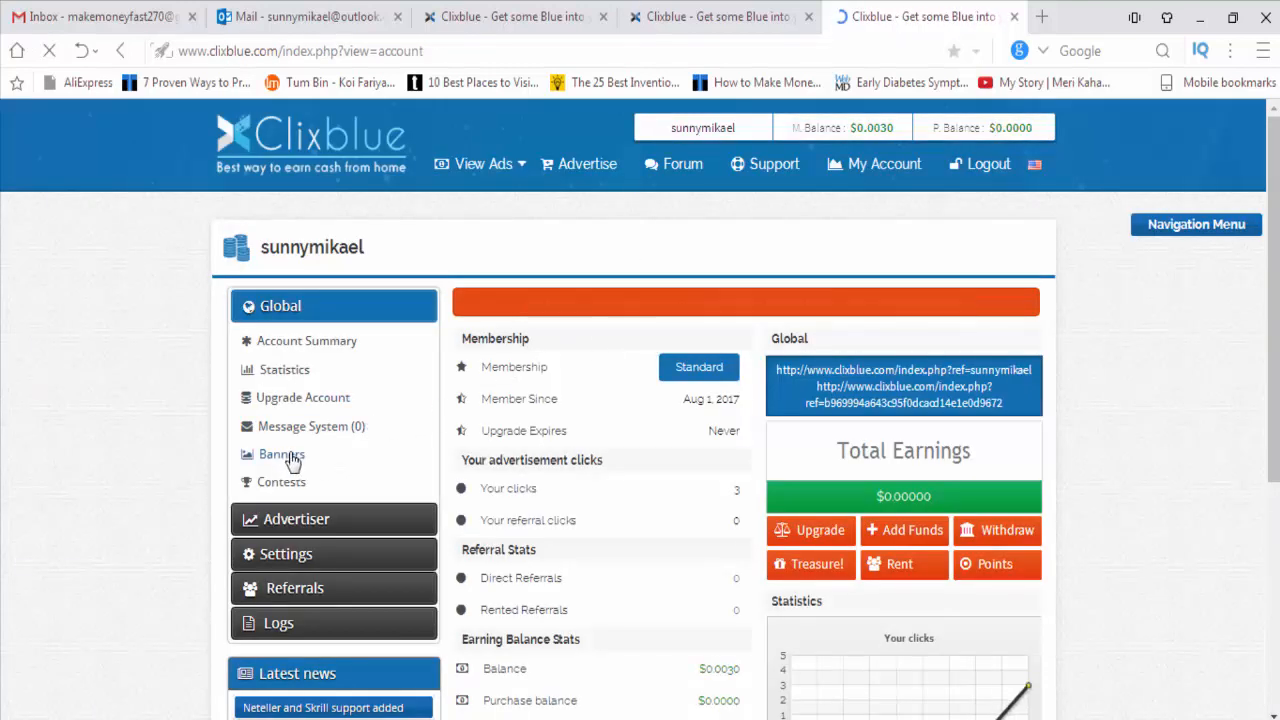
Show the Banners page with the referral link, encrypted link and banner HTML code
left_click(282, 454)
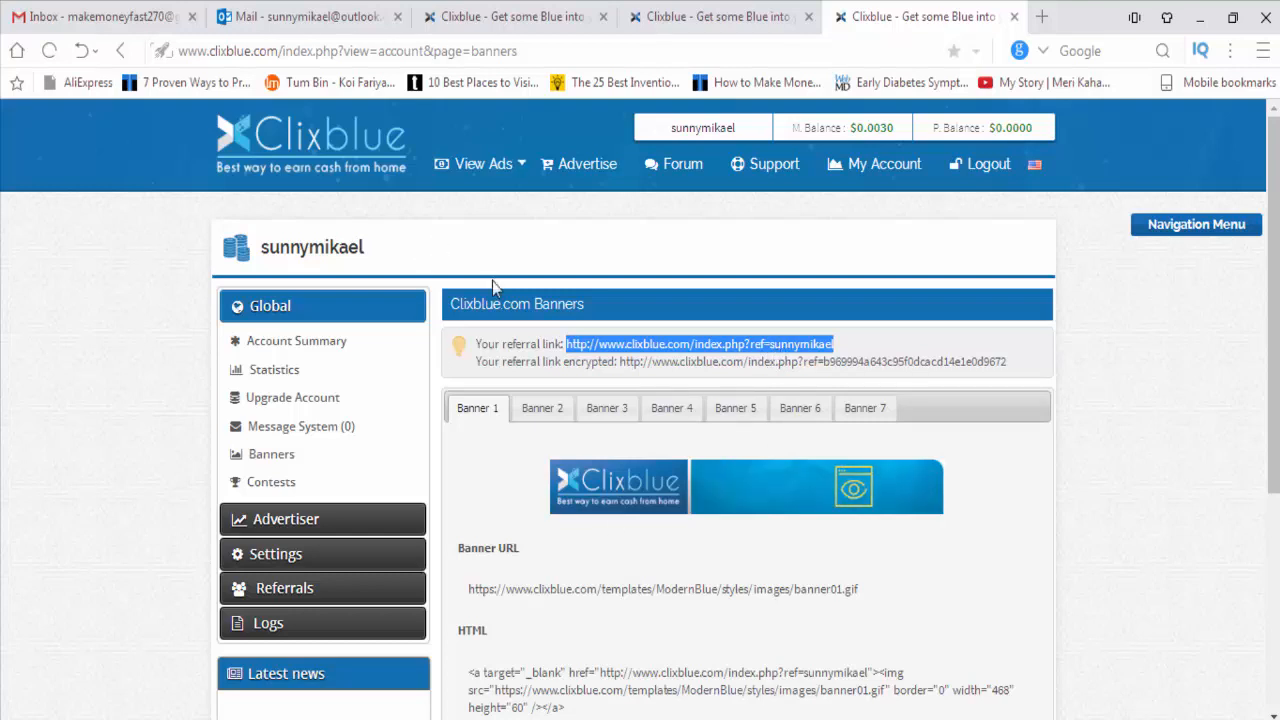
scroll("down", 3)
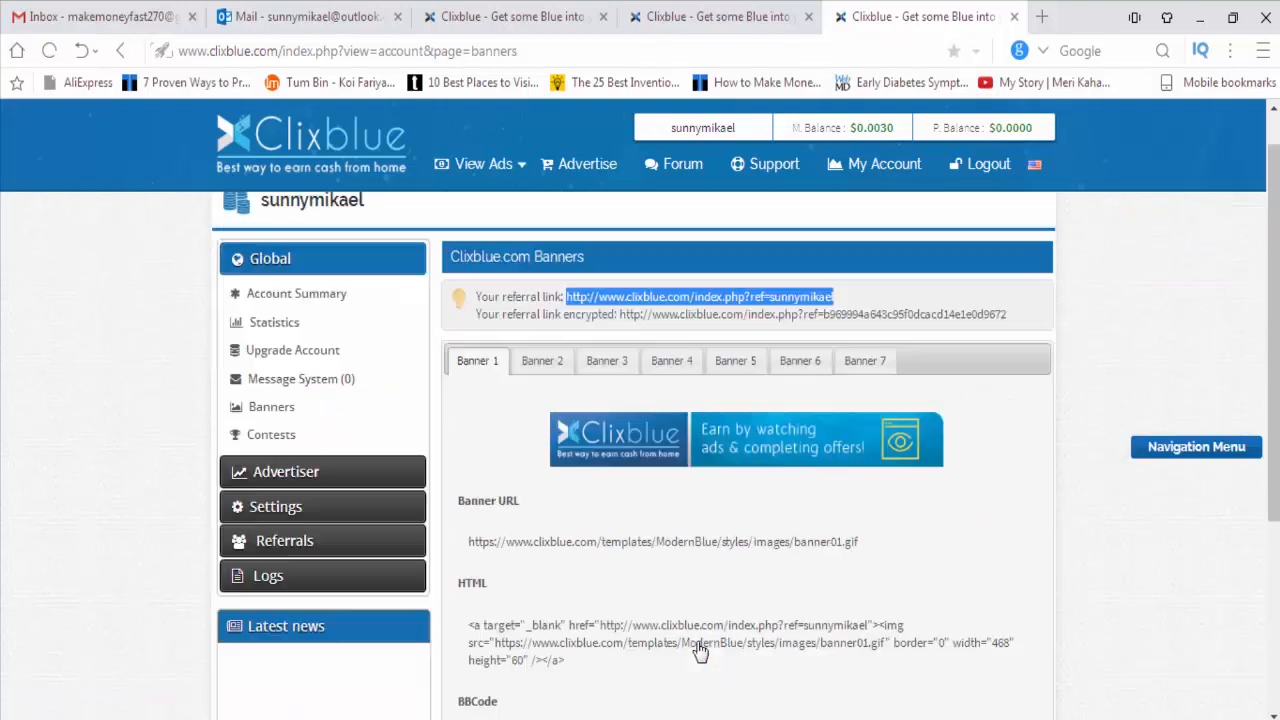
scroll("up", 3)
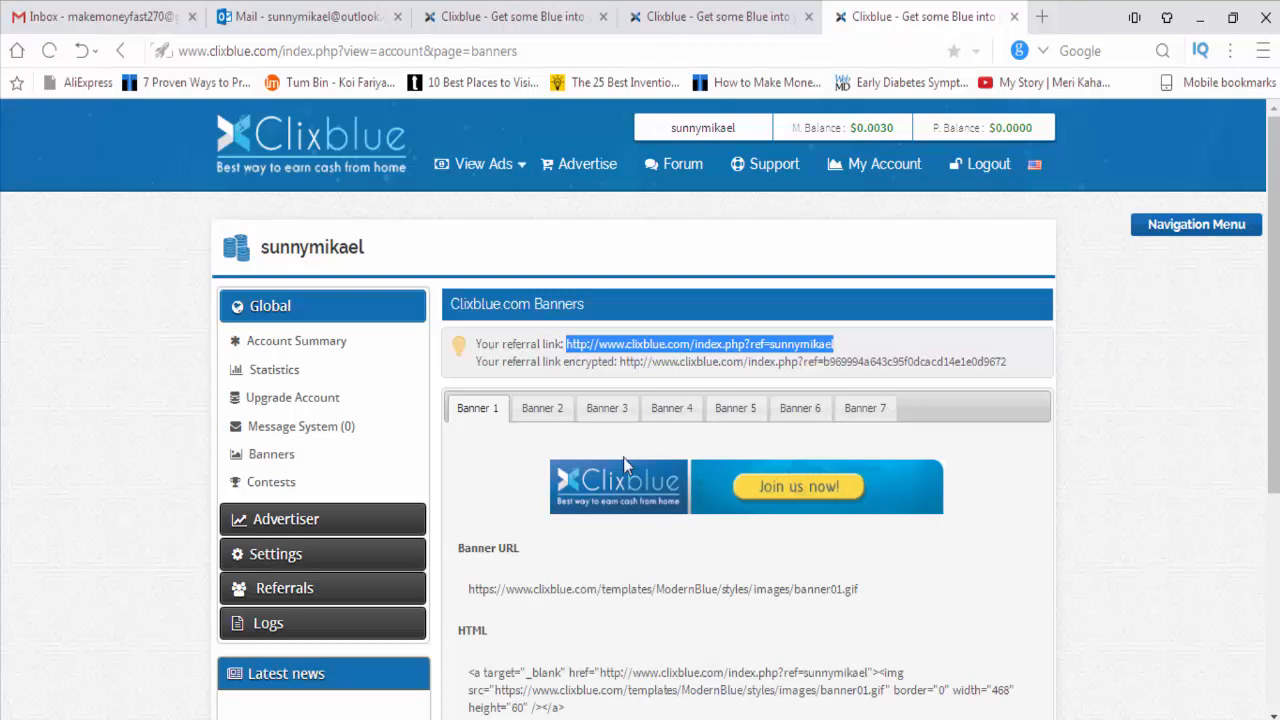
left_click(484, 164)
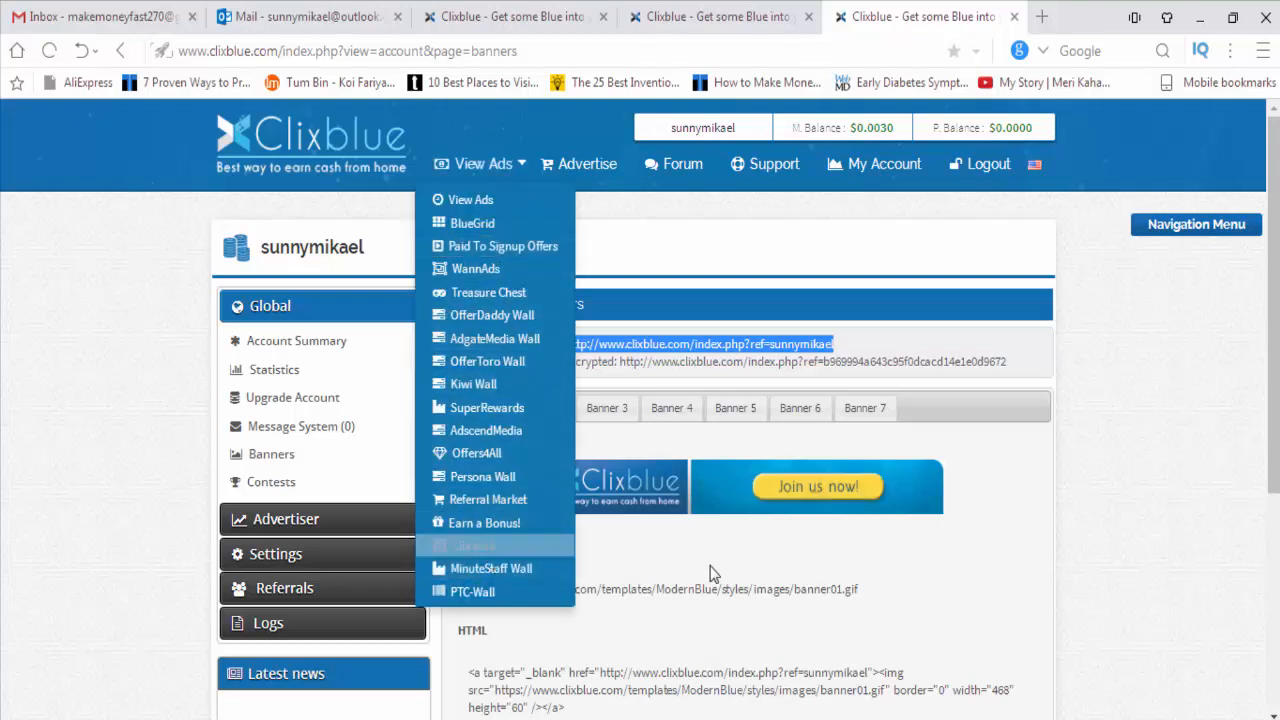
left_click(714, 572)
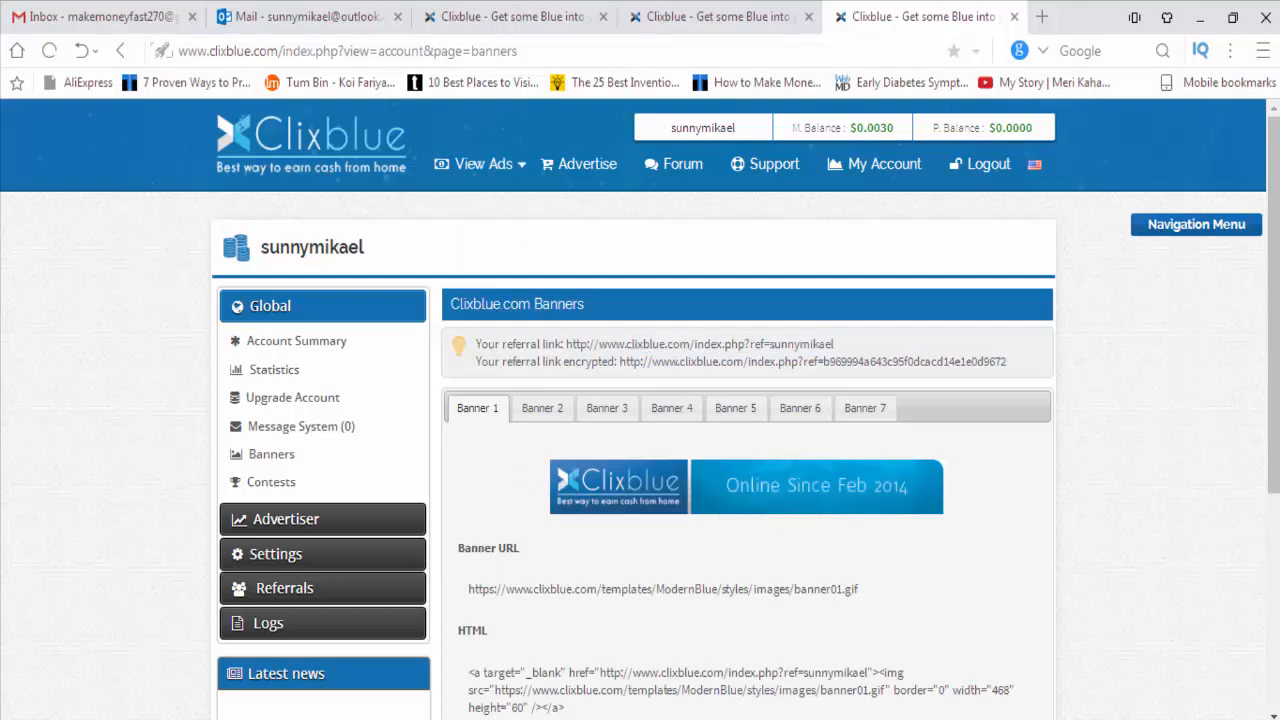